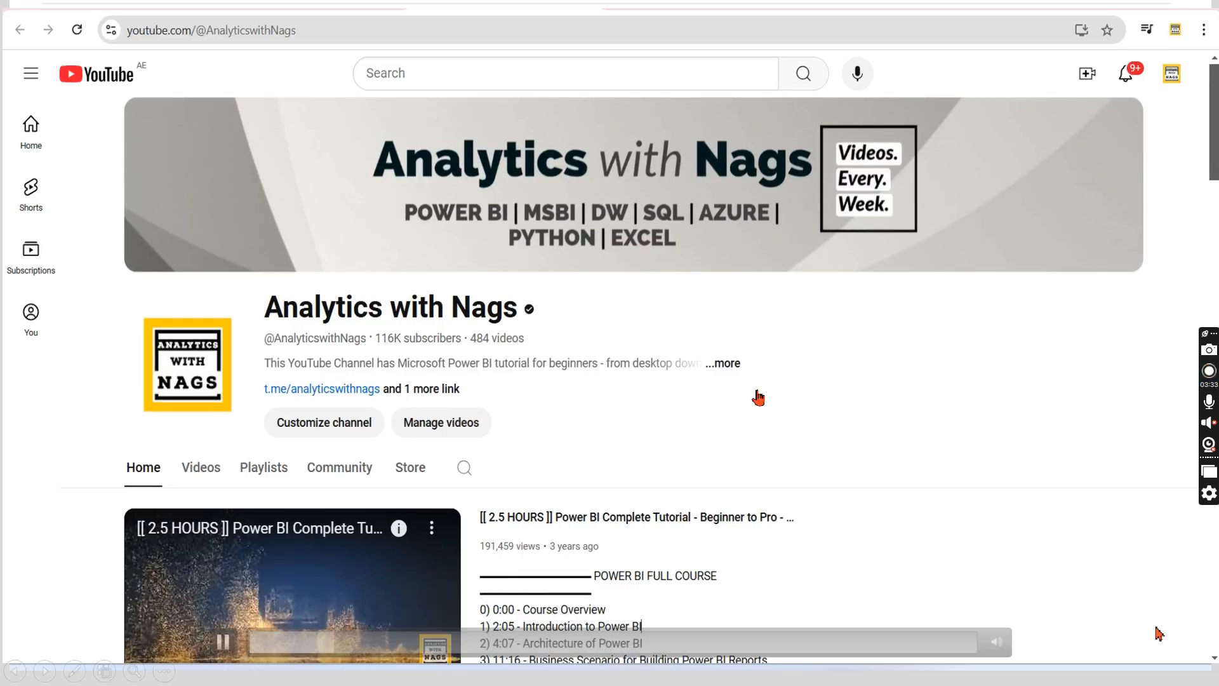
Scroll down the Analytics with Nags playlists page, then return to SQL Server Management Studio via PowerPoint.
{"action": "scroll", "scroll_direction": "down", "scroll_amount": 3}
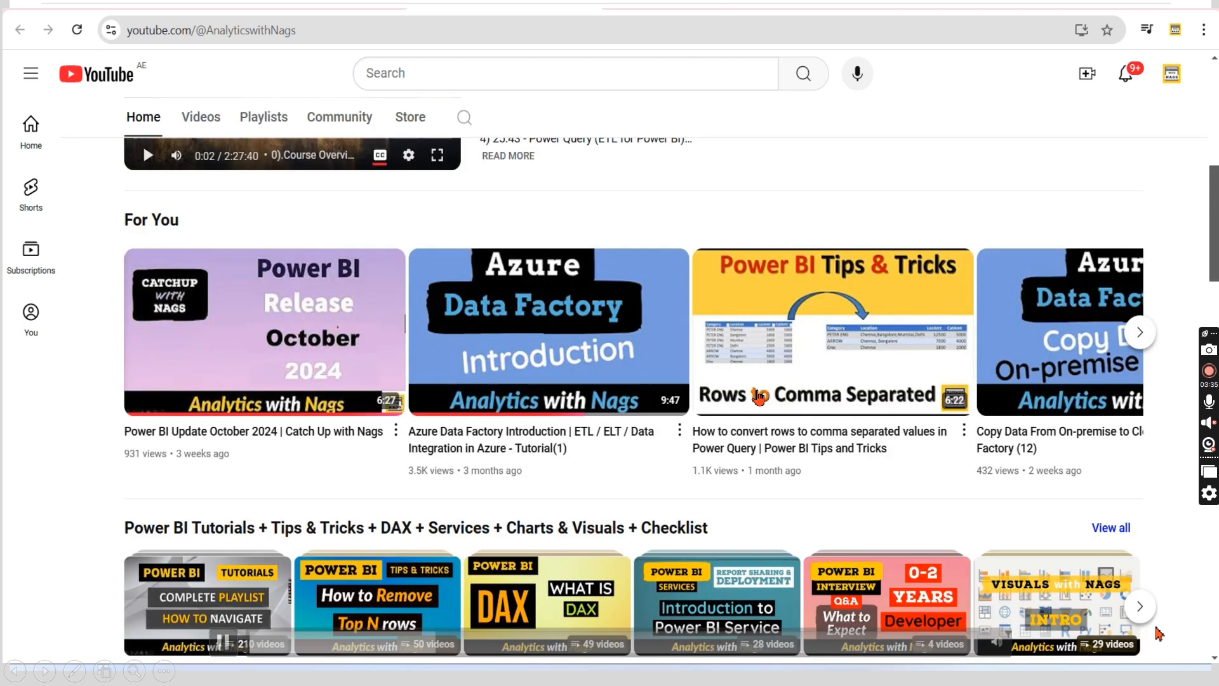
{"action": "scroll", "scroll_direction": "down", "scroll_amount": 3}
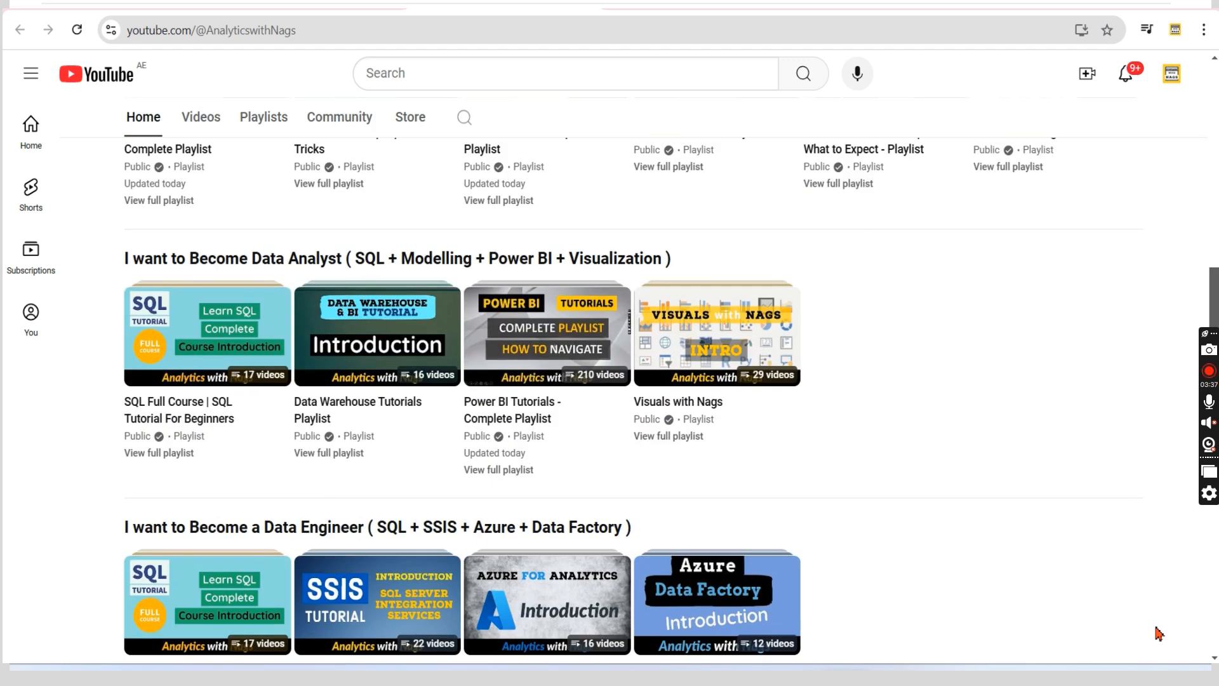
{"action": "scroll", "scroll_direction": "down", "scroll_amount": 3}
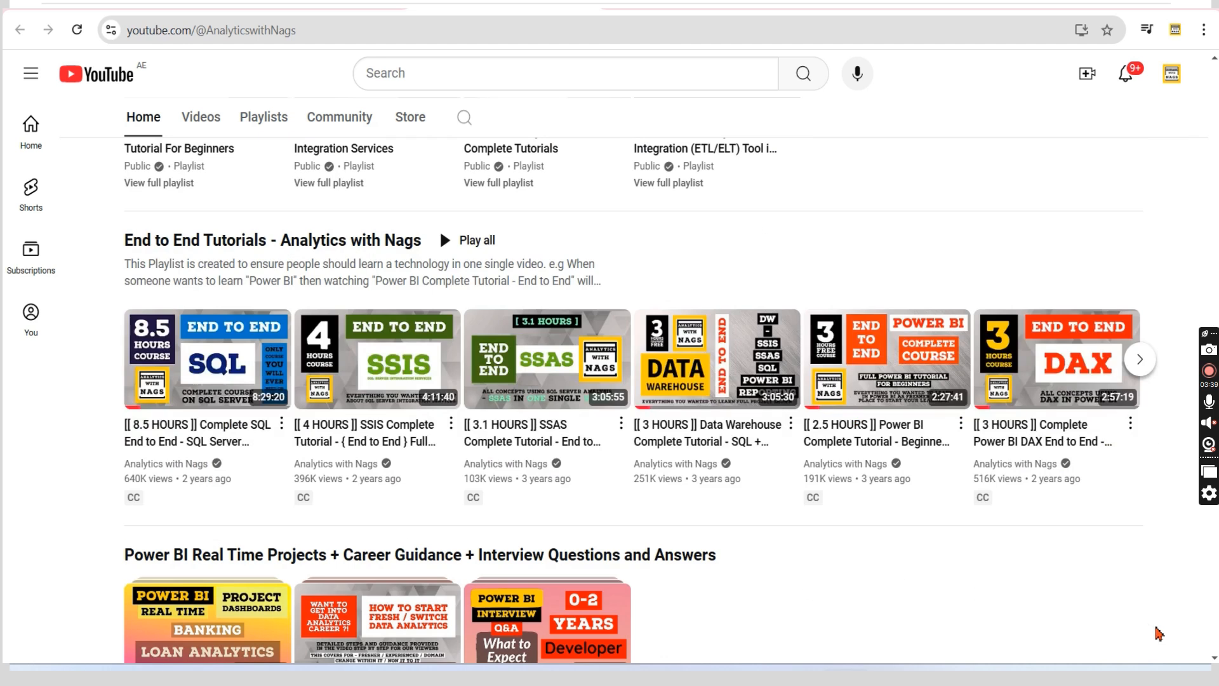
{"action": "scroll", "scroll_direction": "down", "scroll_amount": 3}
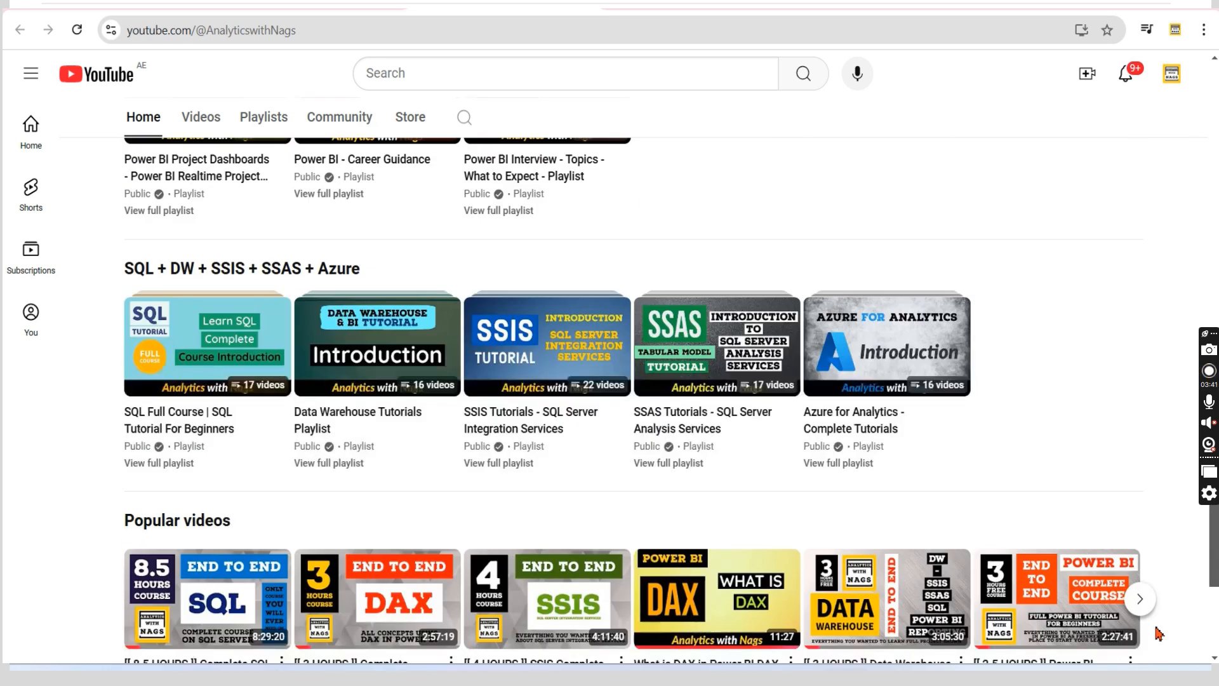
{"action": "mouse_move", "coordinate": [1015, 491]}
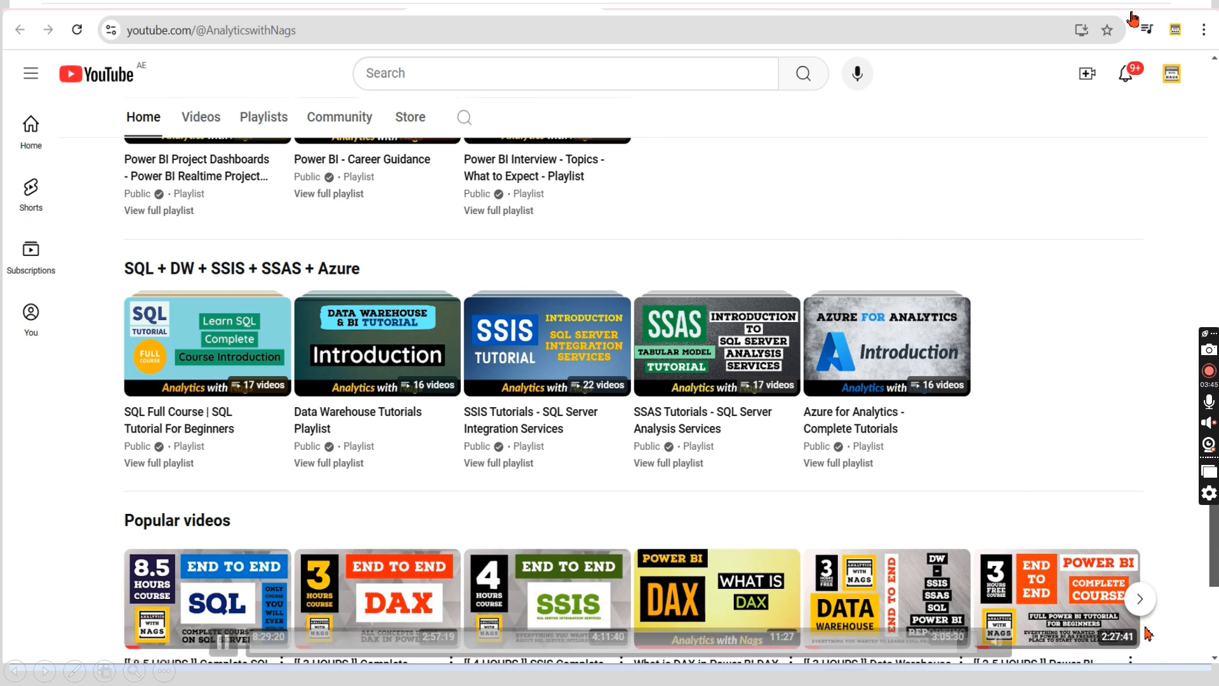
{"action": "left_click", "coordinate": [820, 672]}
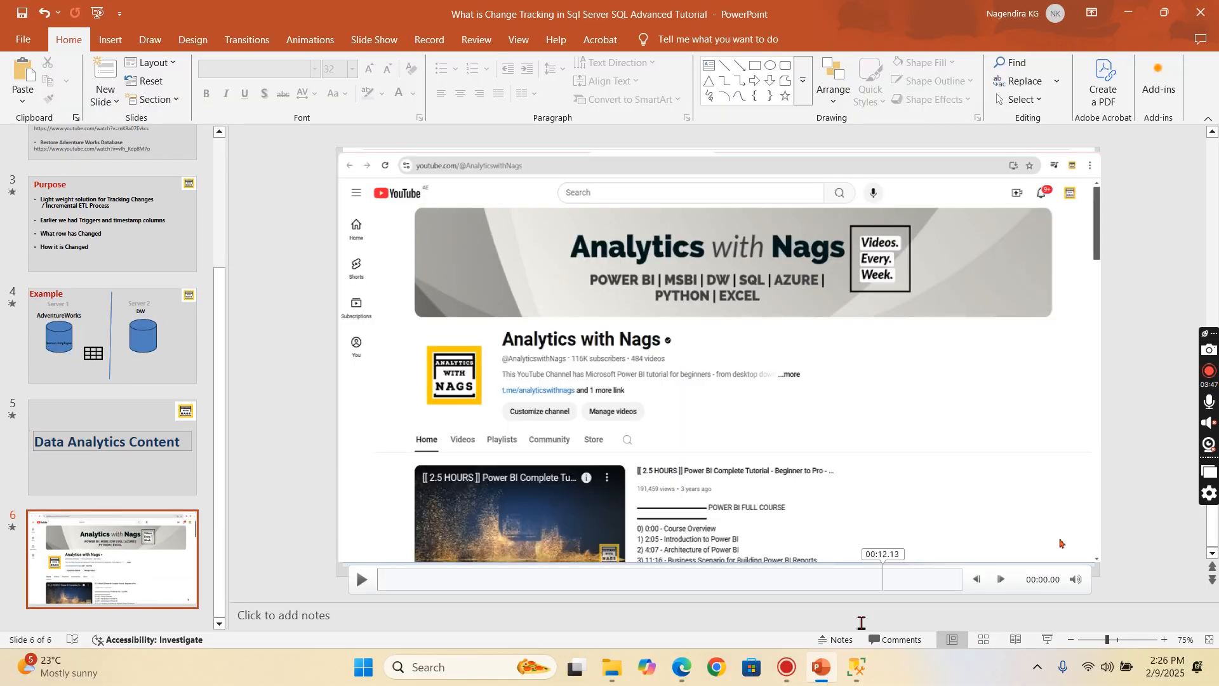
{"action": "left_click", "coordinate": [852, 672]}
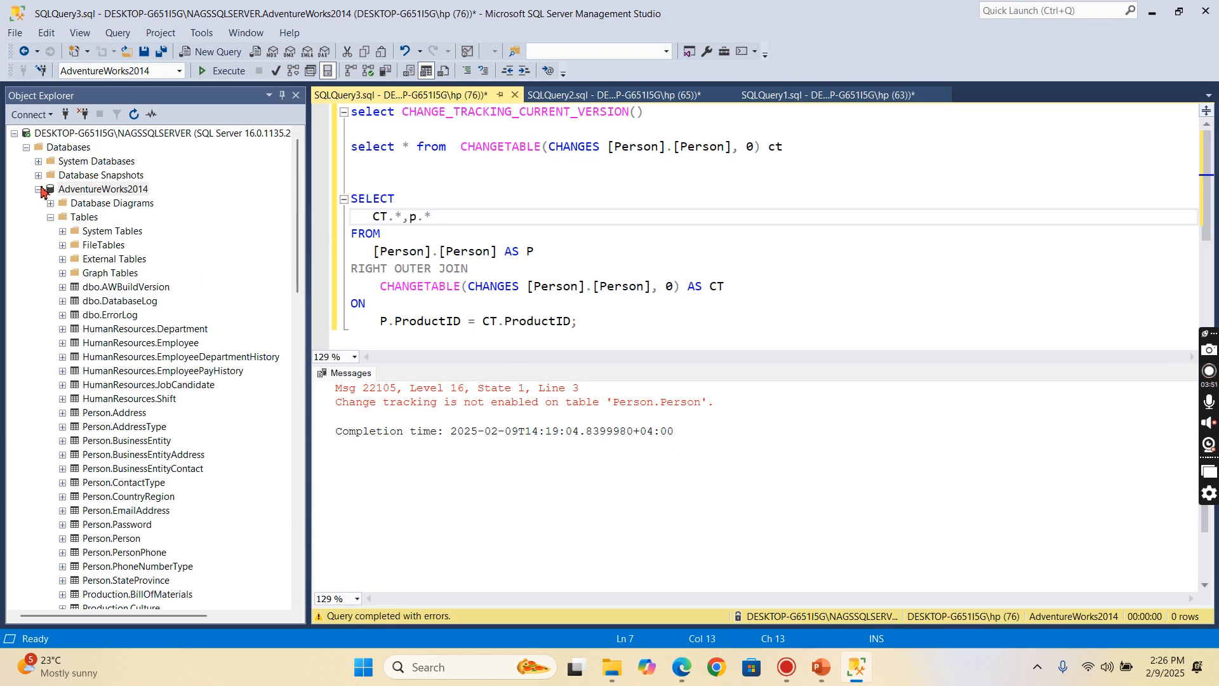
Collapse AdventureWorks2014 in Object Explorer and select the Target database.
{"action": "left_click", "coordinate": [38, 189]}
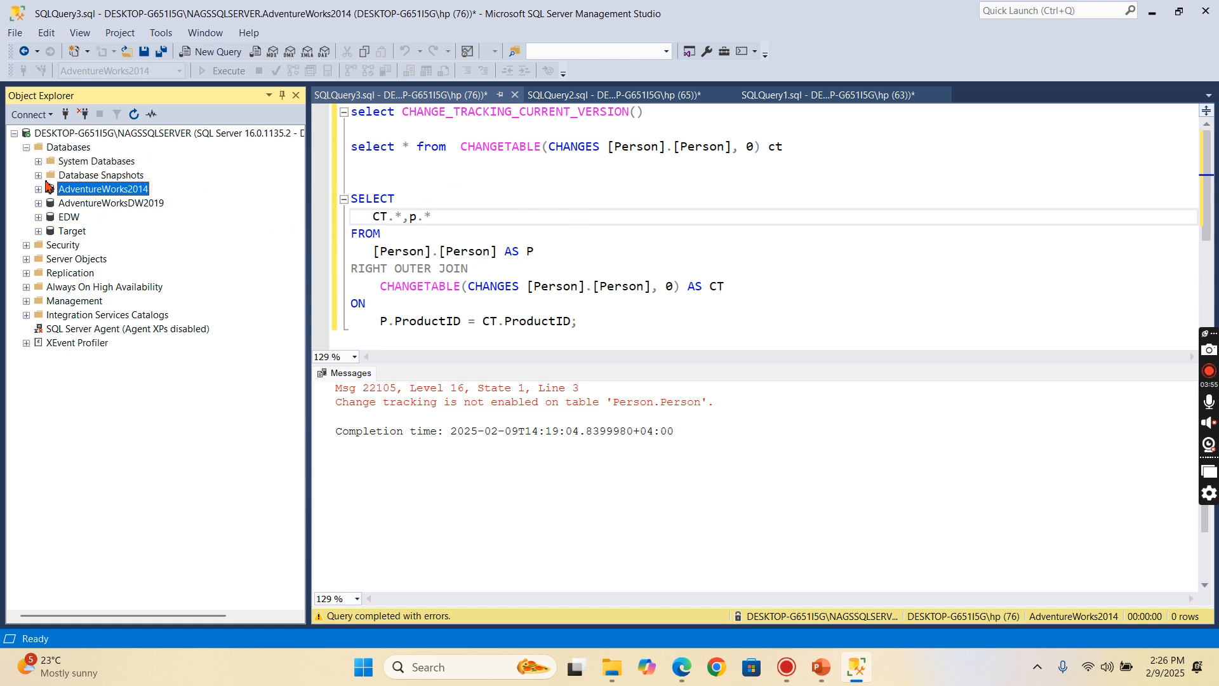
{"action": "mouse_move", "coordinate": [163, 141]}
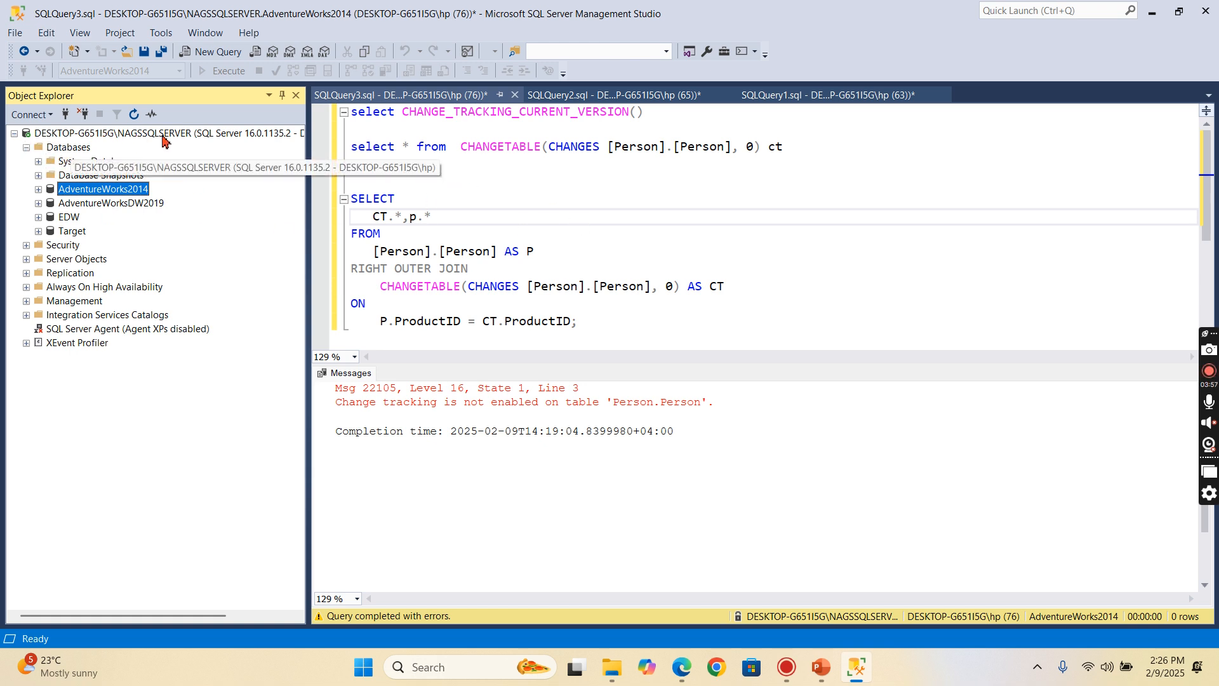
{"action": "mouse_move", "coordinate": [117, 203]}
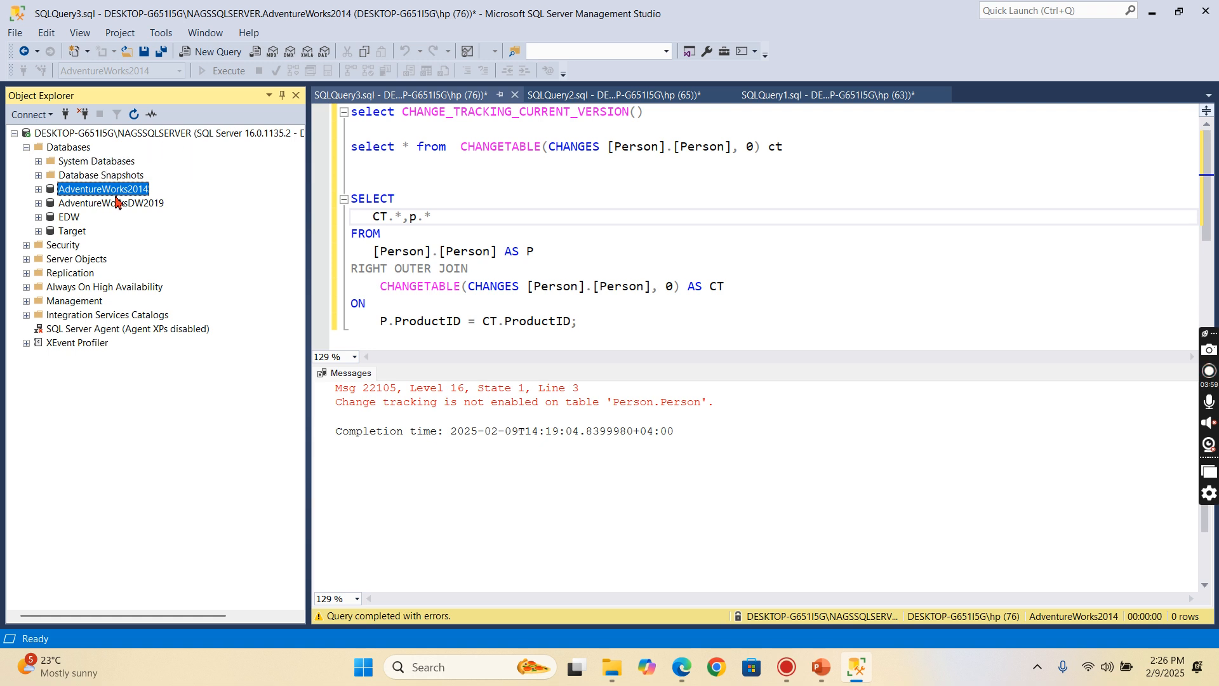
{"action": "mouse_move", "coordinate": [212, 268]}
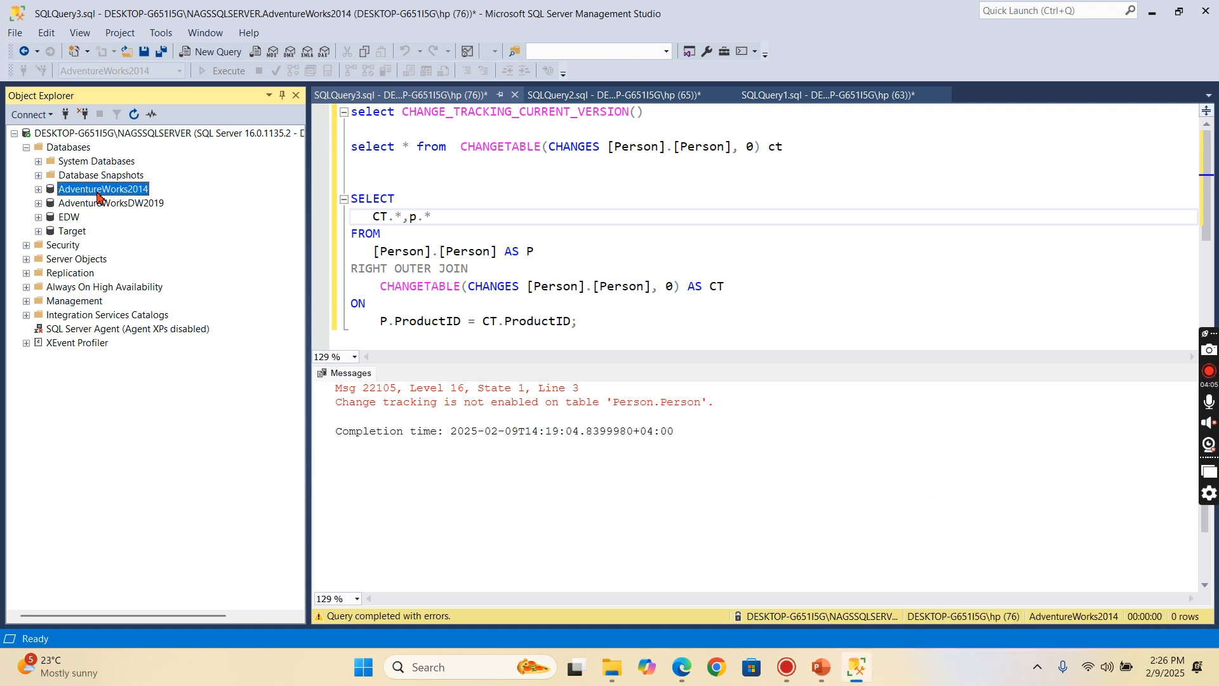
{"action": "mouse_move", "coordinate": [68, 225]}
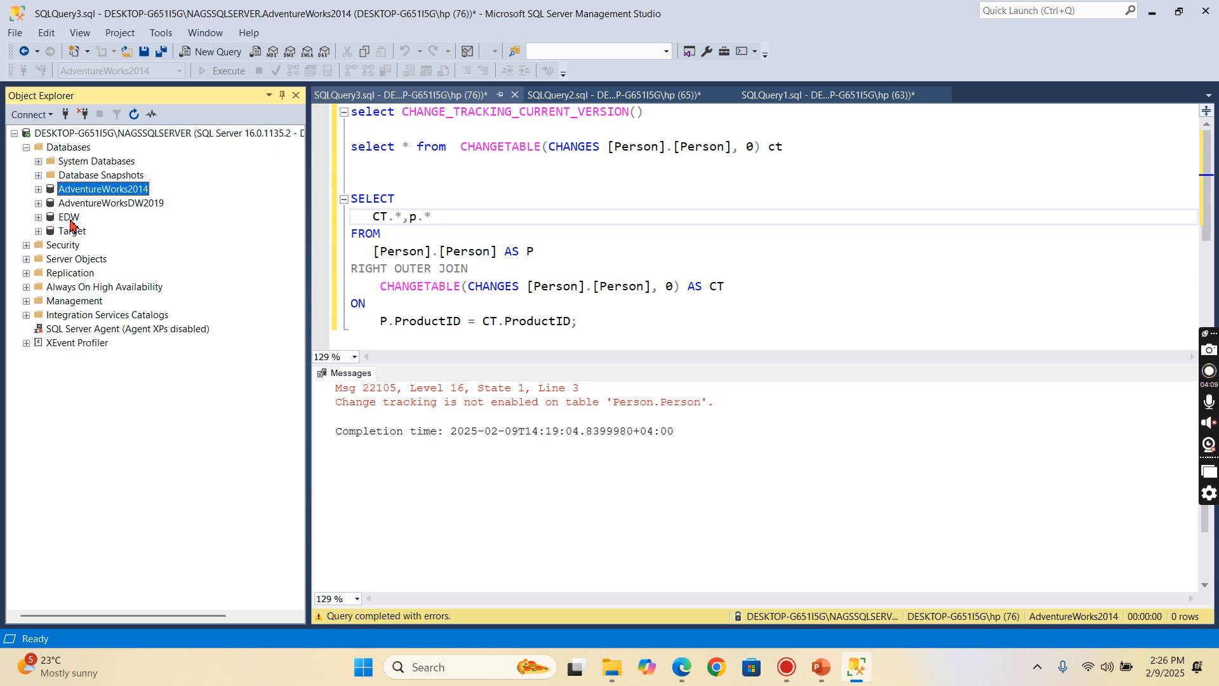
{"action": "left_click", "coordinate": [72, 230]}
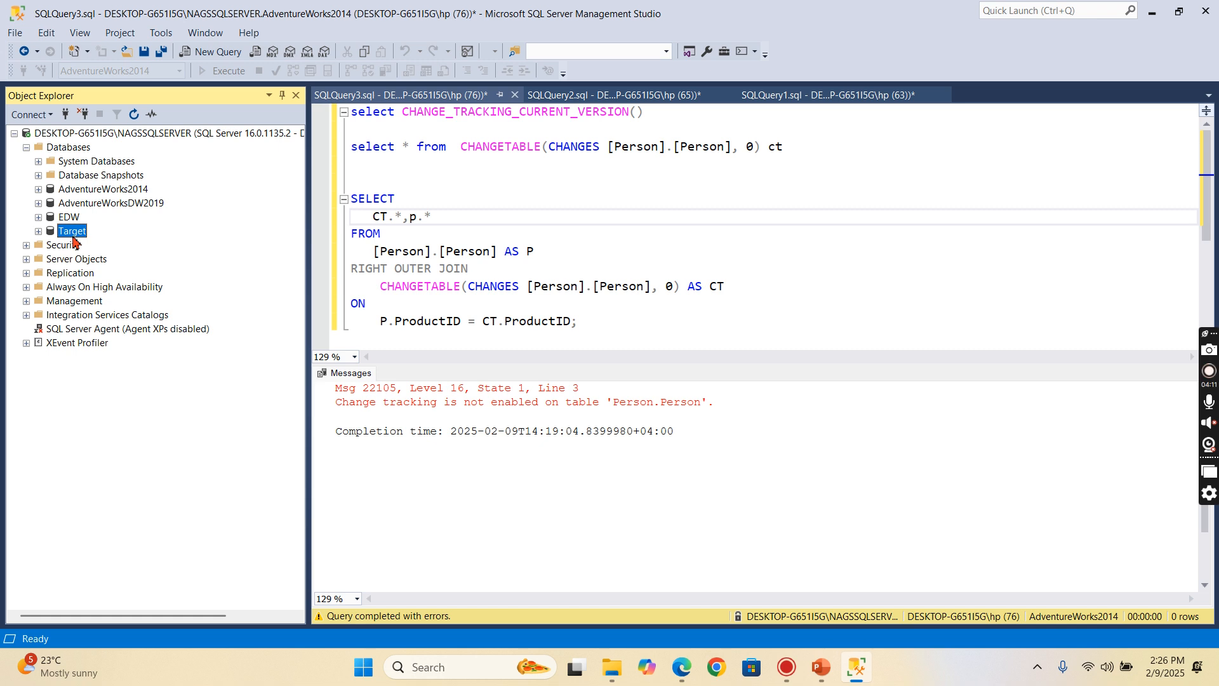
{"action": "mouse_move", "coordinate": [101, 193]}
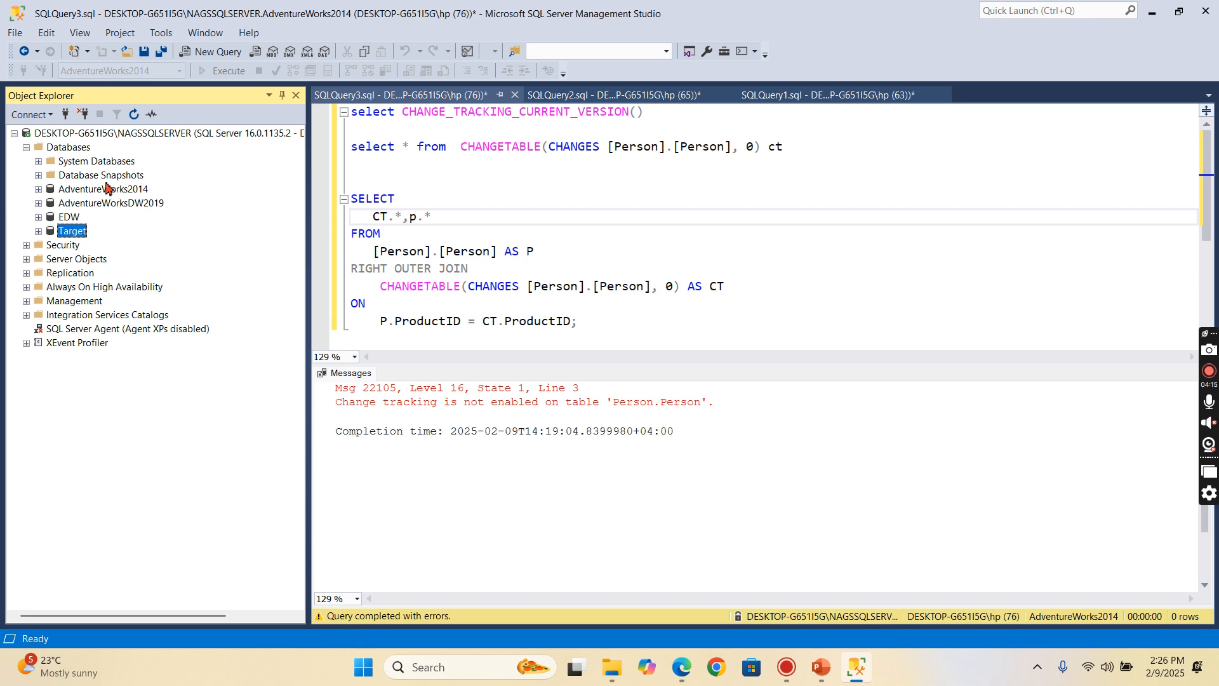
{"action": "mouse_move", "coordinate": [127, 192]}
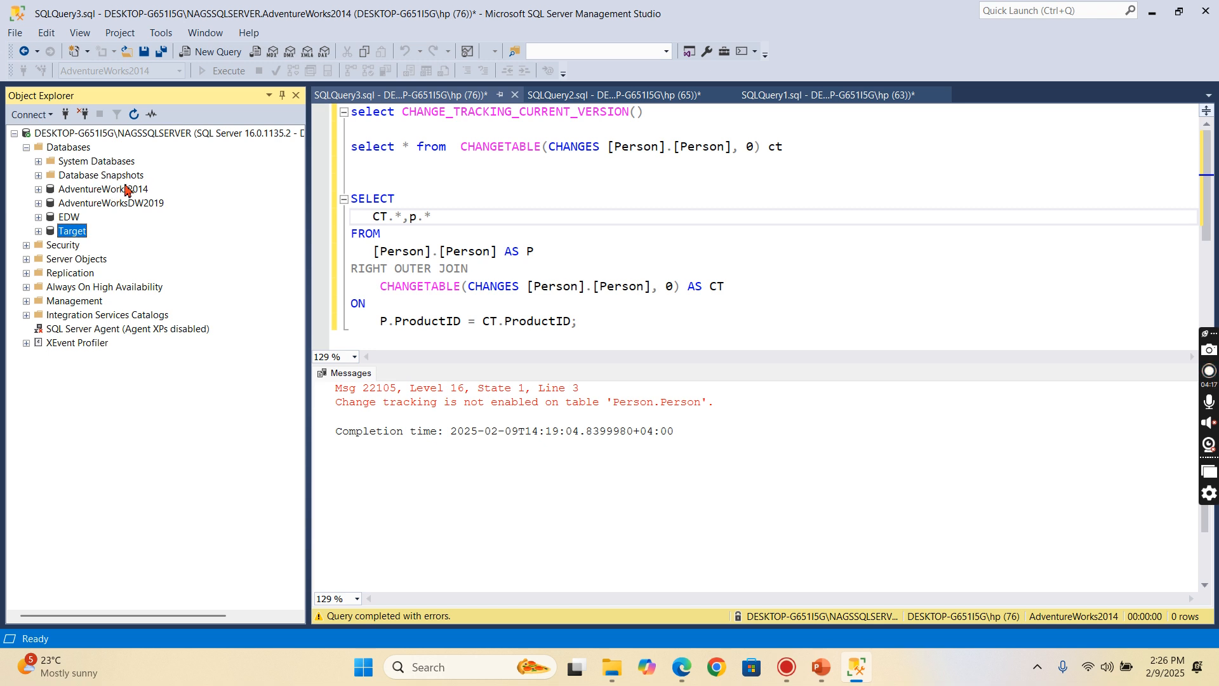
{"action": "mouse_move", "coordinate": [131, 217]}
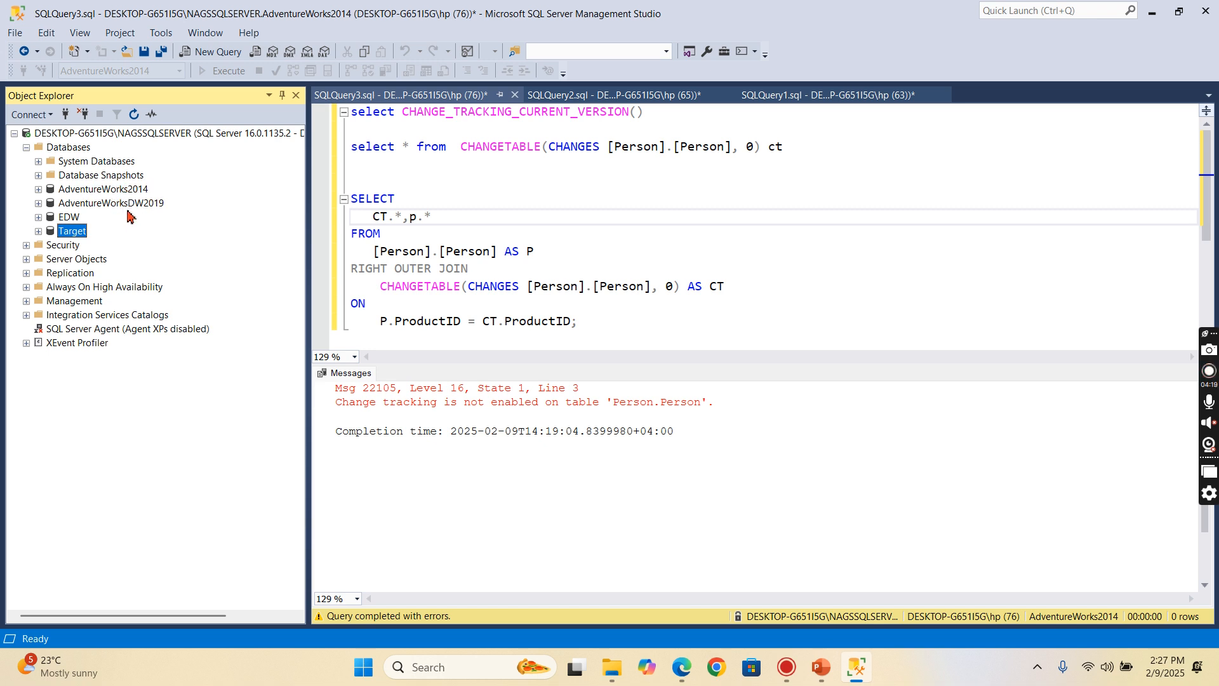
{"action": "mouse_move", "coordinate": [52, 243]}
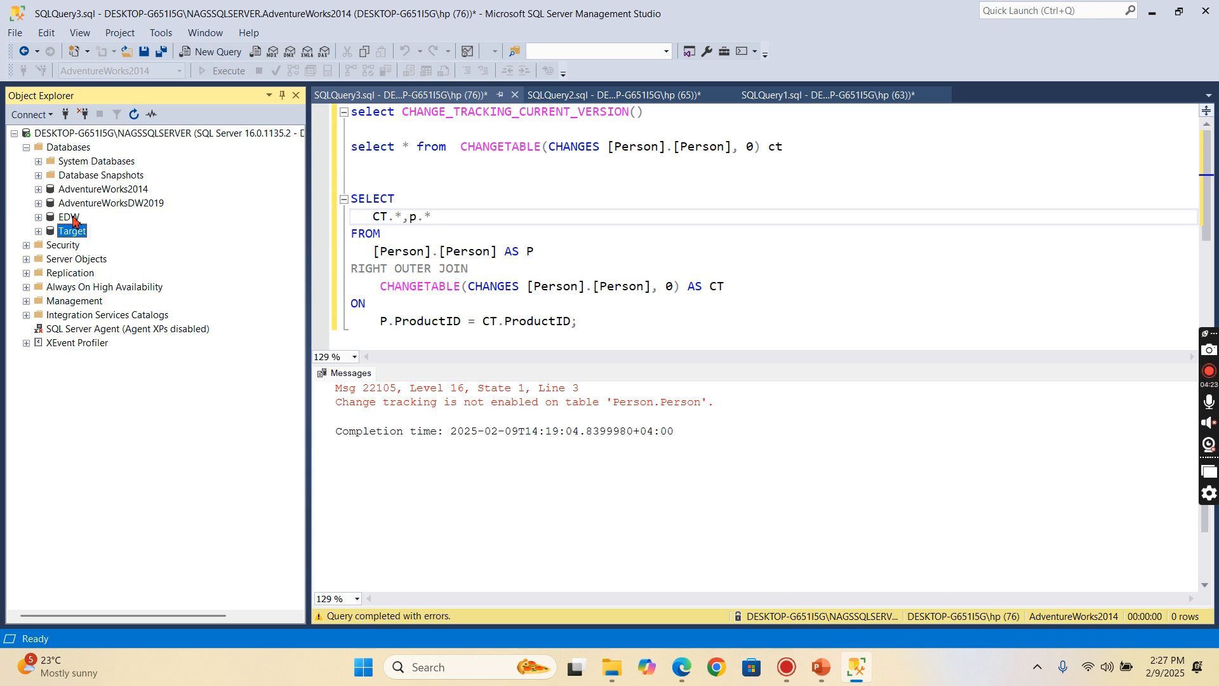
{"action": "mouse_move", "coordinate": [99, 224]}
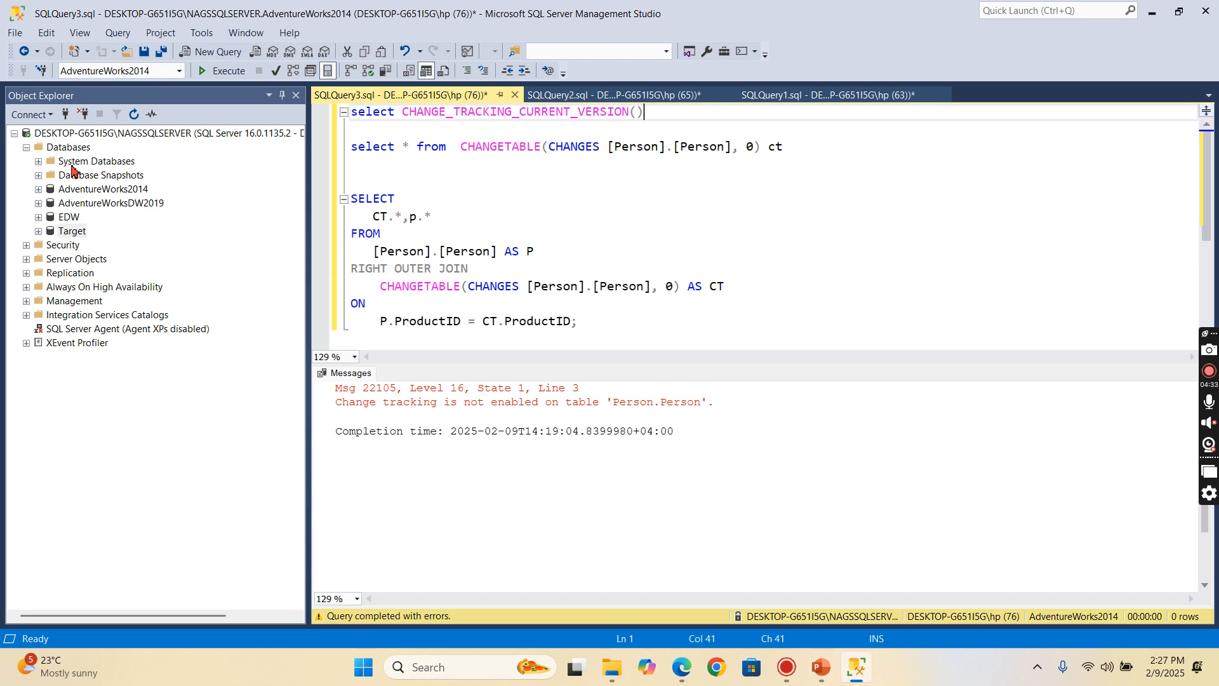
Run SELECT CHANGE_TRACKING_CURRENT_VERSION() on AdventureWorks2014, which returns NULL.
{"action": "left_click", "coordinate": [101, 189]}
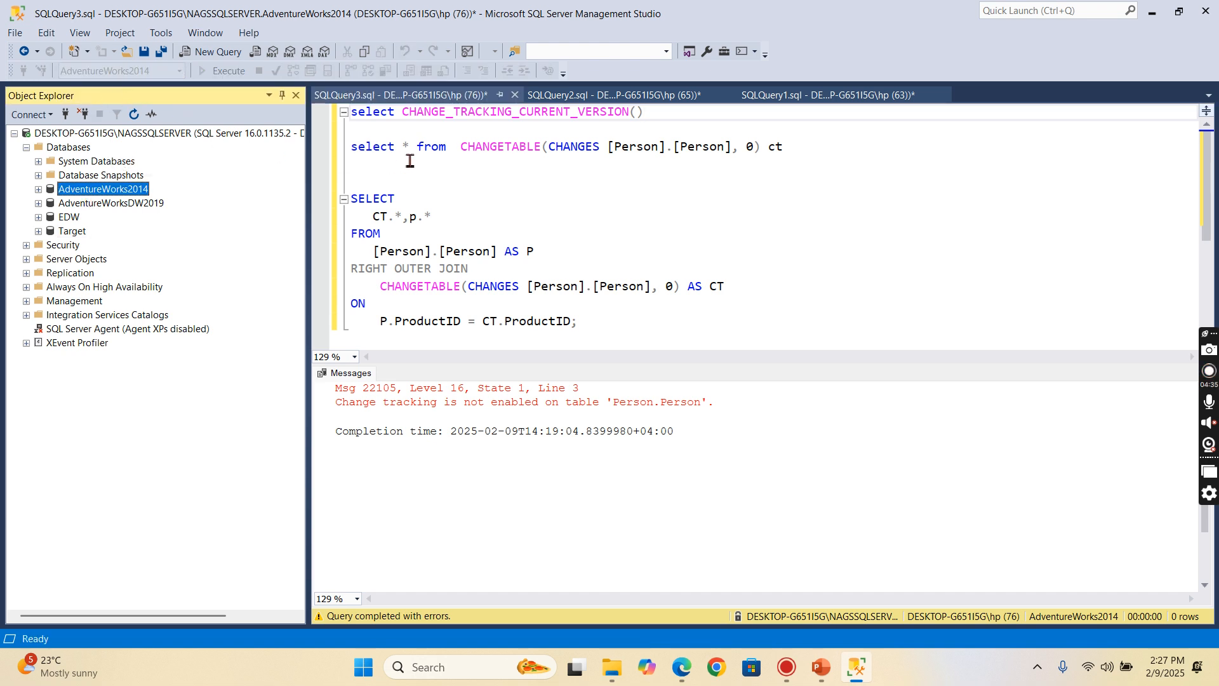
{"action": "left_click", "coordinate": [498, 146]}
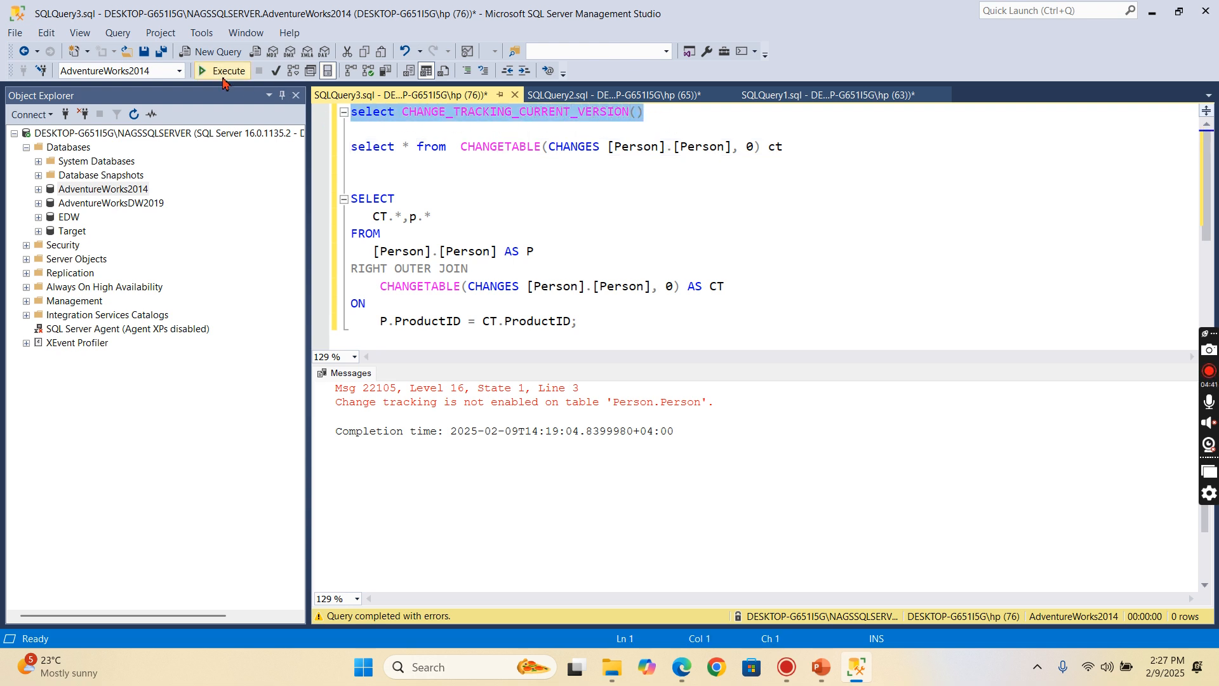
{"action": "left_click", "coordinate": [228, 71]}
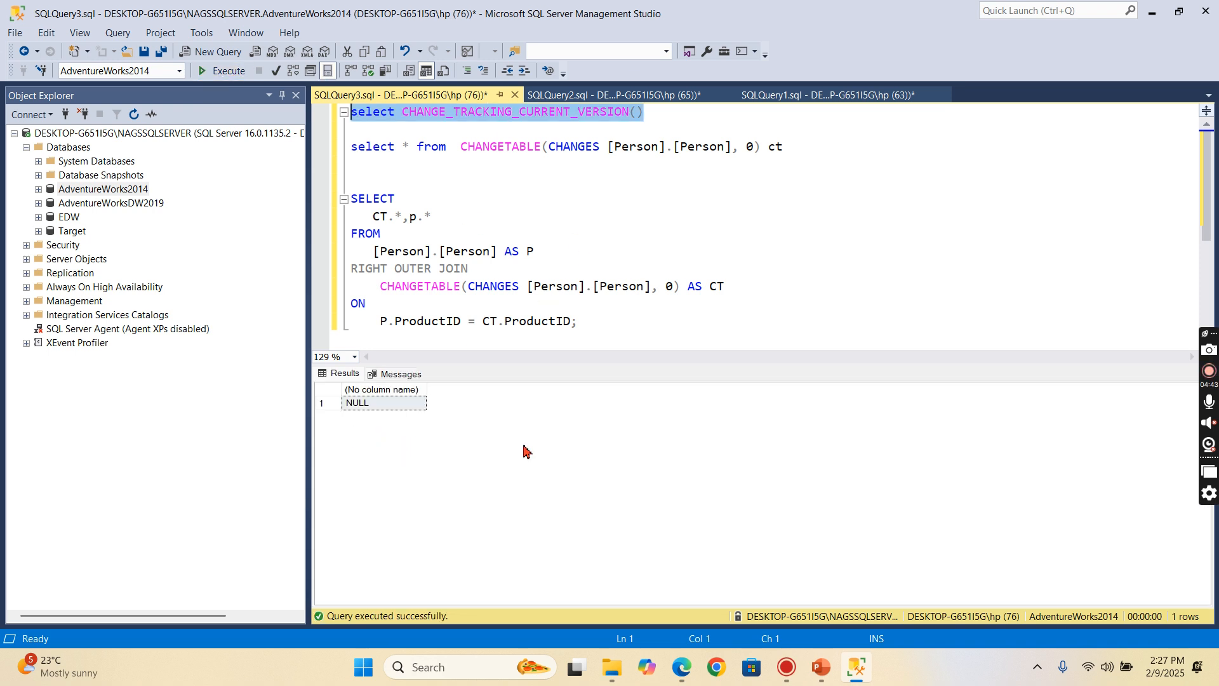
{"action": "mouse_move", "coordinate": [104, 173]}
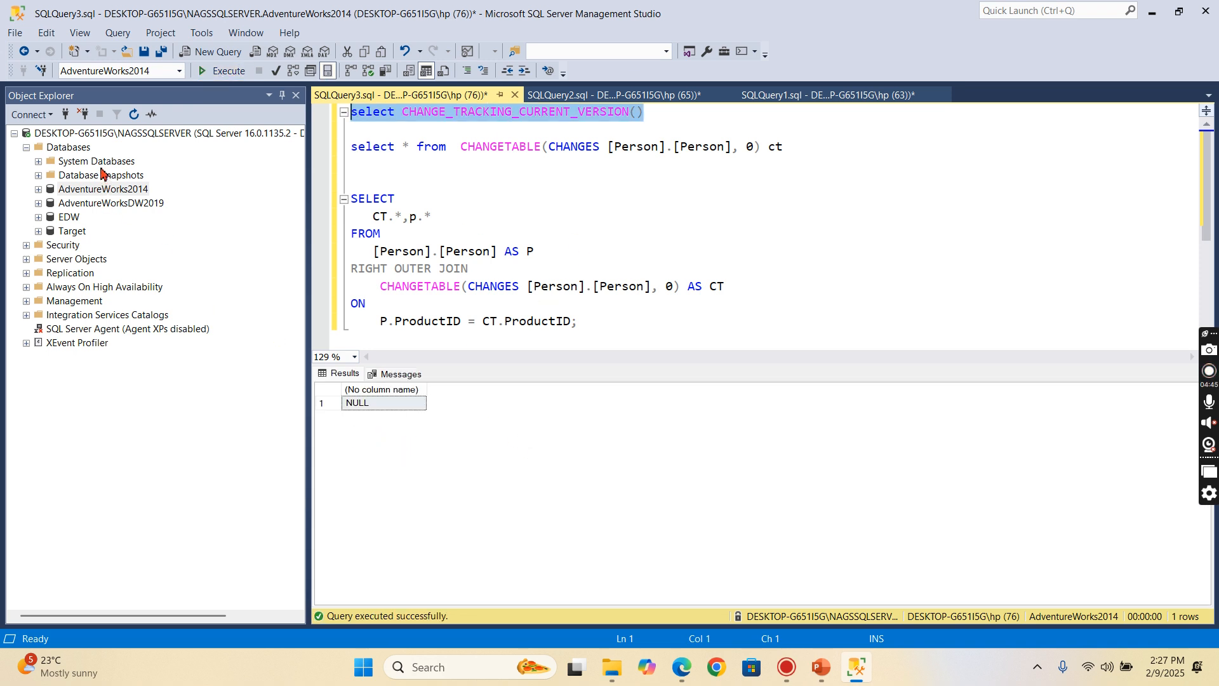
Set AdventureWorks2014 Change Tracking to True with a 7-day retention period in Database Properties.
{"action": "right_click", "coordinate": [102, 189]}
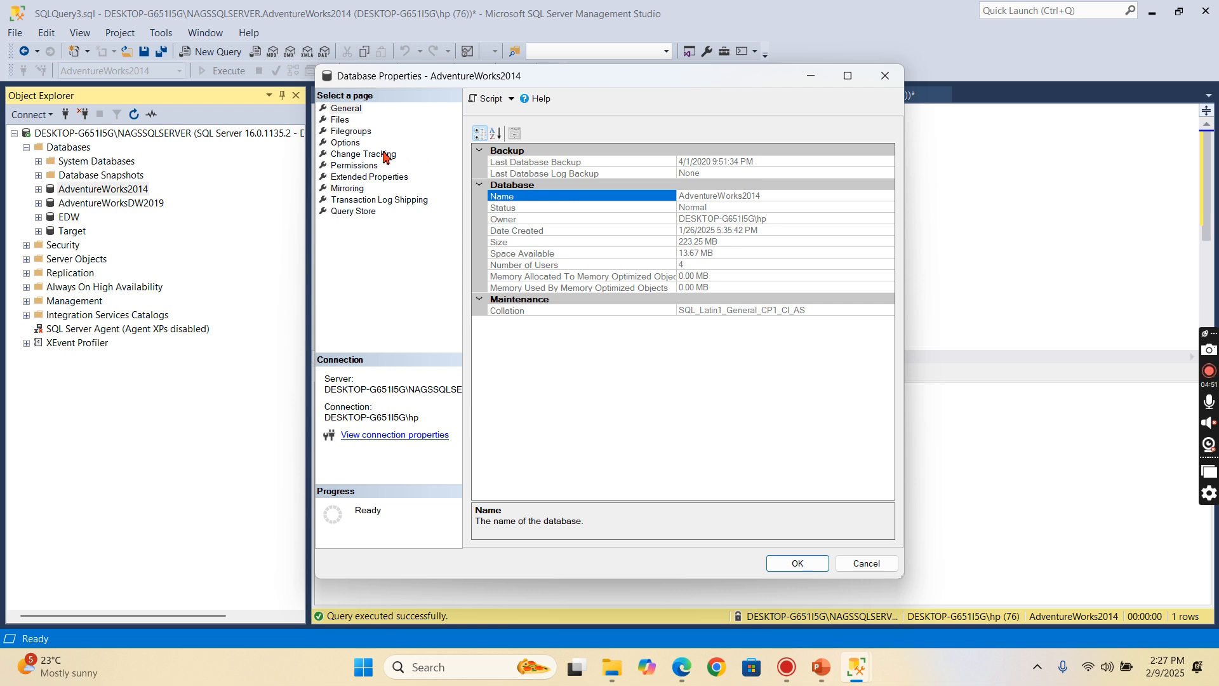
{"action": "left_click", "coordinate": [362, 153]}
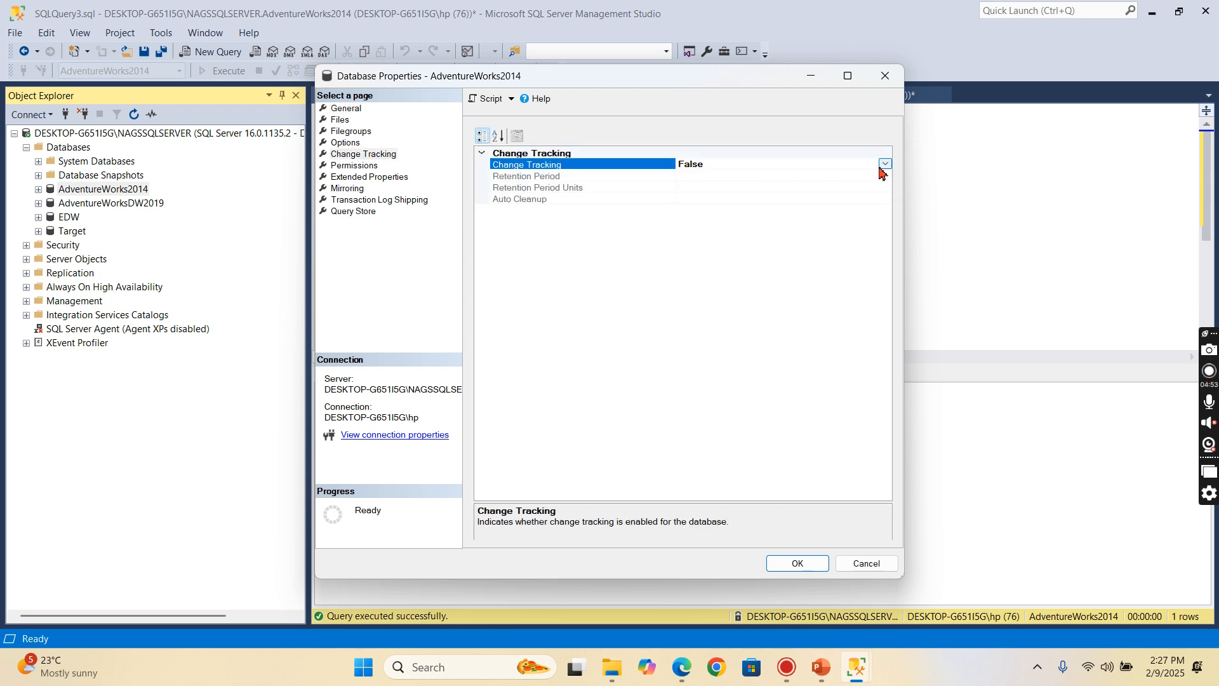
{"action": "left_click", "coordinate": [883, 163]}
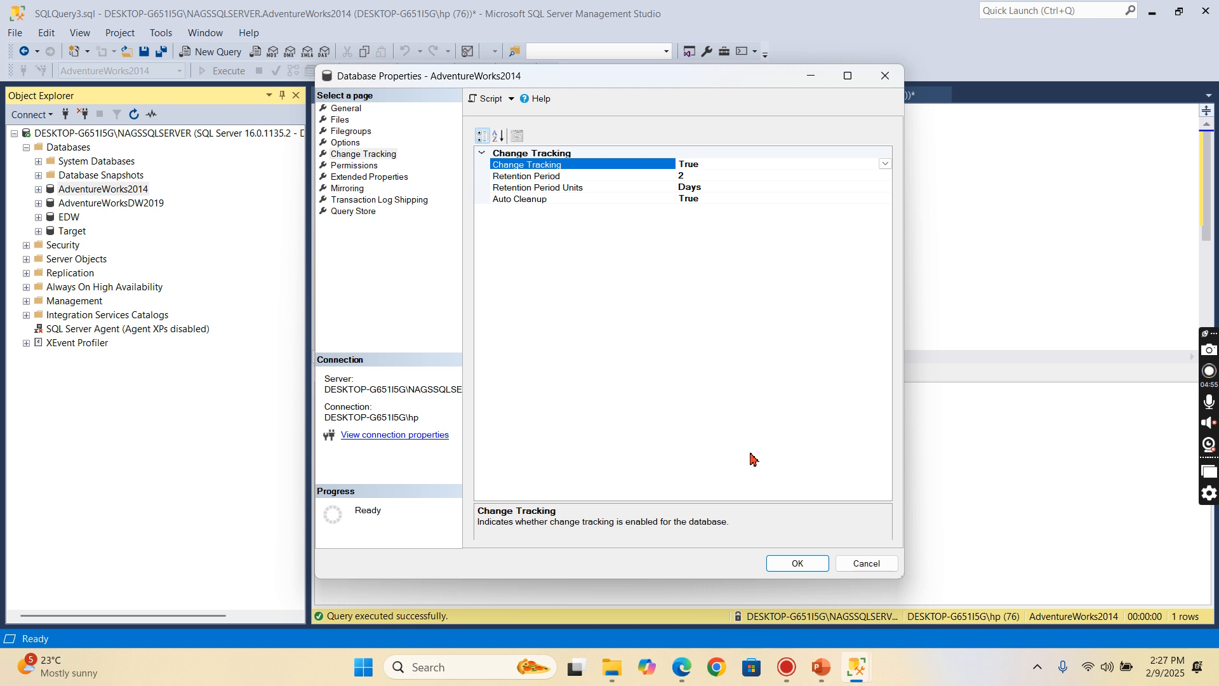
{"action": "left_click", "coordinate": [560, 176]}
{"action": "type", "text": "7"}
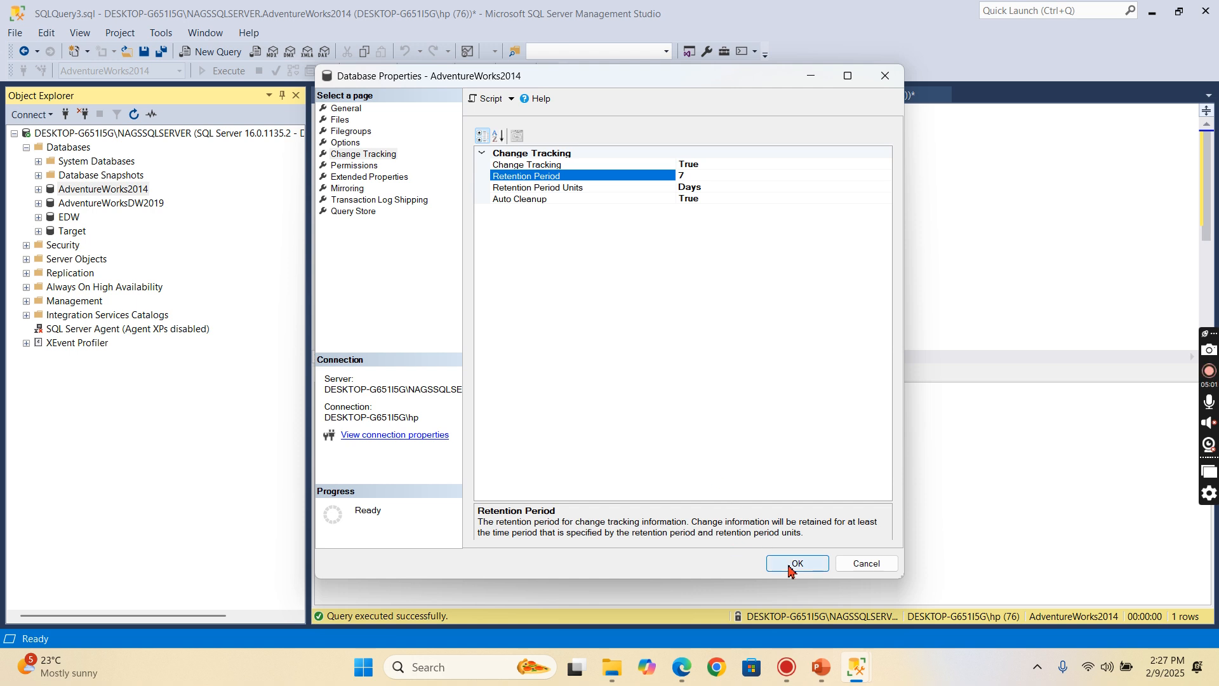
{"action": "left_click", "coordinate": [796, 563]}
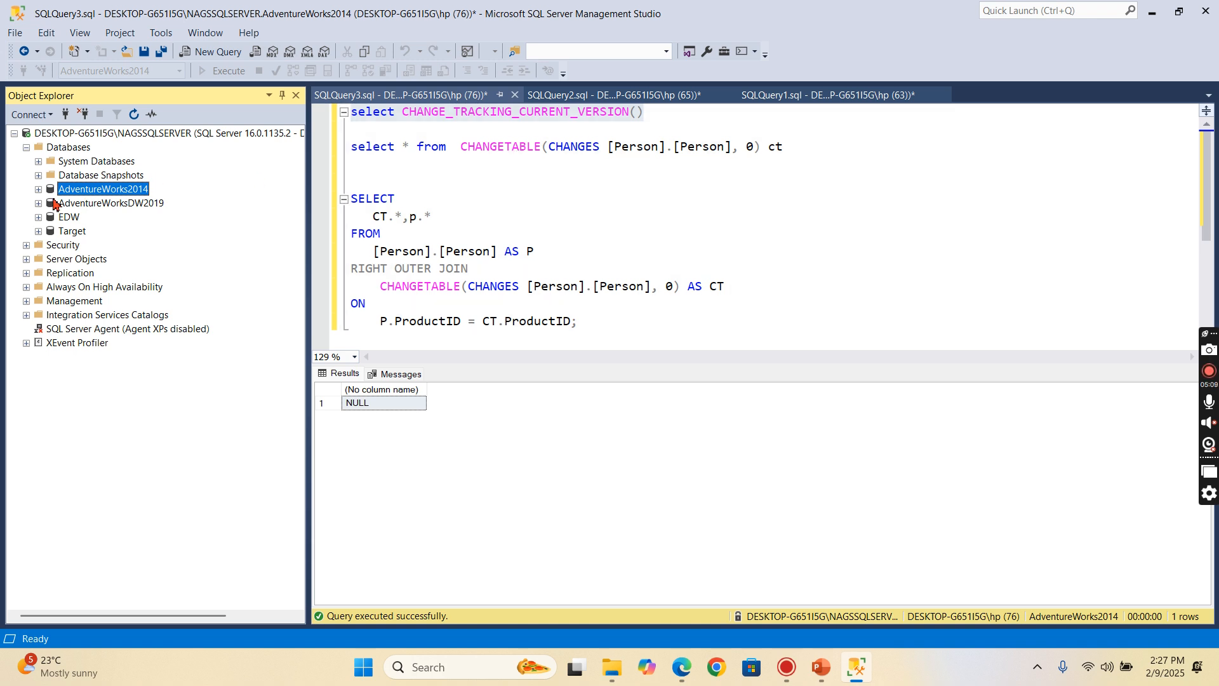
Expand AdventureWorks2014, locate HumanResources.Employee and select its top 1000 rows.
{"action": "left_click", "coordinate": [38, 189]}
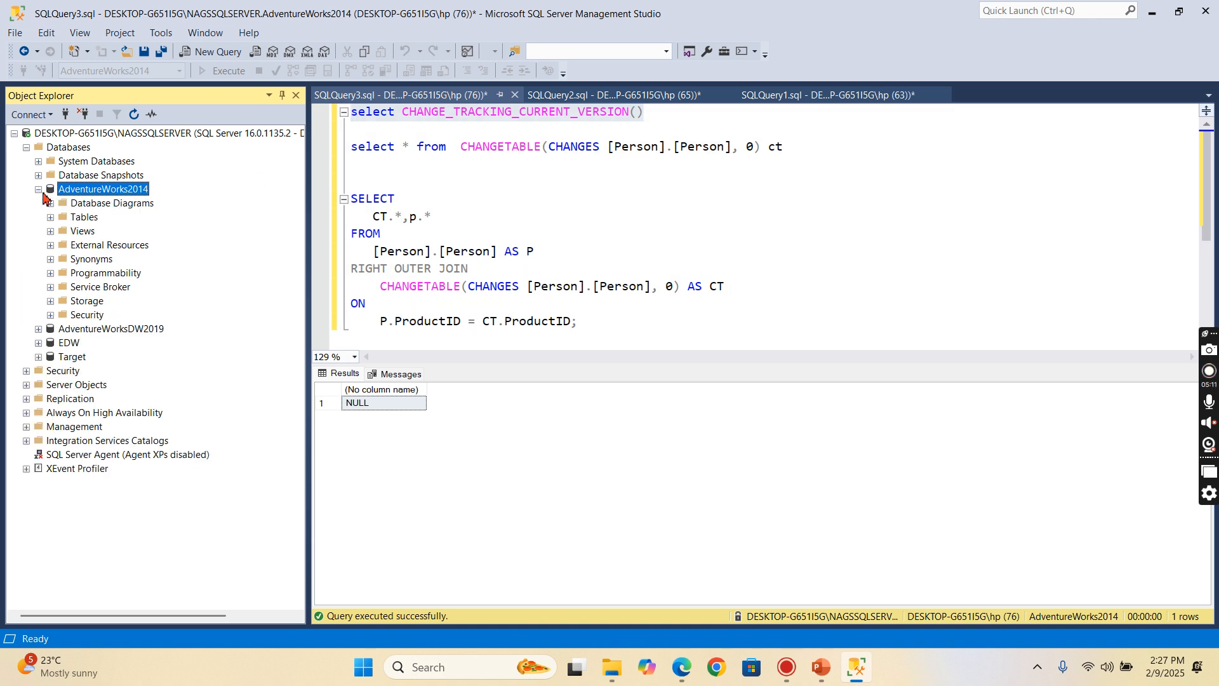
{"action": "mouse_move", "coordinate": [61, 228]}
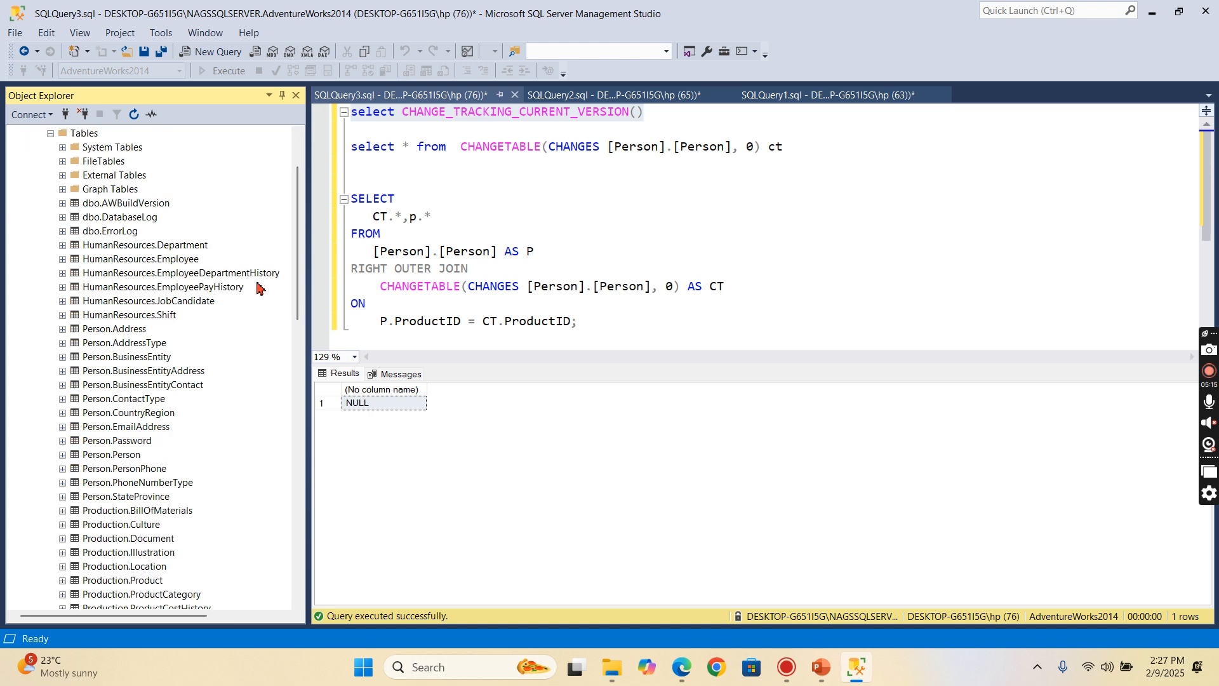
{"action": "scroll", "scroll_direction": "down", "scroll_amount": 3}
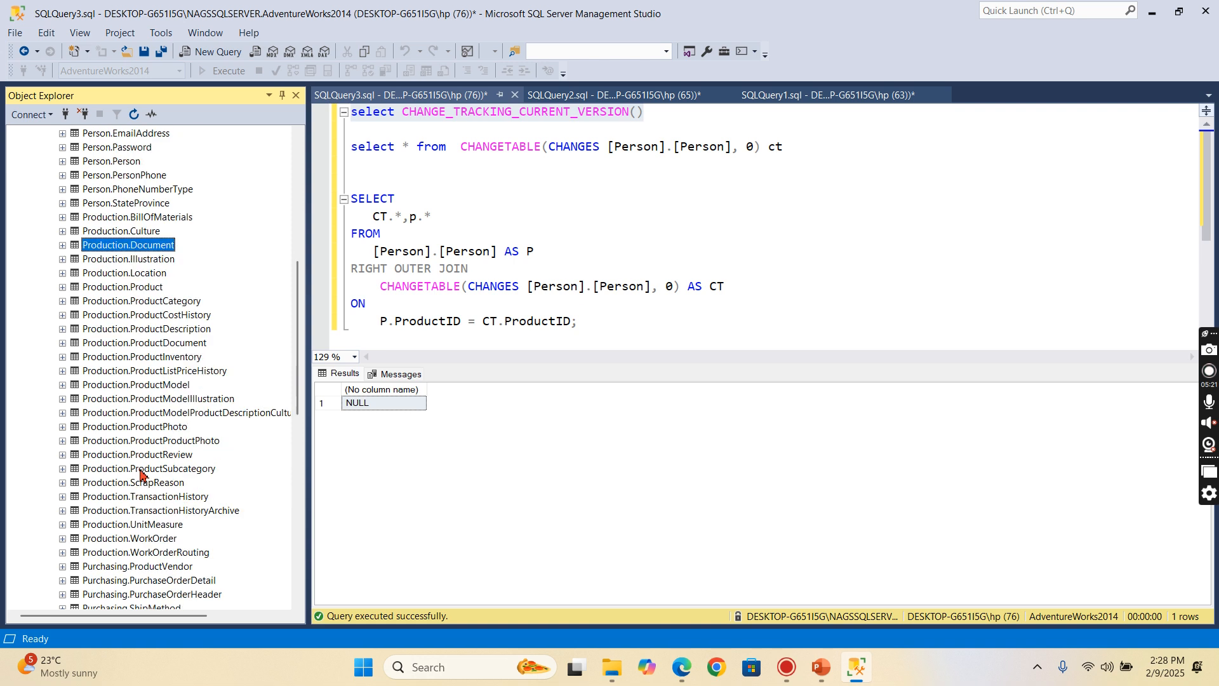
{"action": "scroll", "scroll_direction": "up", "scroll_amount": 3}
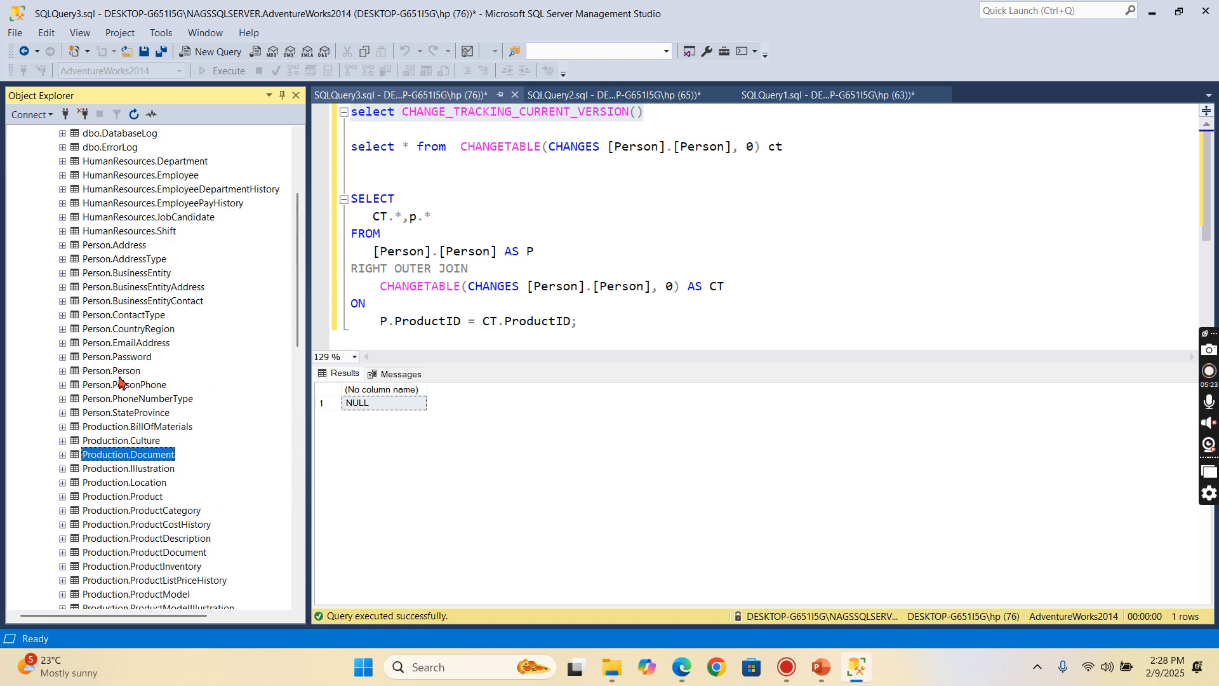
{"action": "scroll", "scroll_direction": "down", "scroll_amount": 3}
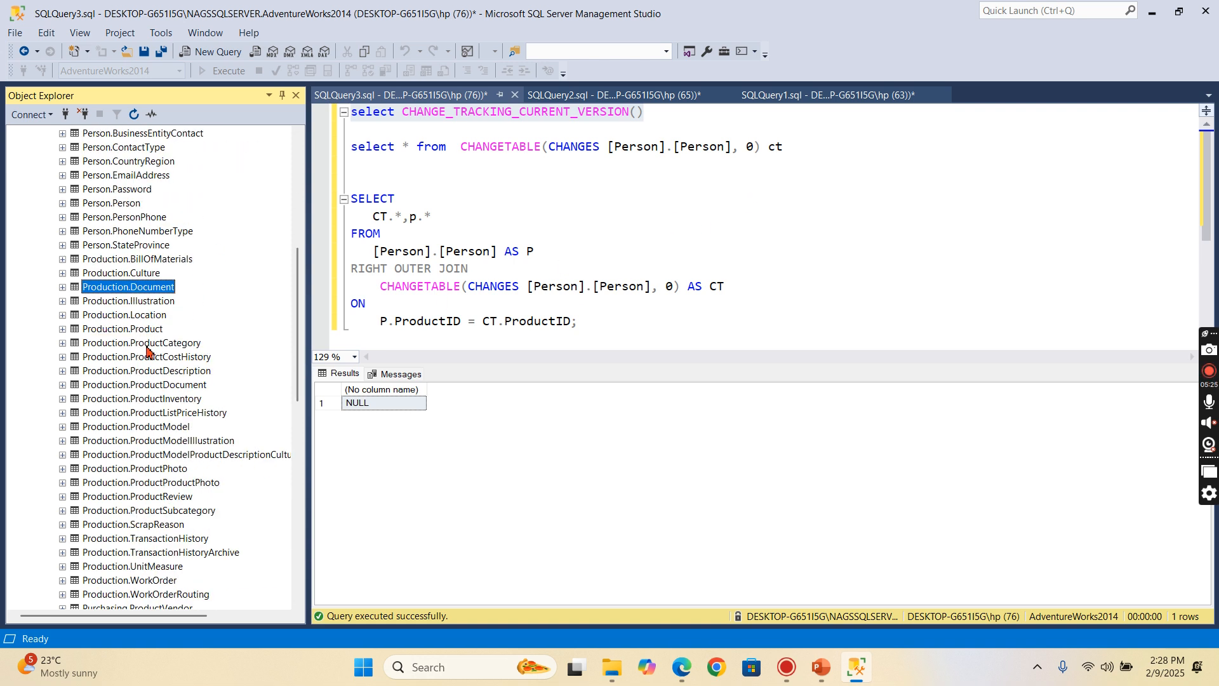
{"action": "scroll", "scroll_direction": "up", "scroll_amount": 3}
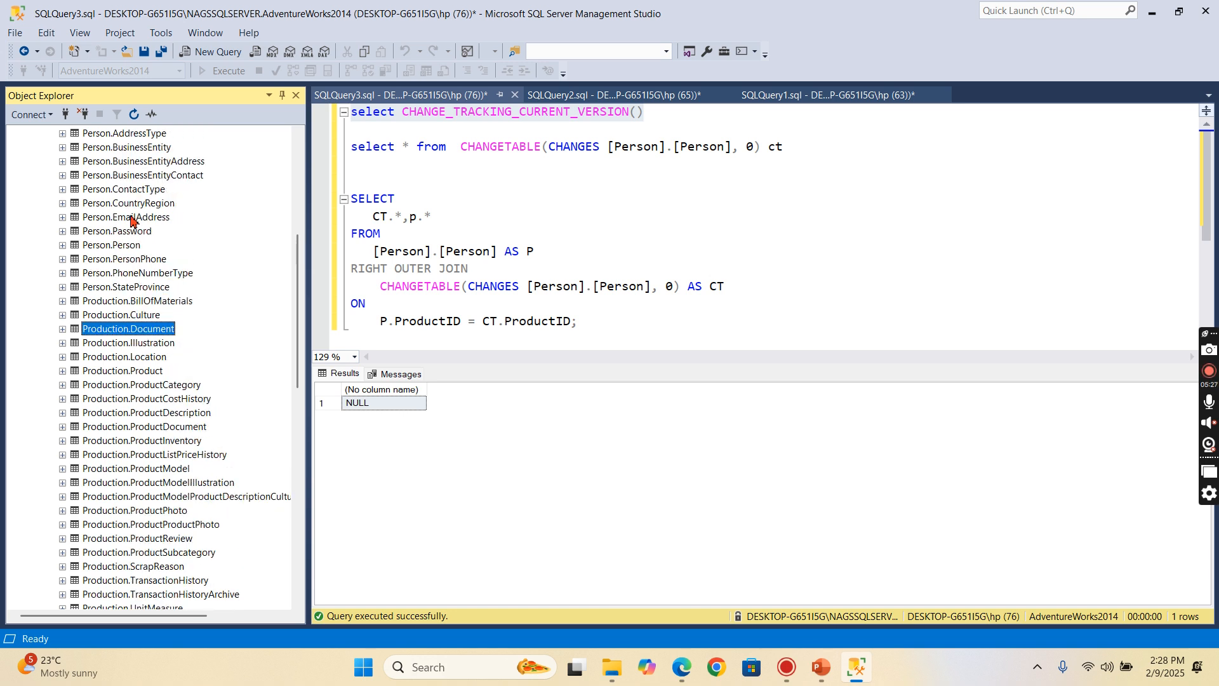
{"action": "scroll", "scroll_direction": "down", "scroll_amount": 3}
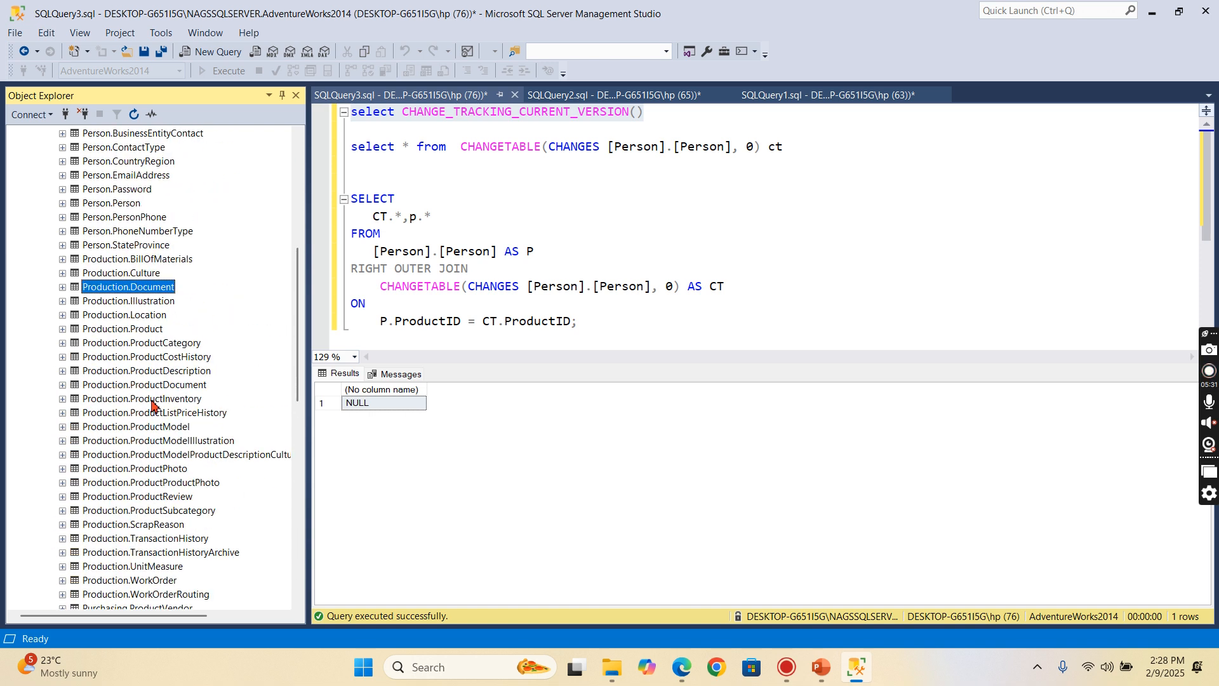
{"action": "scroll", "scroll_direction": "up", "scroll_amount": 3}
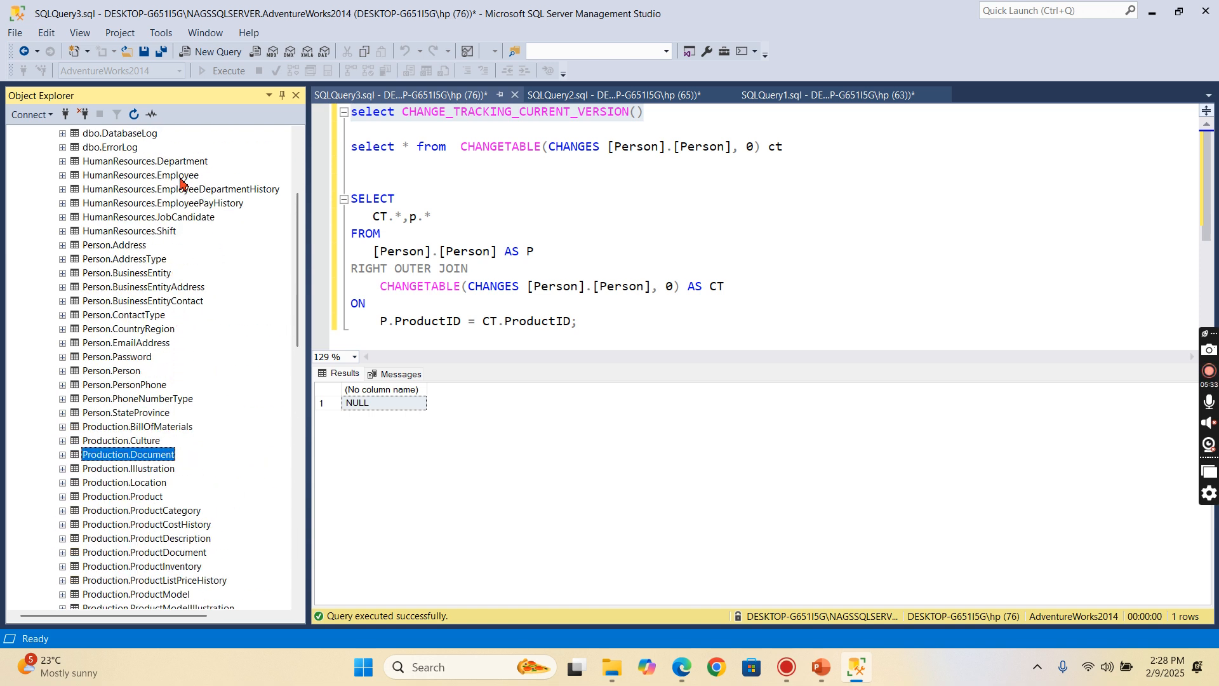
{"action": "right_click", "coordinate": [138, 174]}
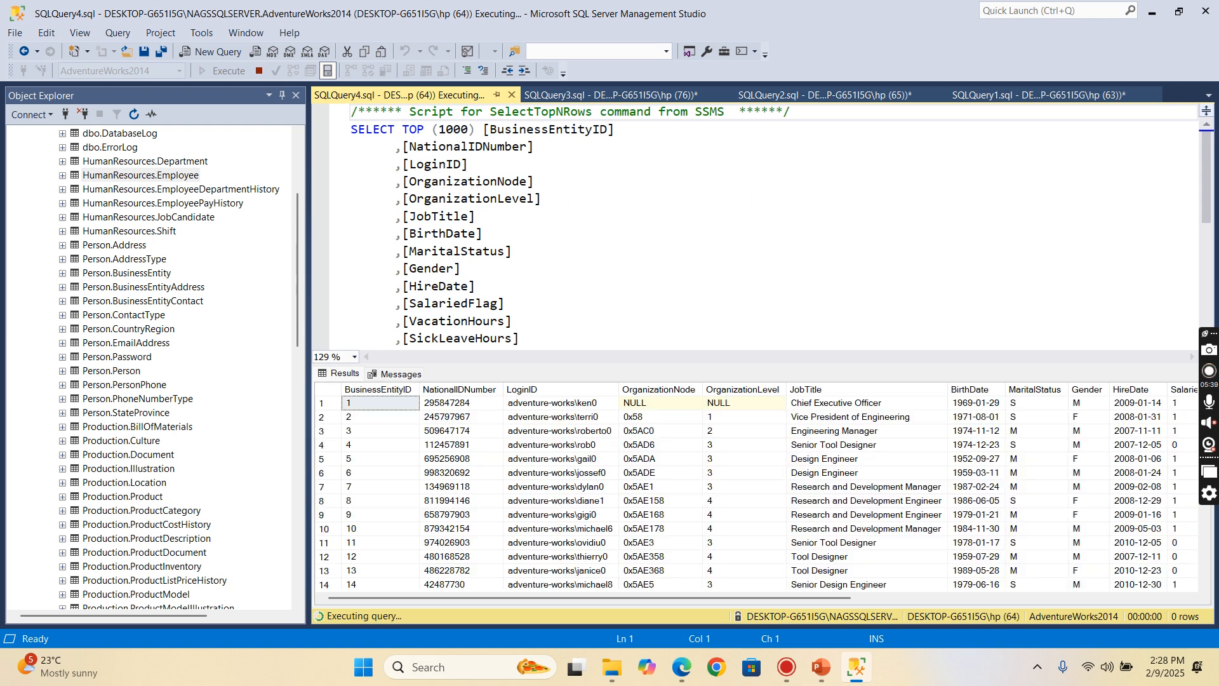
Set Change Tracking to True in the HumanResources.Employee table properties.
{"action": "right_click", "coordinate": [139, 174]}
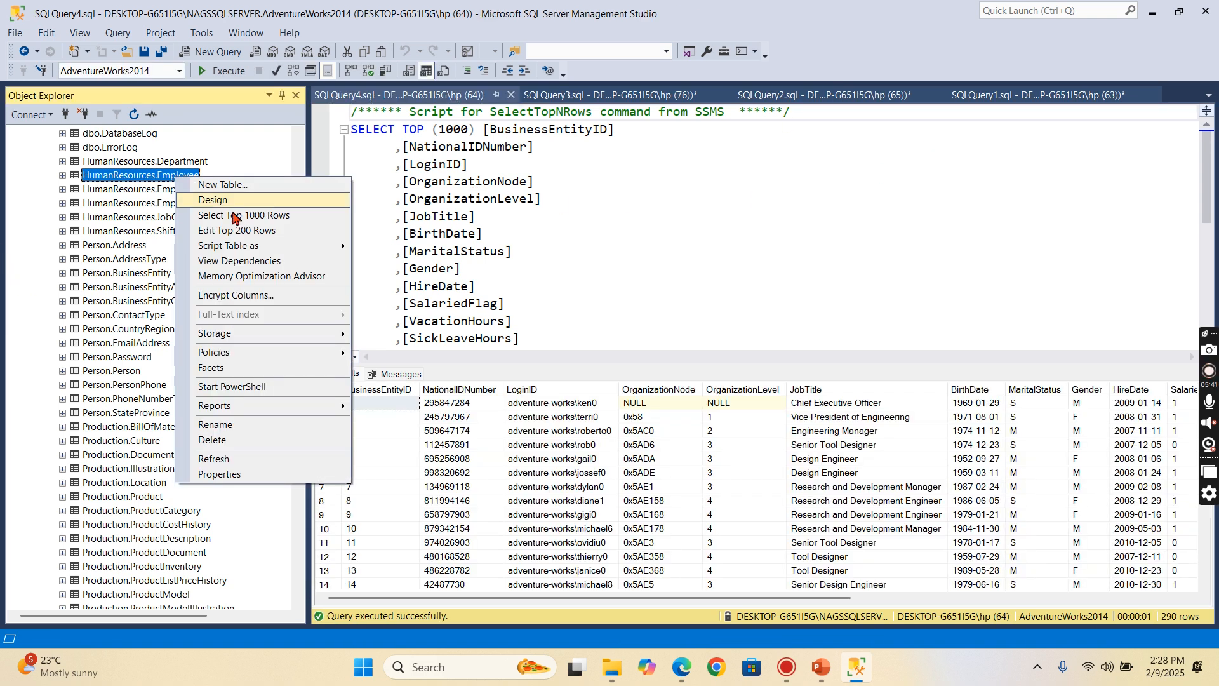
{"action": "left_click", "coordinate": [245, 216]}
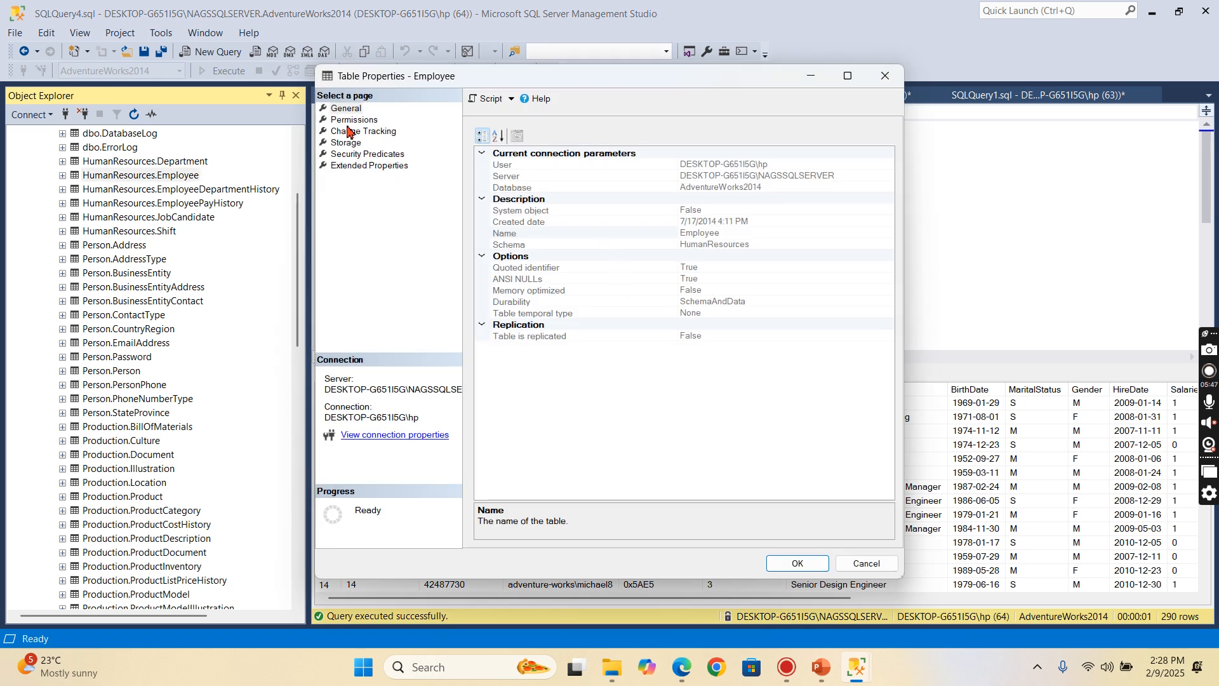
{"action": "left_click", "coordinate": [363, 130]}
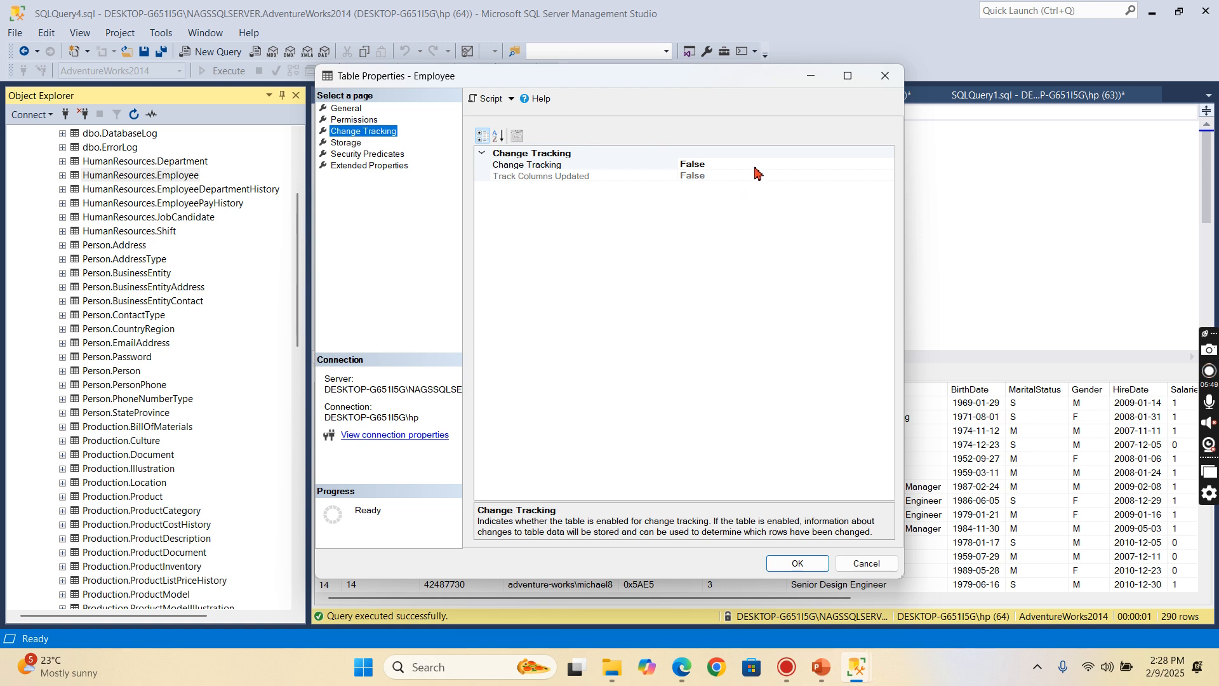
{"action": "left_click", "coordinate": [887, 163]}
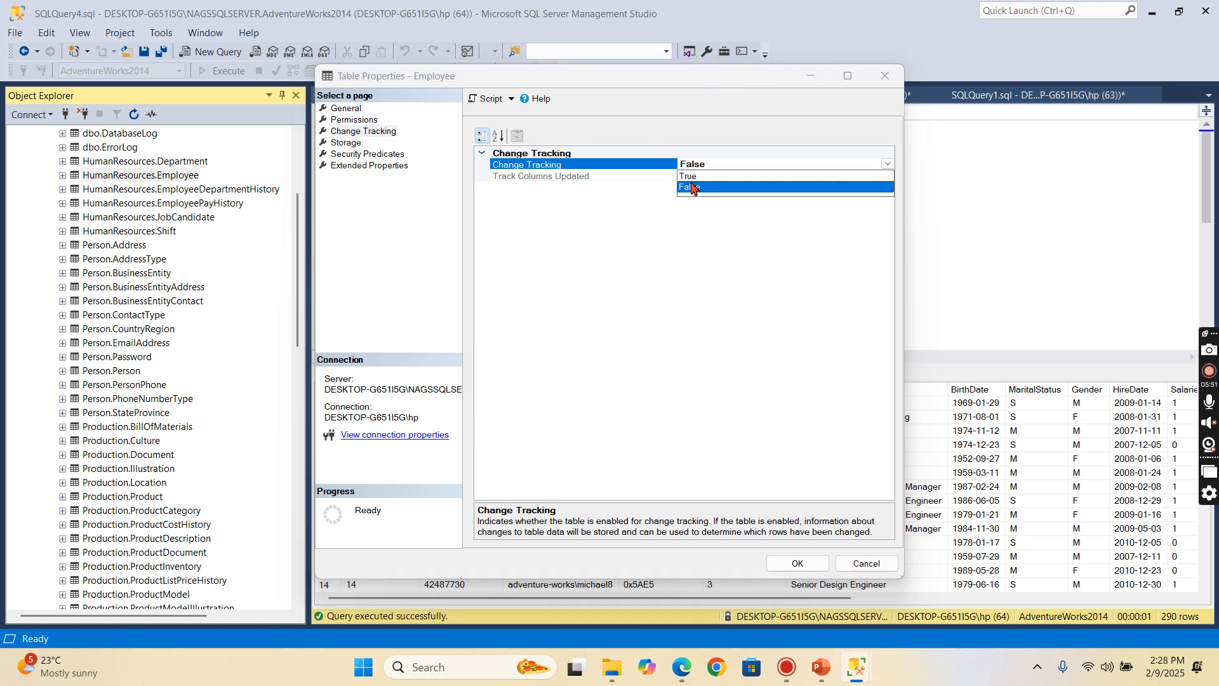
{"action": "left_click", "coordinate": [686, 175]}
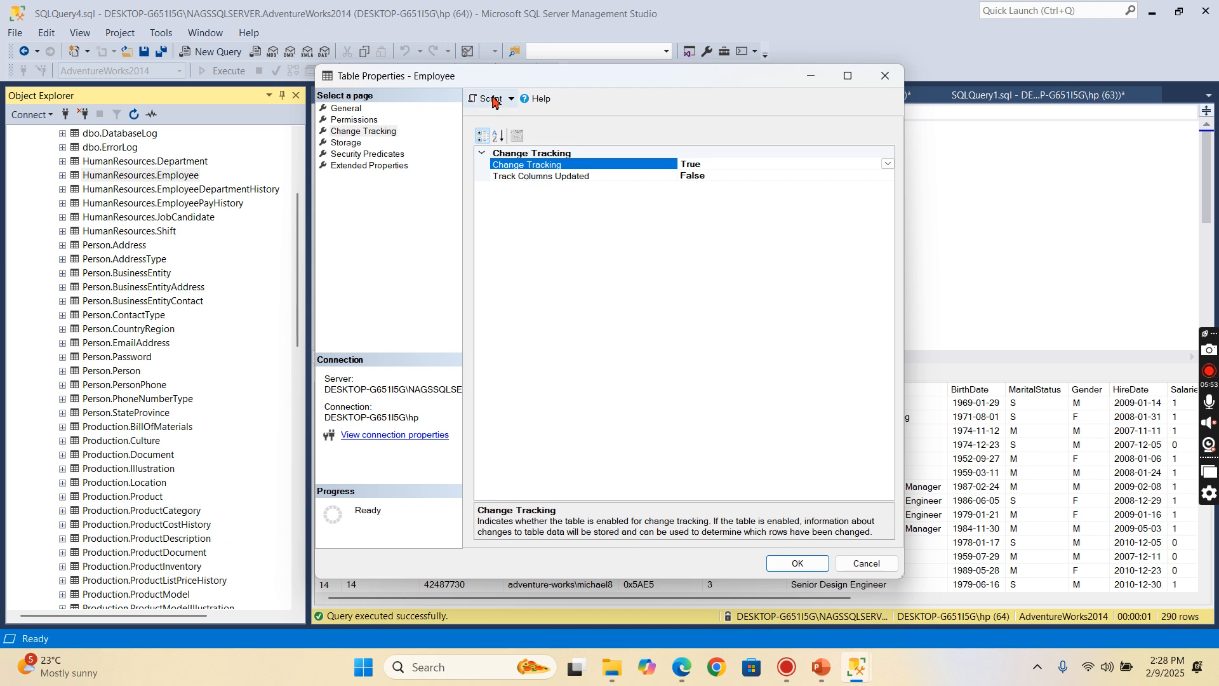
Script the change tracking setting, apply it, and execute the generated ALTER TABLE script.
{"action": "left_click", "coordinate": [489, 99]}
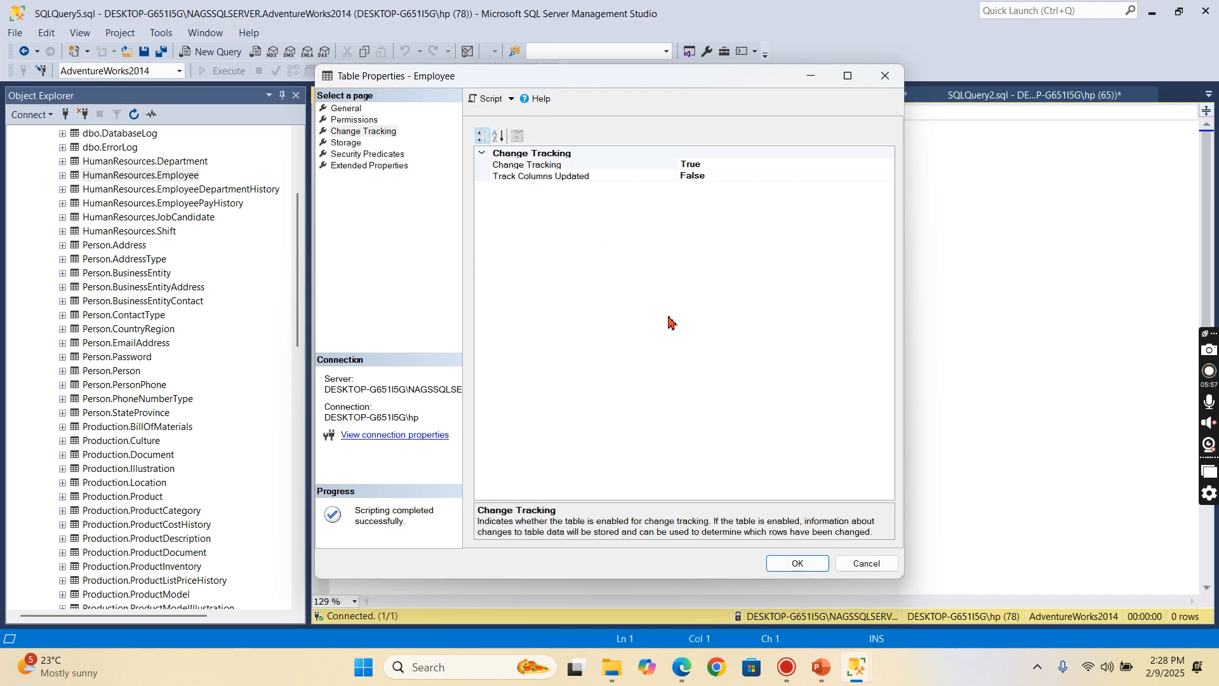
{"action": "left_click", "coordinate": [795, 563]}
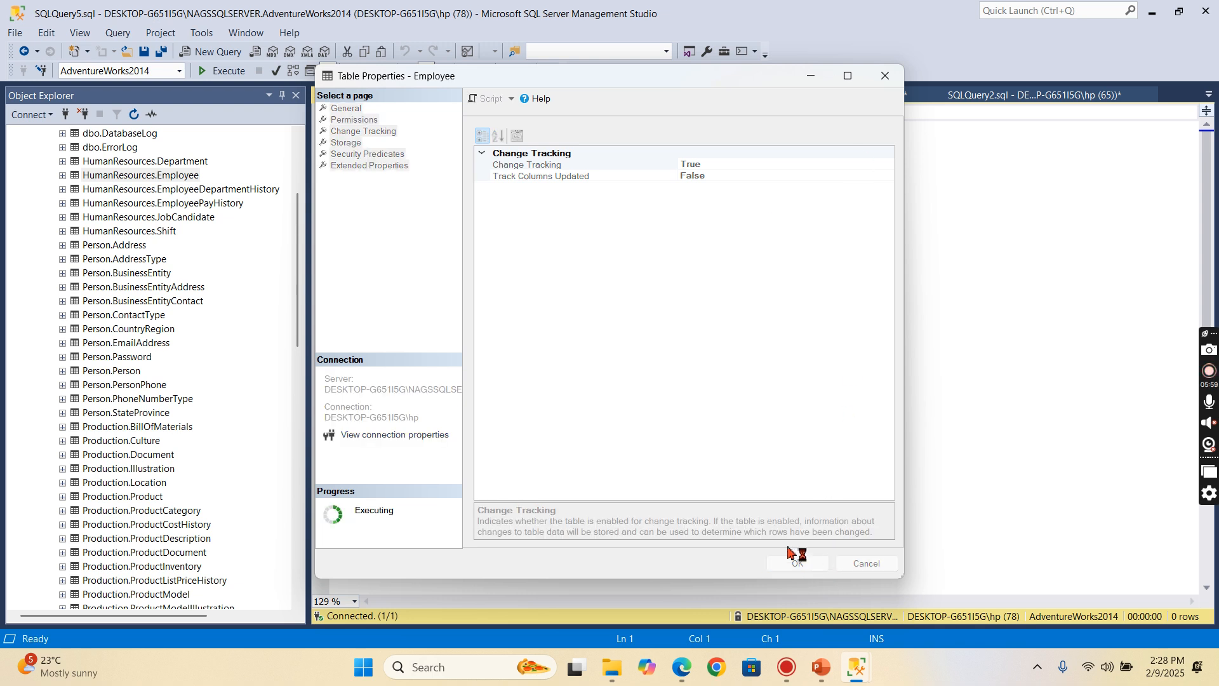
{"action": "left_click", "coordinate": [796, 563]}
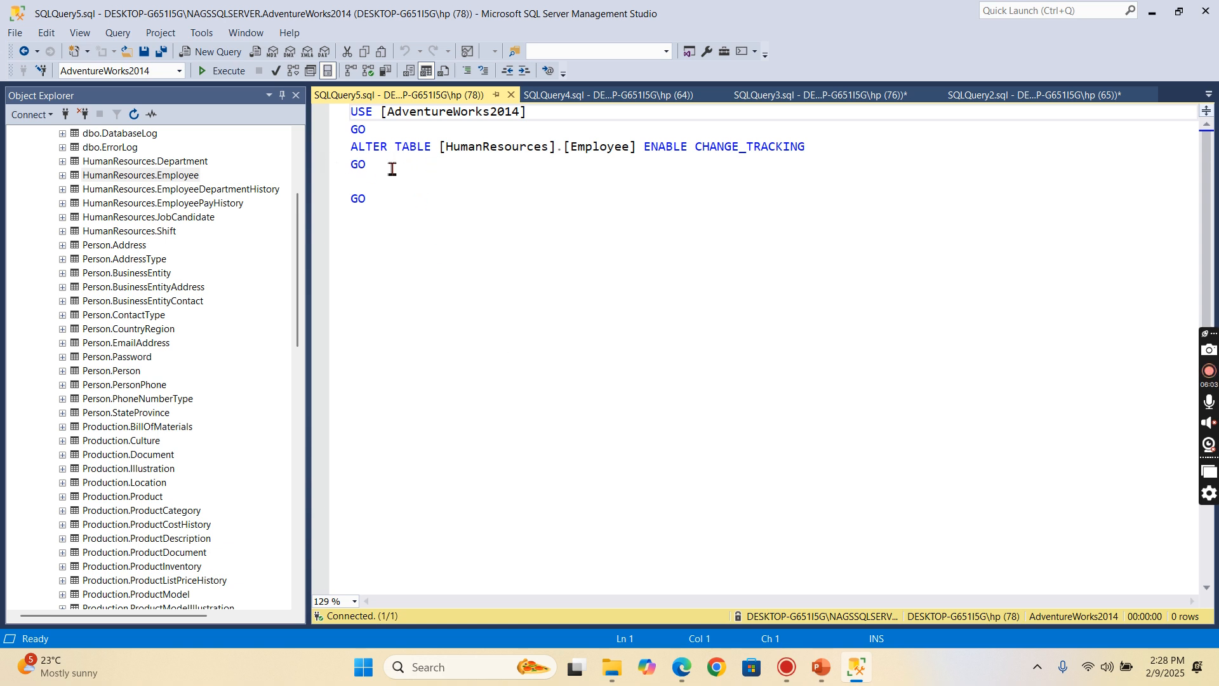
{"action": "mouse_move", "coordinate": [401, 530]}
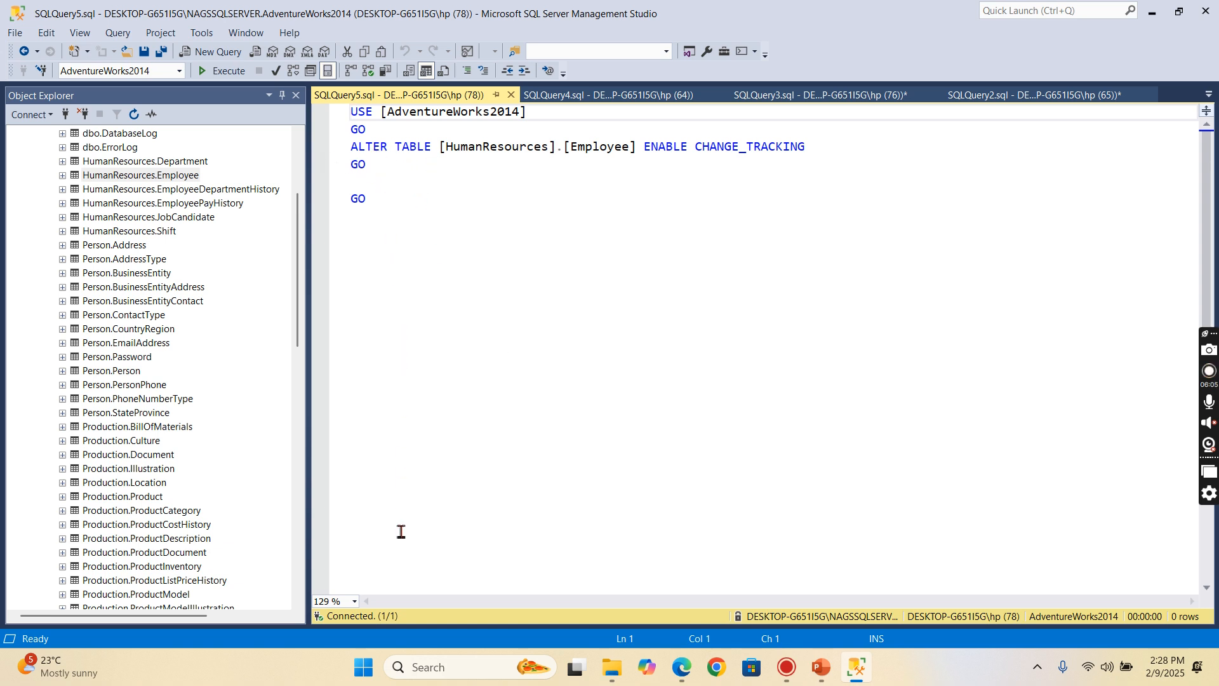
{"action": "mouse_move", "coordinate": [728, 174]}
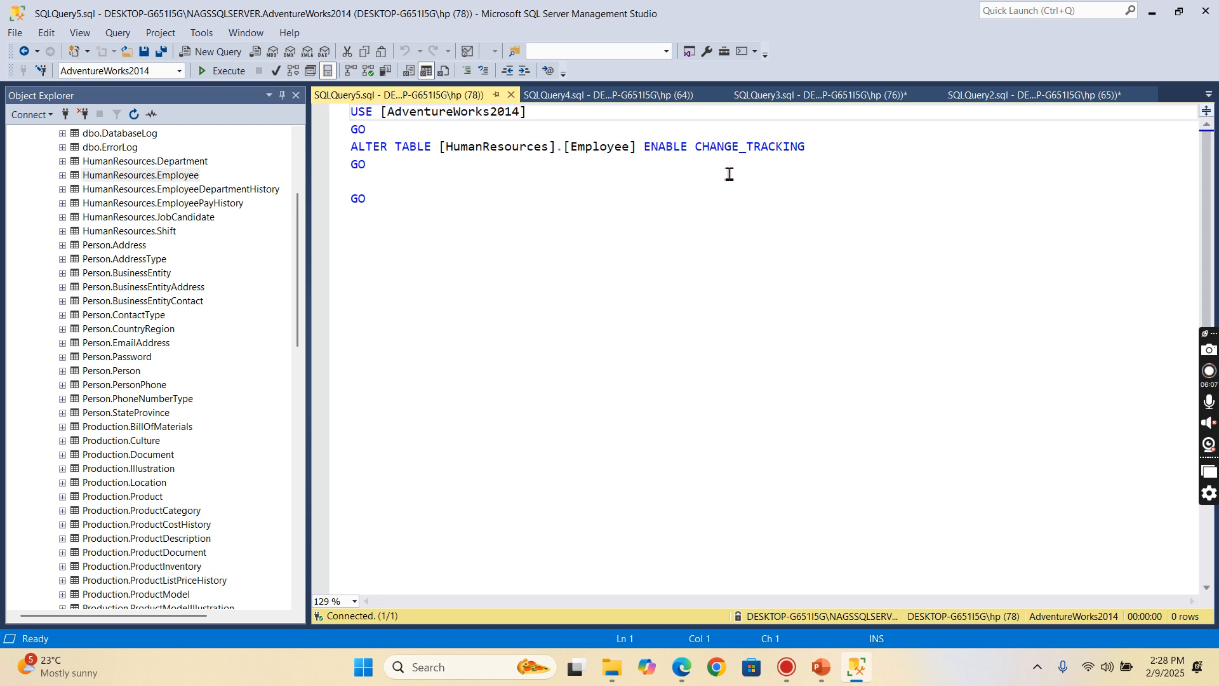
{"action": "key", "text": "ctrl+a"}
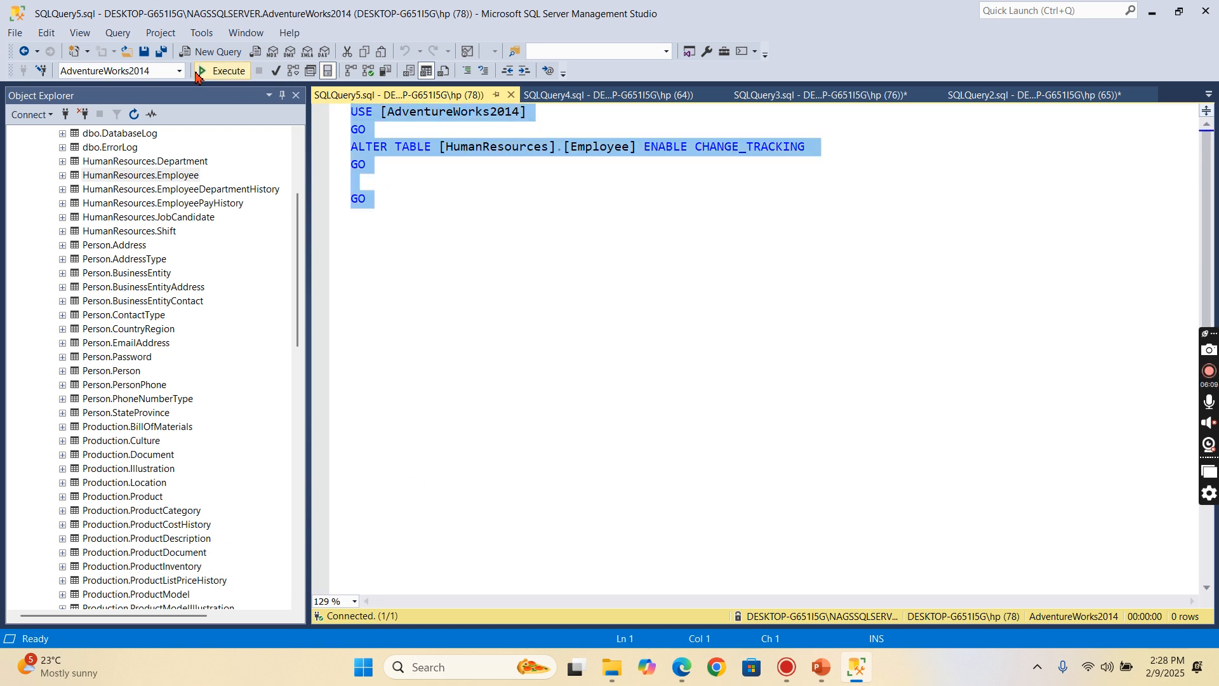
{"action": "left_click", "coordinate": [222, 70]}
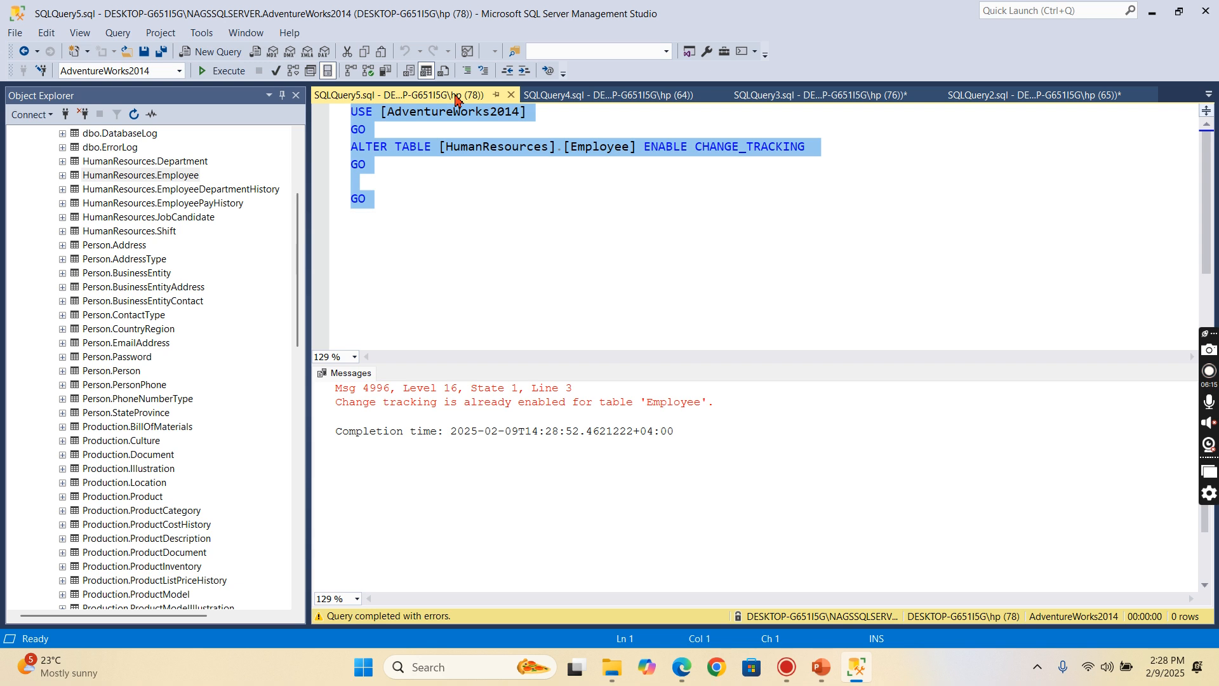
Rerun CHANGE_TRACKING_CURRENT_VERSION() to get 0, and write SELECT * FROM [HumanResources].[Employee].
{"action": "left_click", "coordinate": [579, 94]}
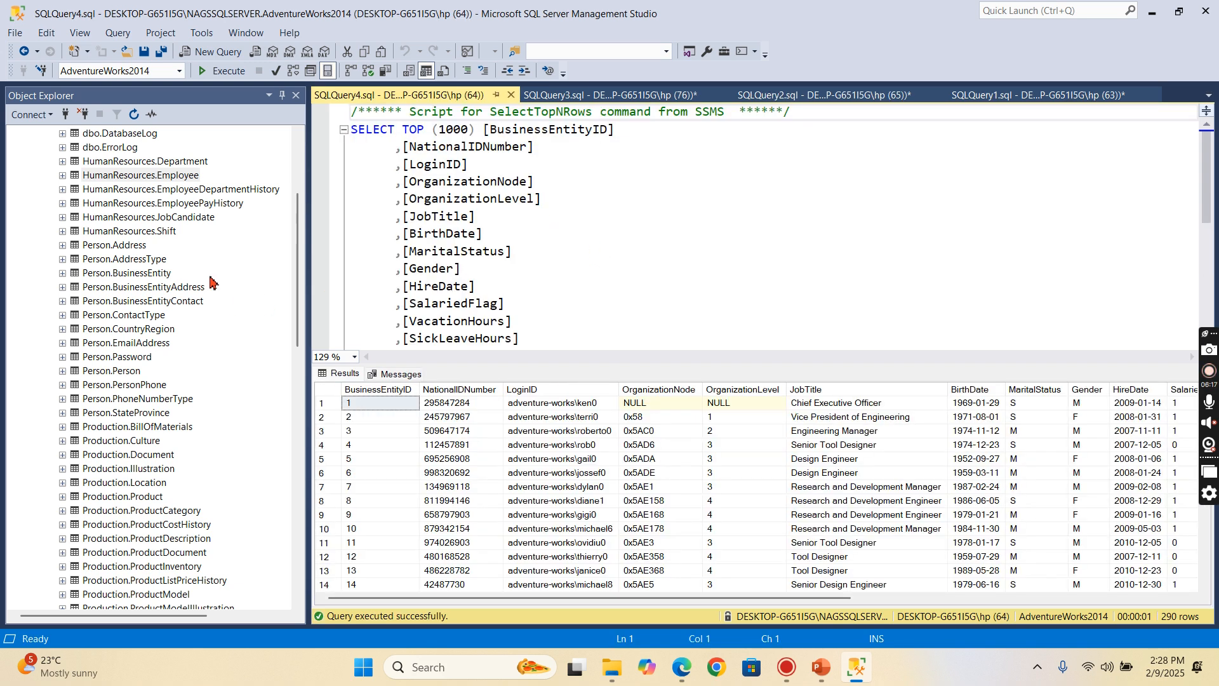
{"action": "mouse_move", "coordinate": [585, 226]}
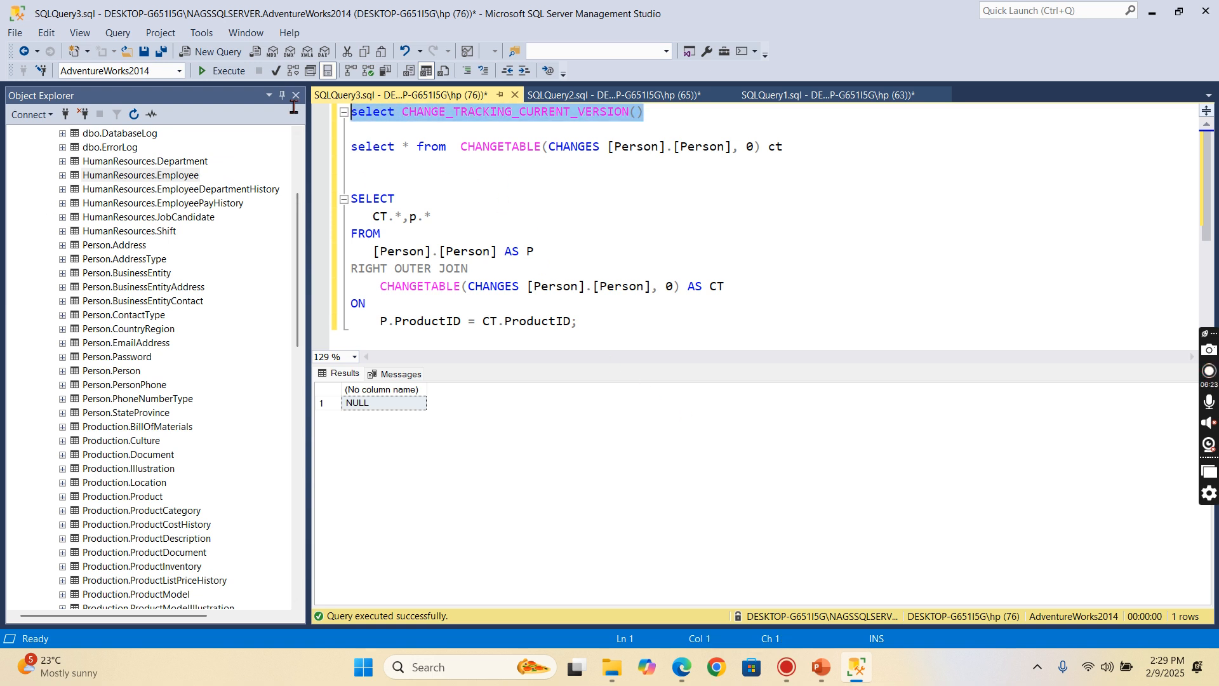
{"action": "left_click", "coordinate": [228, 70]}
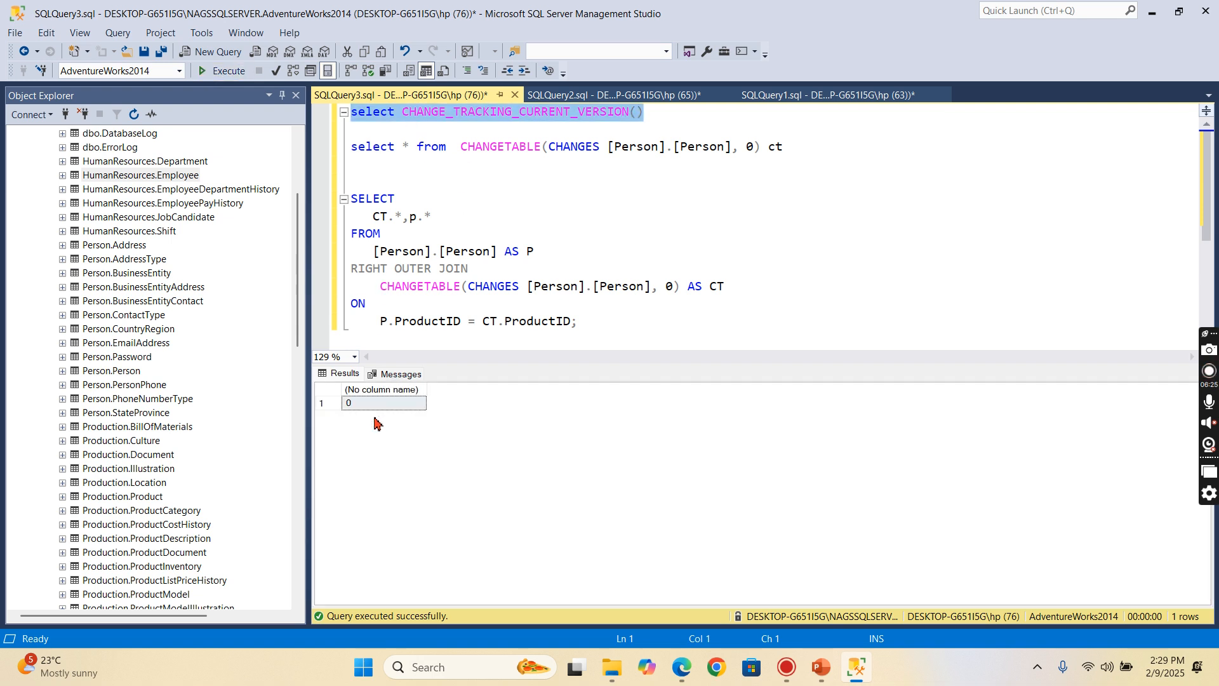
{"action": "mouse_move", "coordinate": [367, 423]}
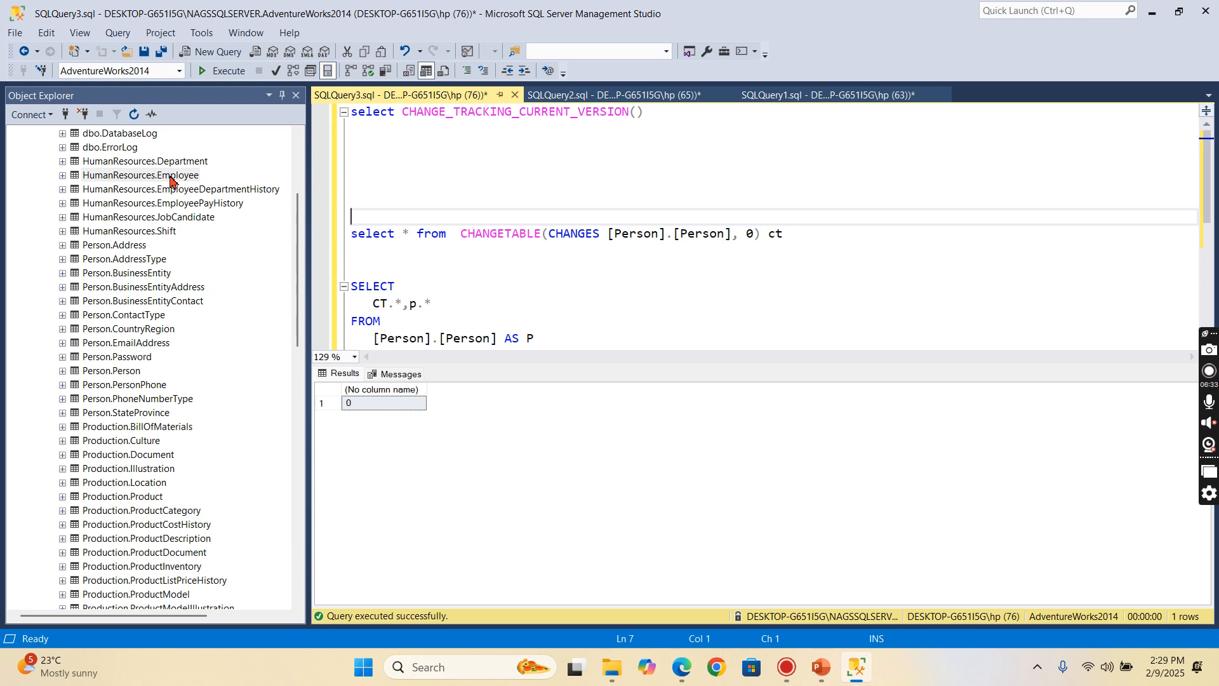
{"action": "type", "text": "[HumanResources].[Employee]"}
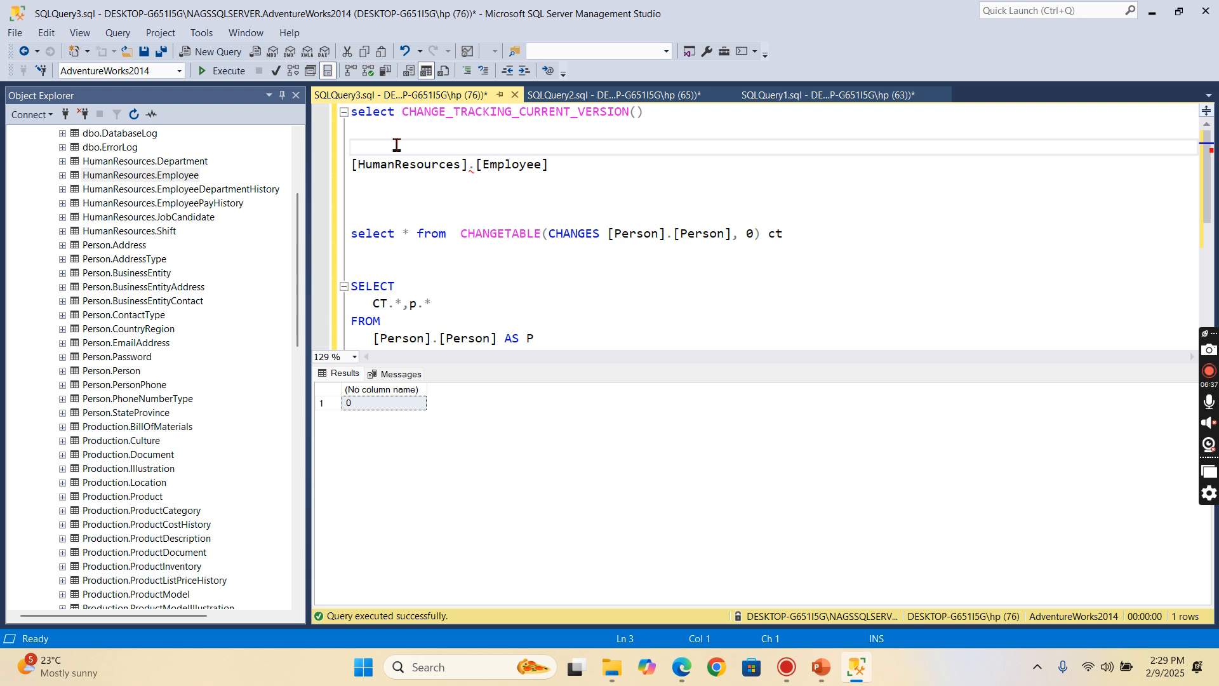
{"action": "type", "text": "select * from"}
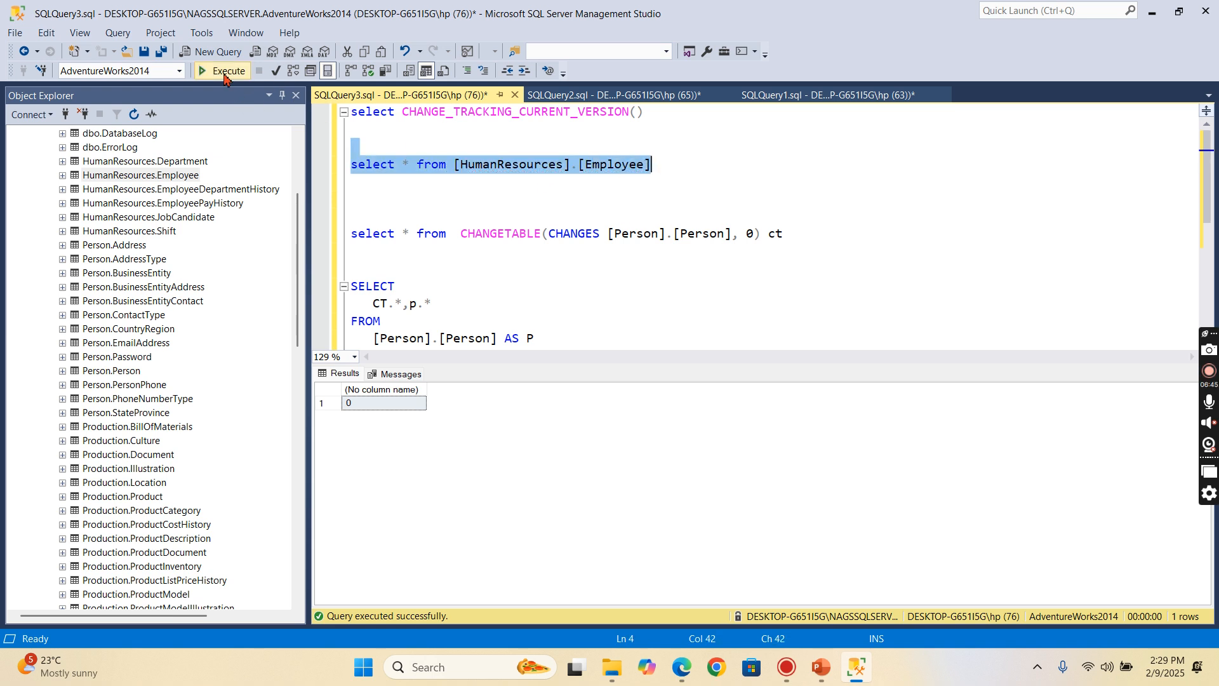
Run the Employee query (290 rows), find employee 24, and type 24 on a new script line.
{"action": "left_click", "coordinate": [222, 70]}
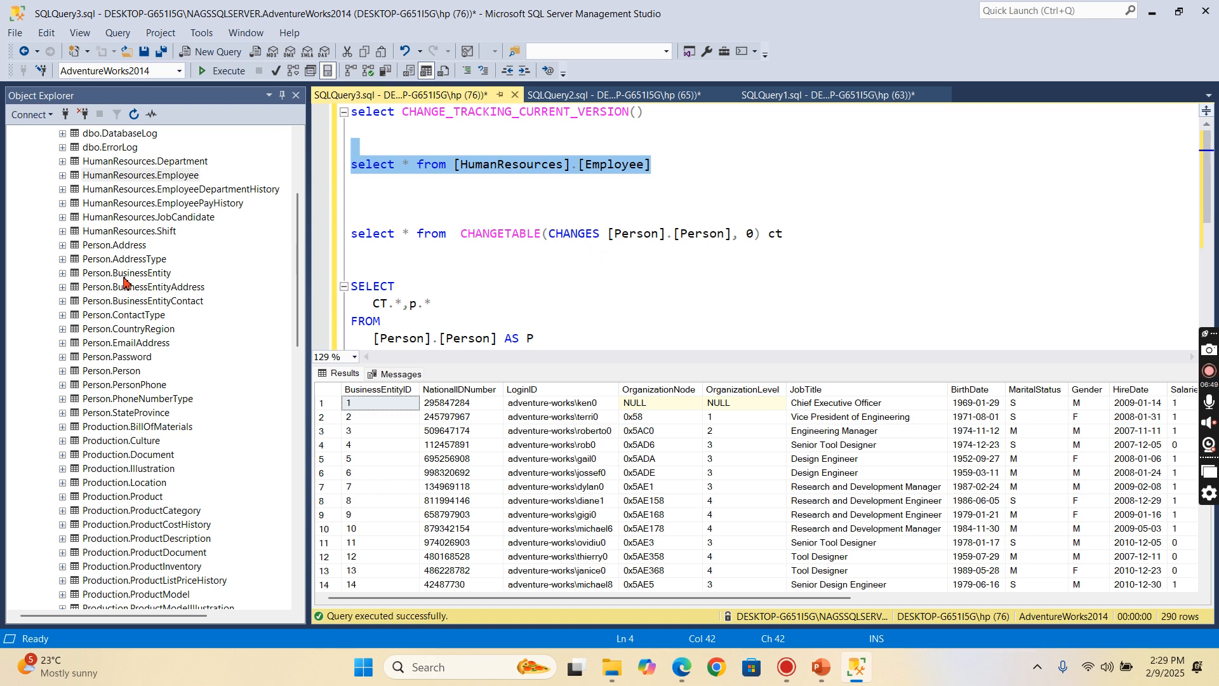
{"action": "mouse_move", "coordinate": [299, 276]}
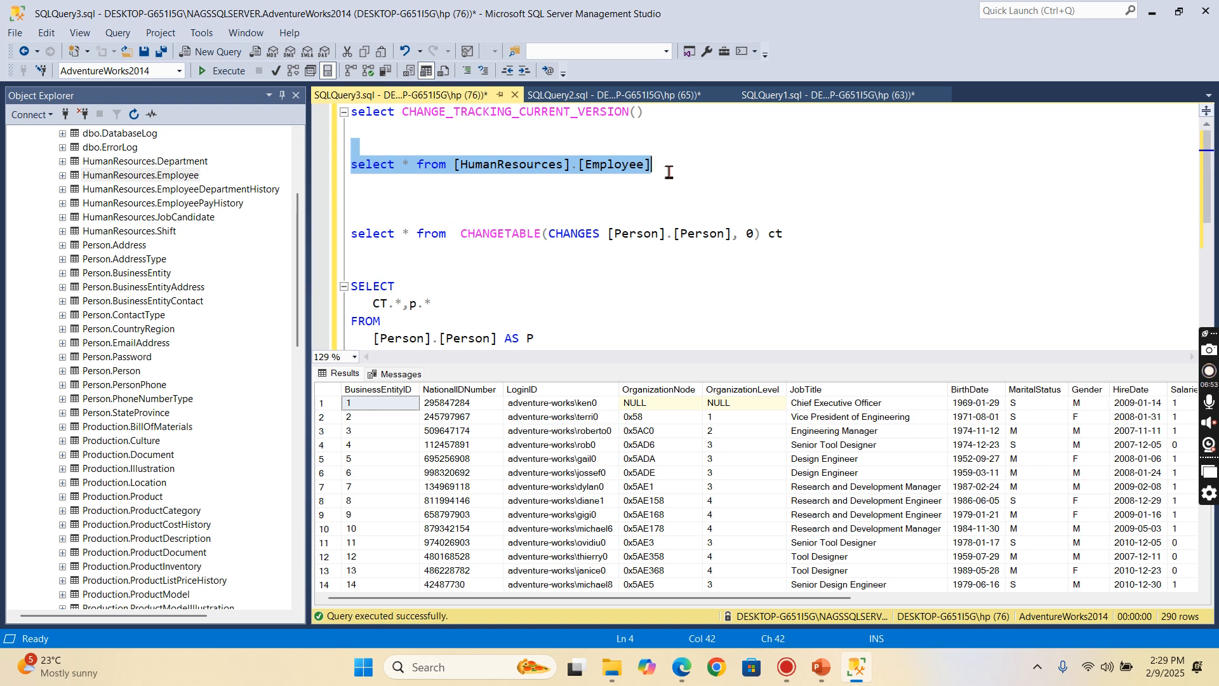
{"action": "mouse_move", "coordinate": [637, 168]}
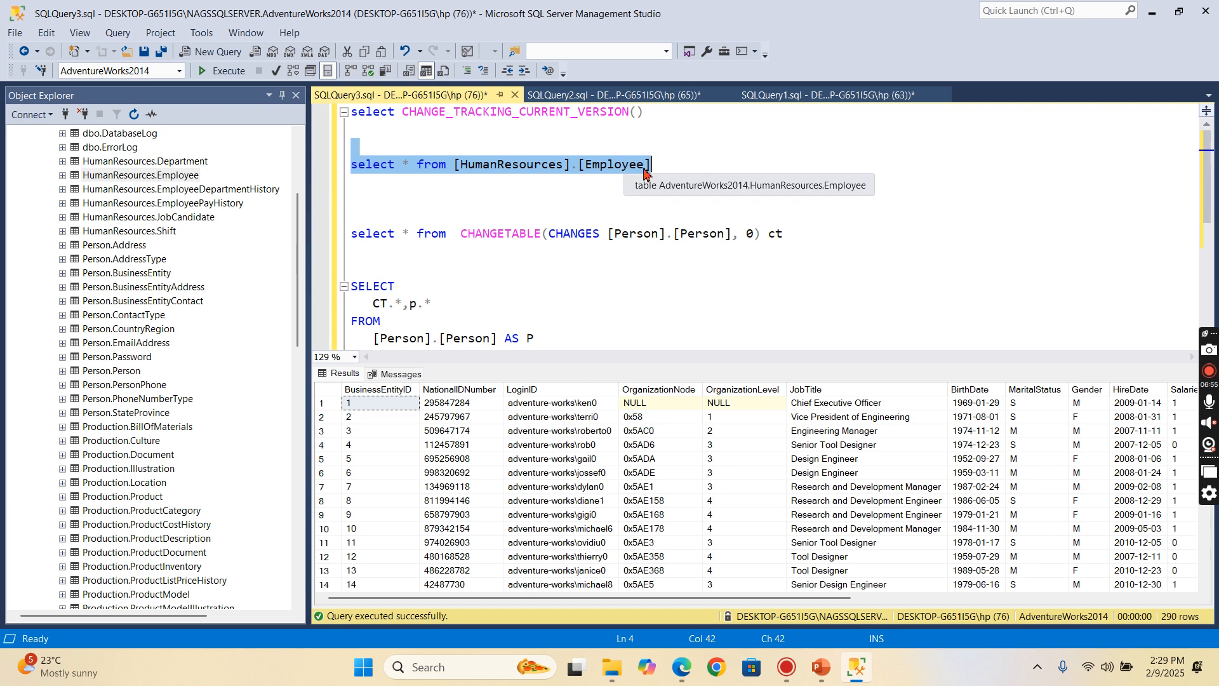
{"action": "mouse_move", "coordinate": [121, 303]}
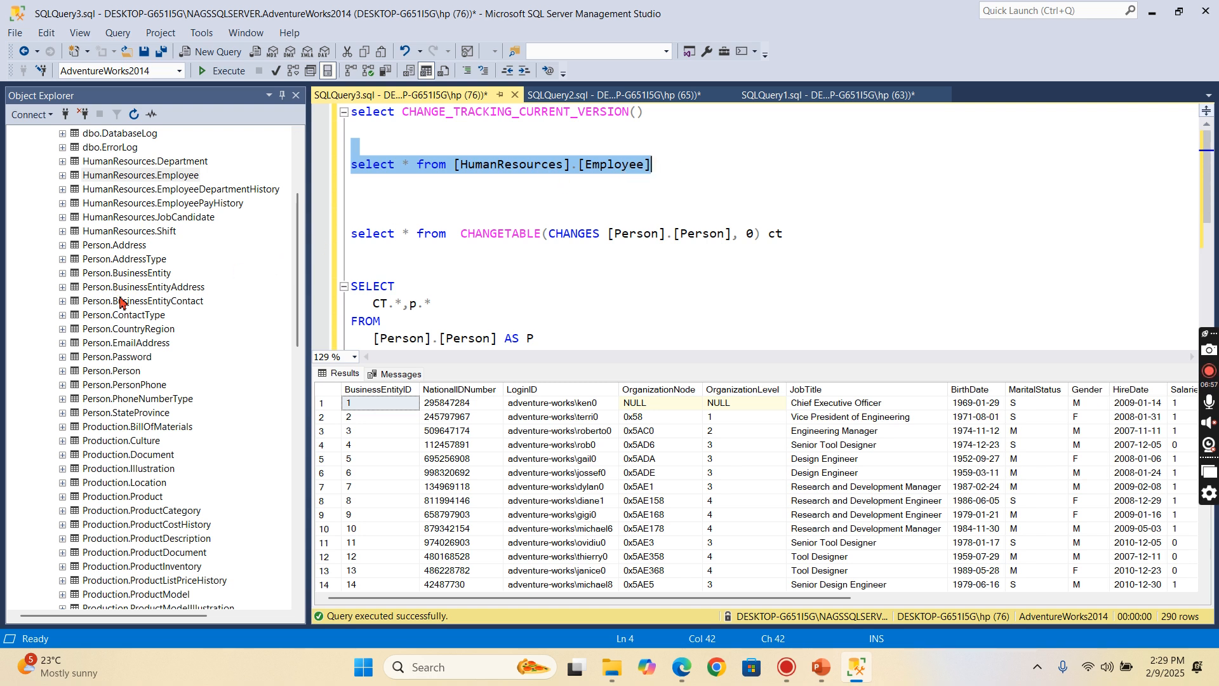
{"action": "mouse_move", "coordinate": [146, 273]}
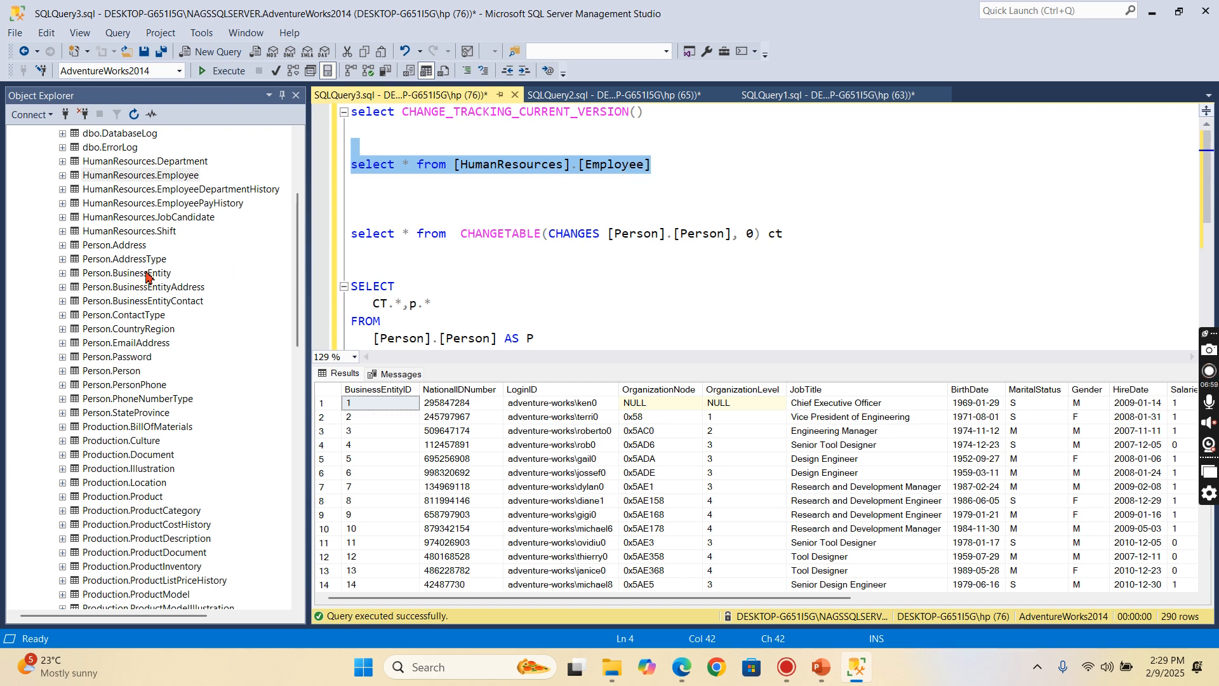
{"action": "mouse_move", "coordinate": [149, 280]}
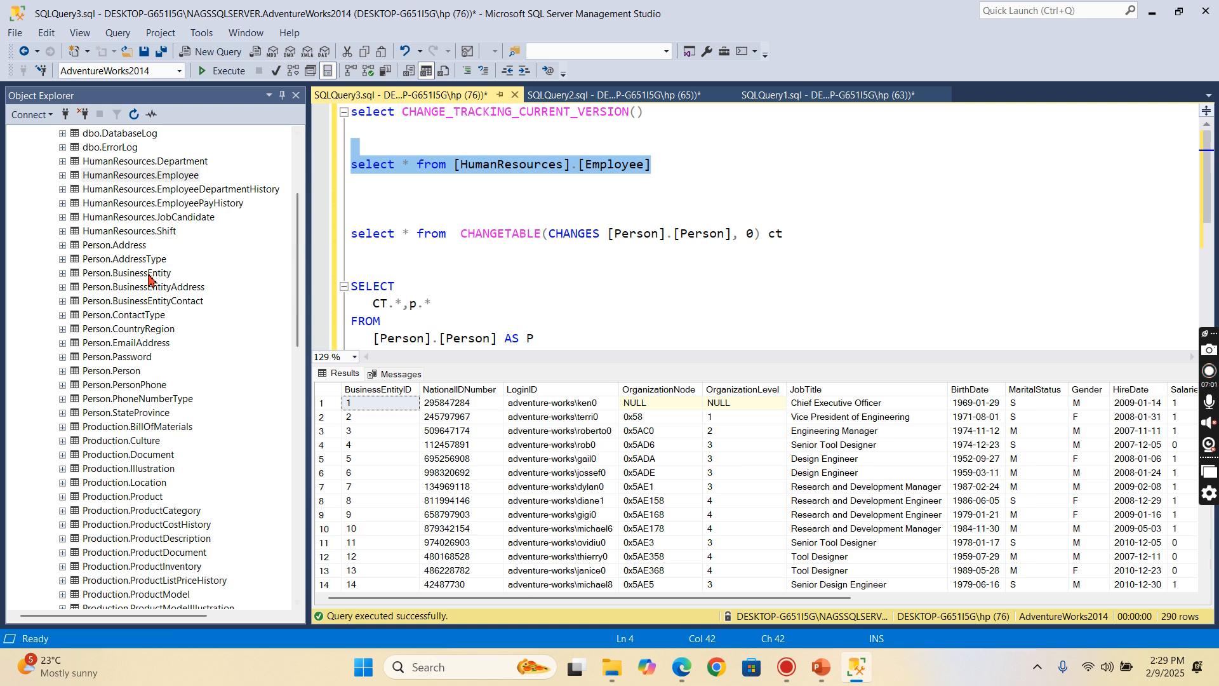
{"action": "mouse_move", "coordinate": [837, 127]}
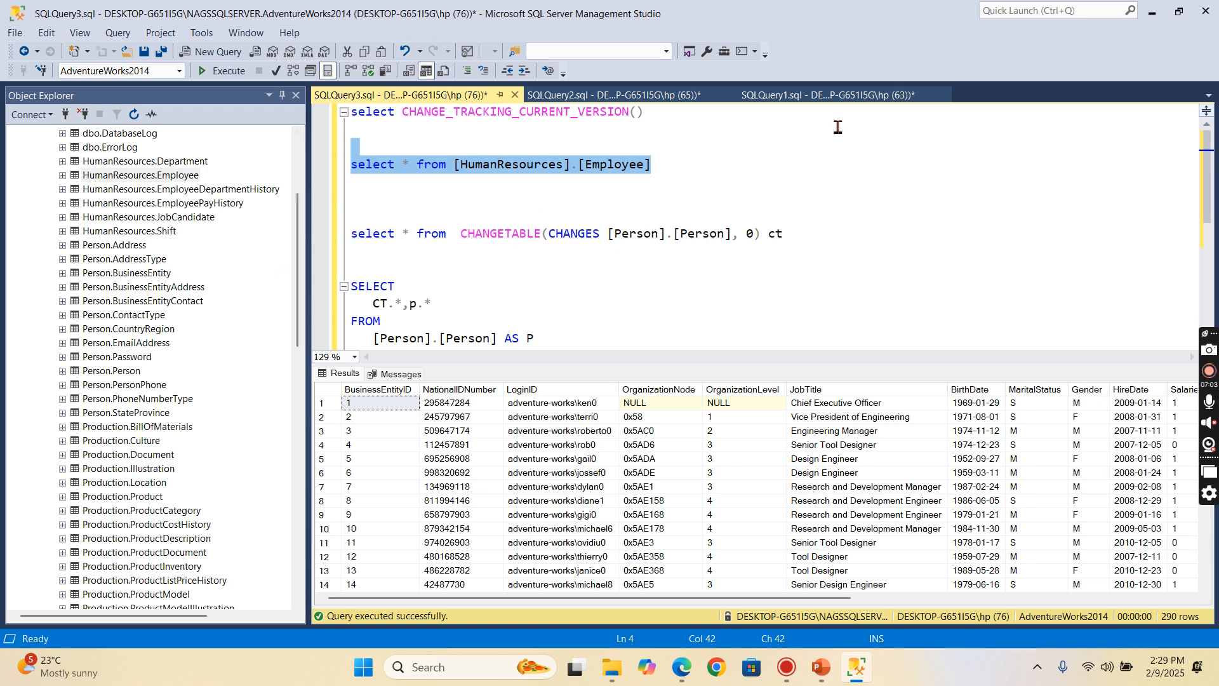
{"action": "mouse_move", "coordinate": [692, 200]}
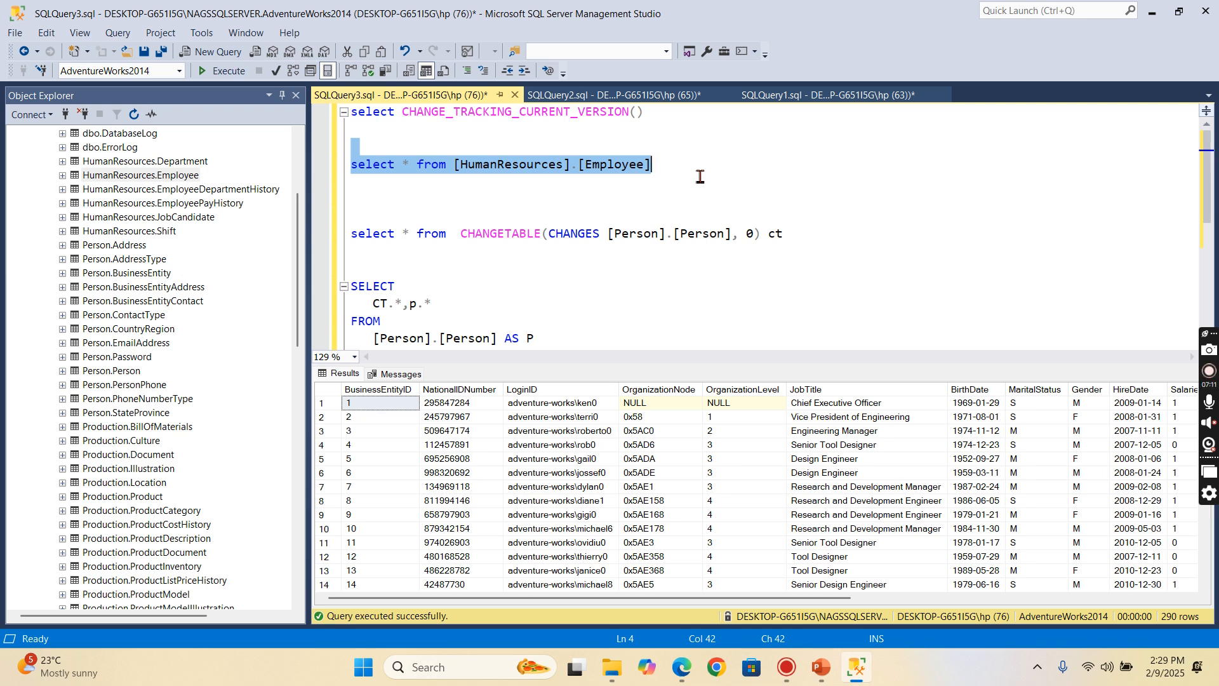
{"action": "mouse_move", "coordinate": [497, 233]}
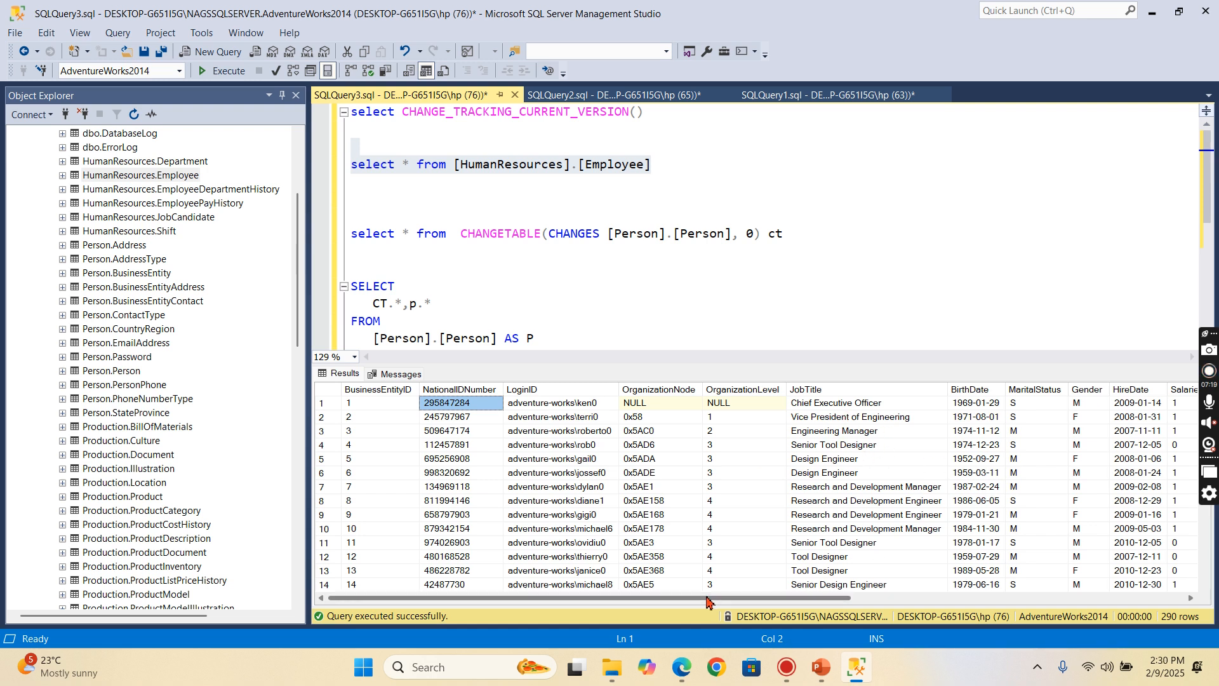
{"action": "scroll", "scroll_direction": "right", "scroll_amount": 3}
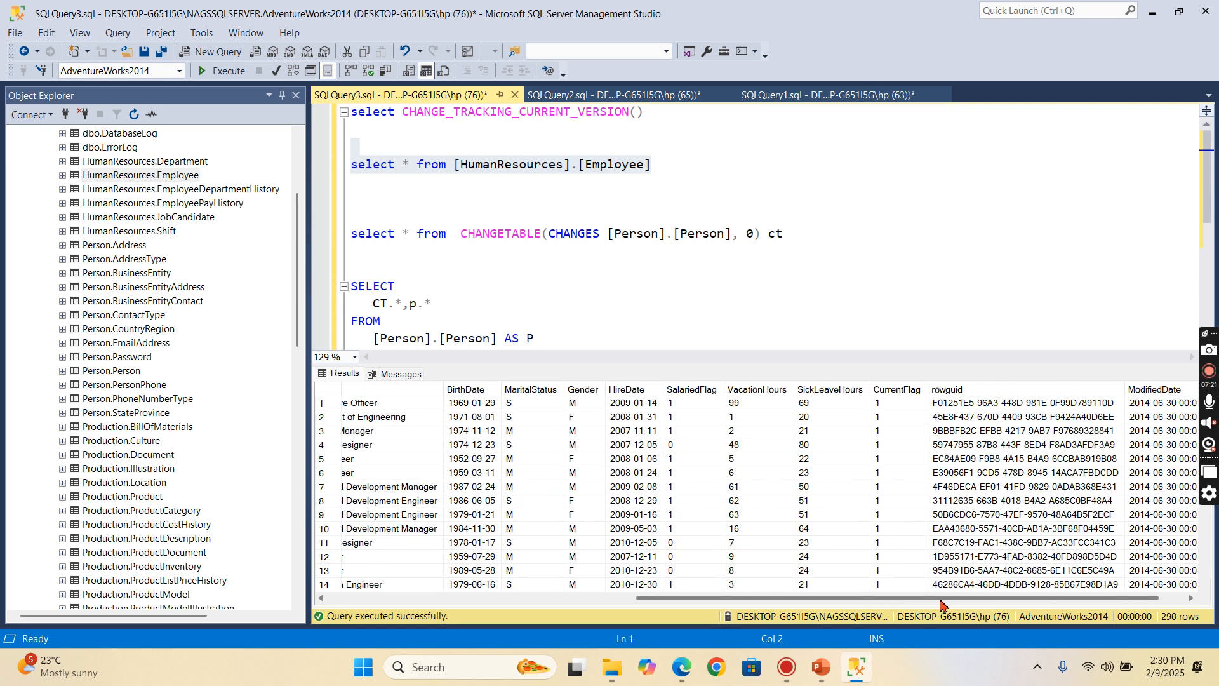
{"action": "scroll", "scroll_direction": "left", "scroll_amount": 3}
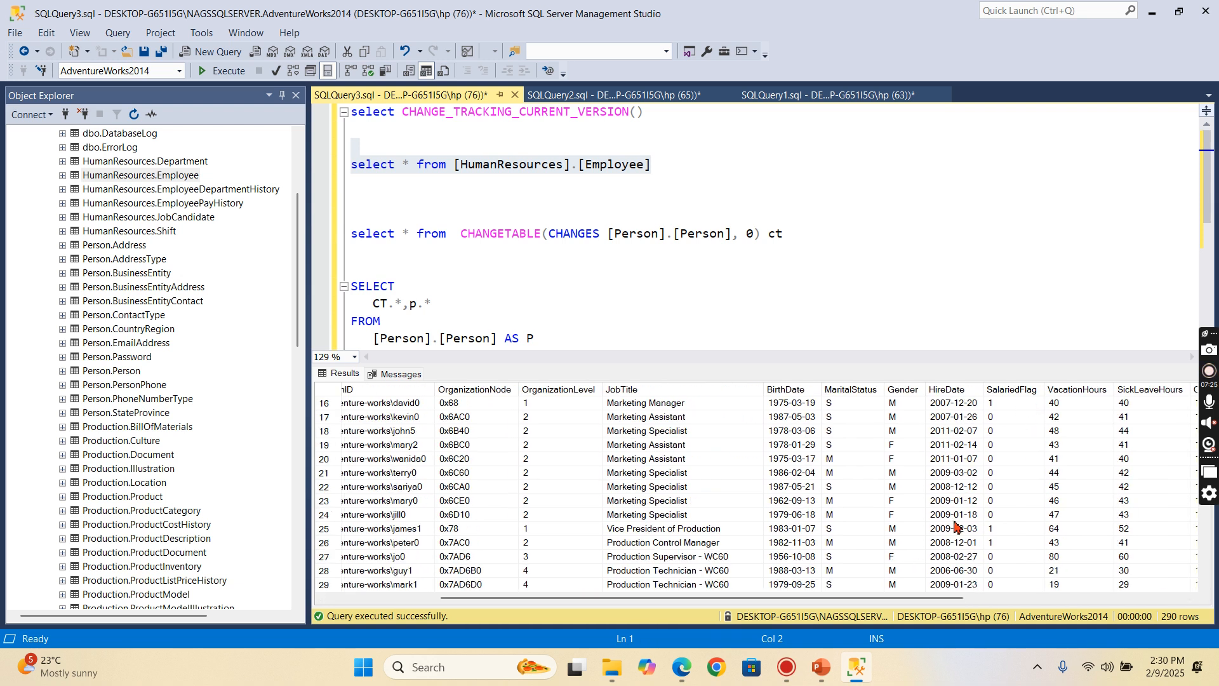
{"action": "left_click", "coordinate": [953, 514]}
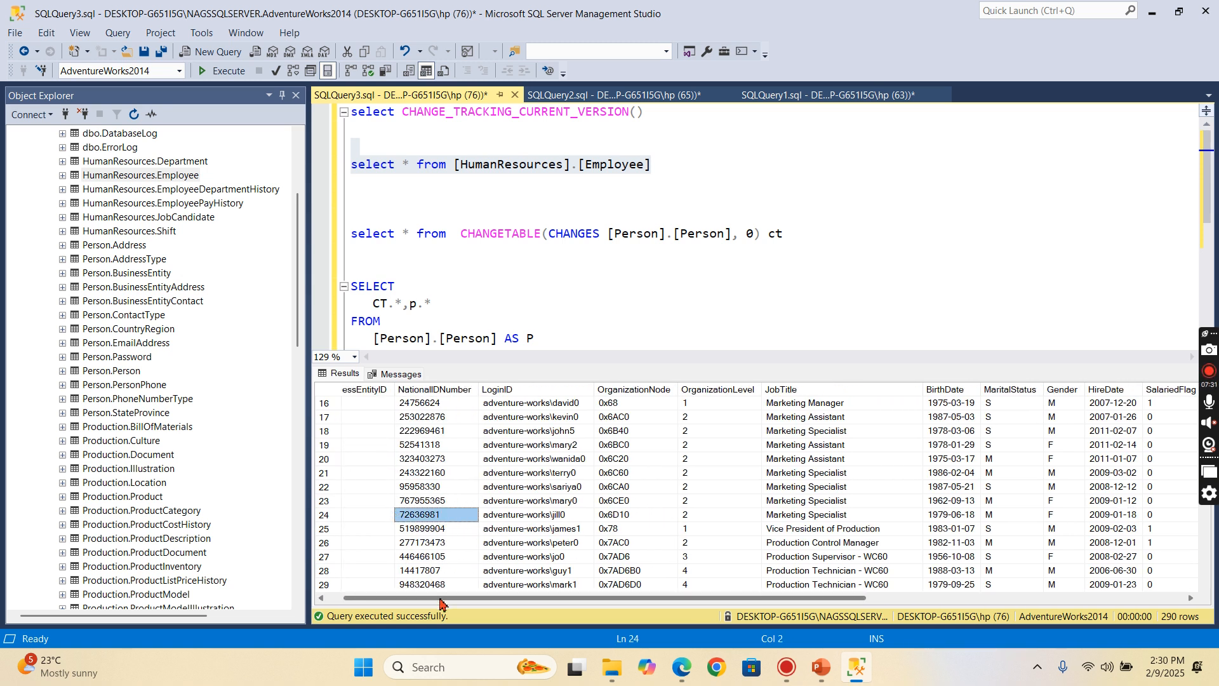
{"action": "scroll", "scroll_direction": "left", "scroll_amount": 3}
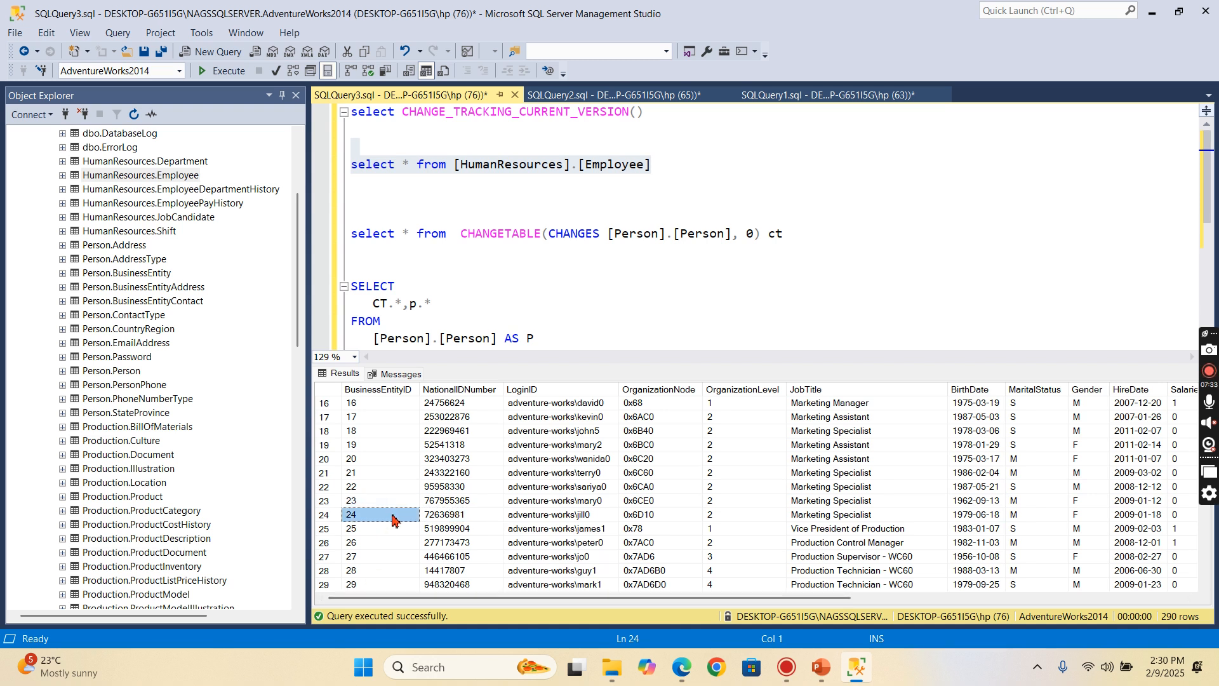
{"action": "left_click", "coordinate": [694, 200]}
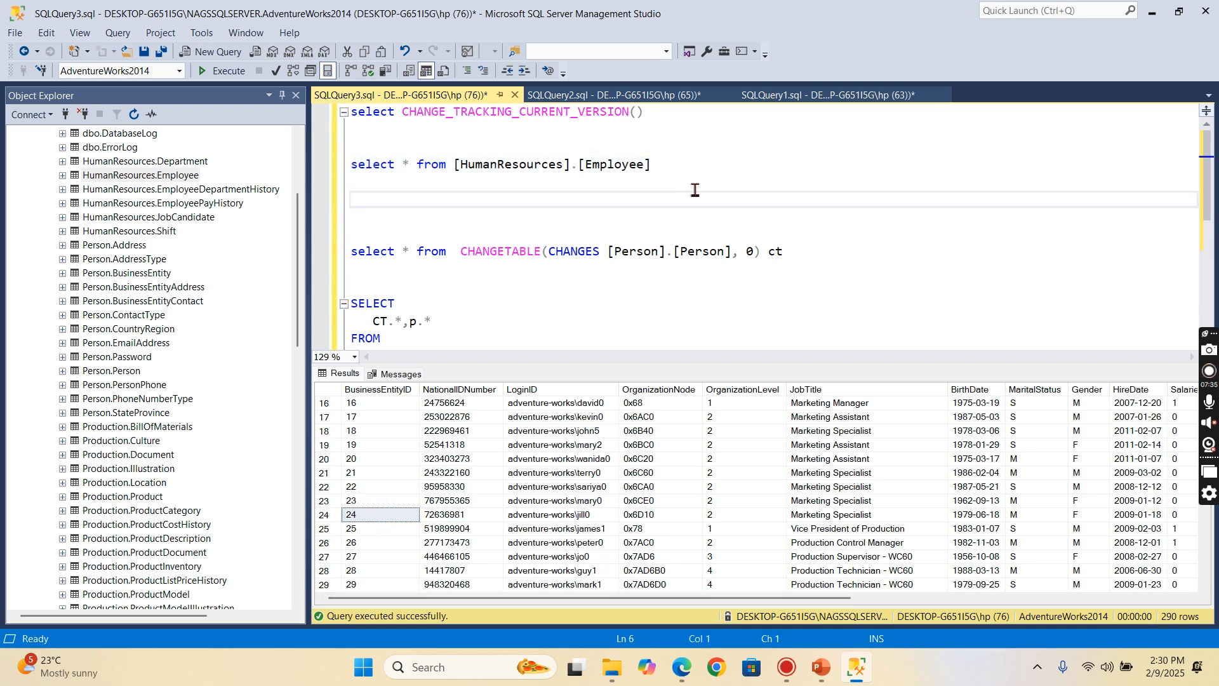
{"action": "type", "text": "24"}
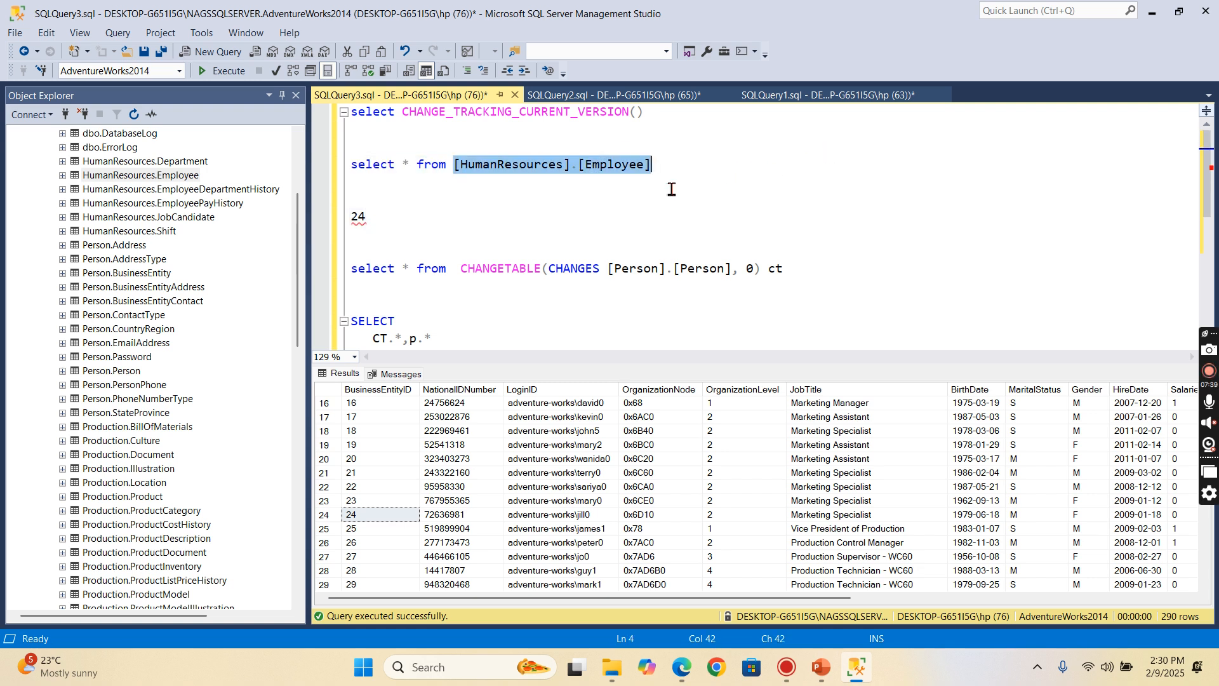
{"action": "left_click", "coordinate": [402, 190]}
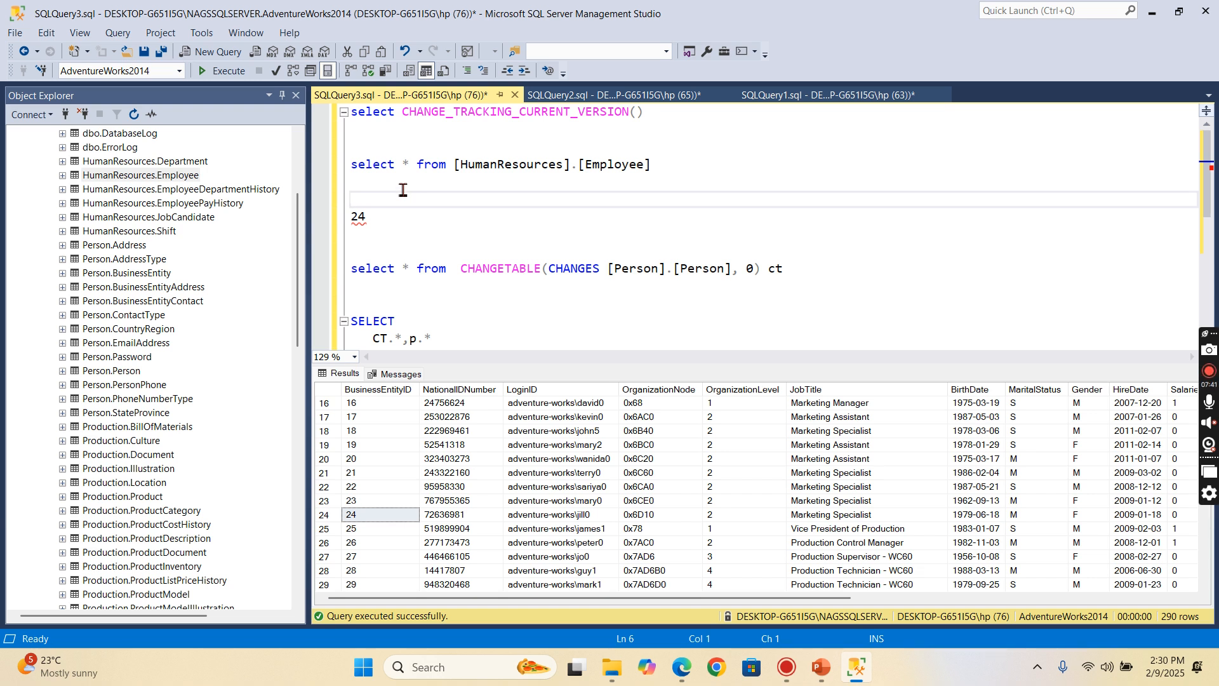
Open HumanResources.Employee with Edit Top 200 Rows, select a cell, then return to SQLQuery3.
{"action": "right_click", "coordinate": [140, 175]}
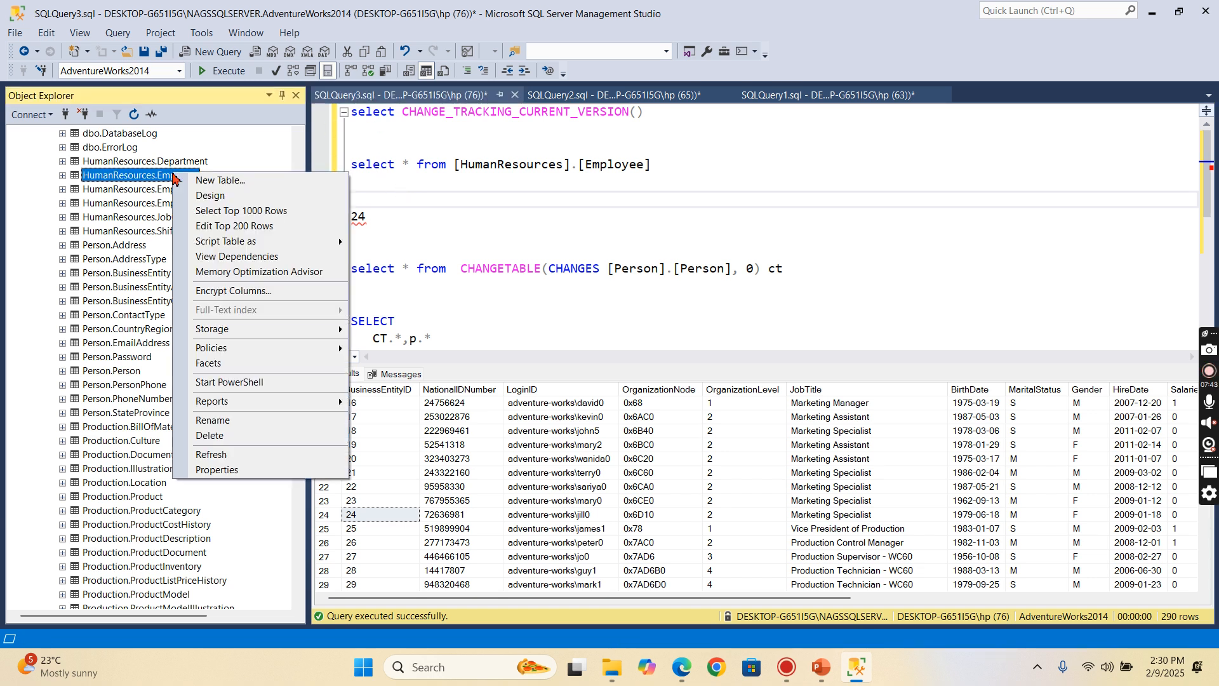
{"action": "left_click", "coordinate": [637, 257]}
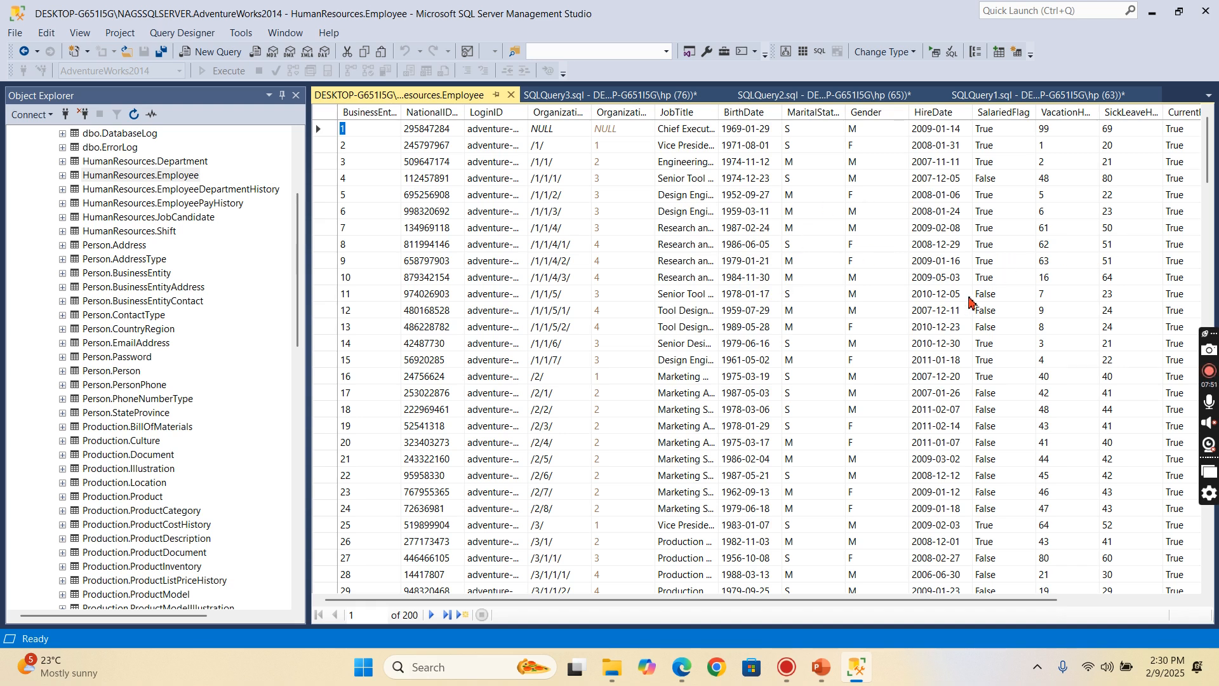
{"action": "left_click", "coordinate": [936, 309]}
{"action": "type", "text": "1"}
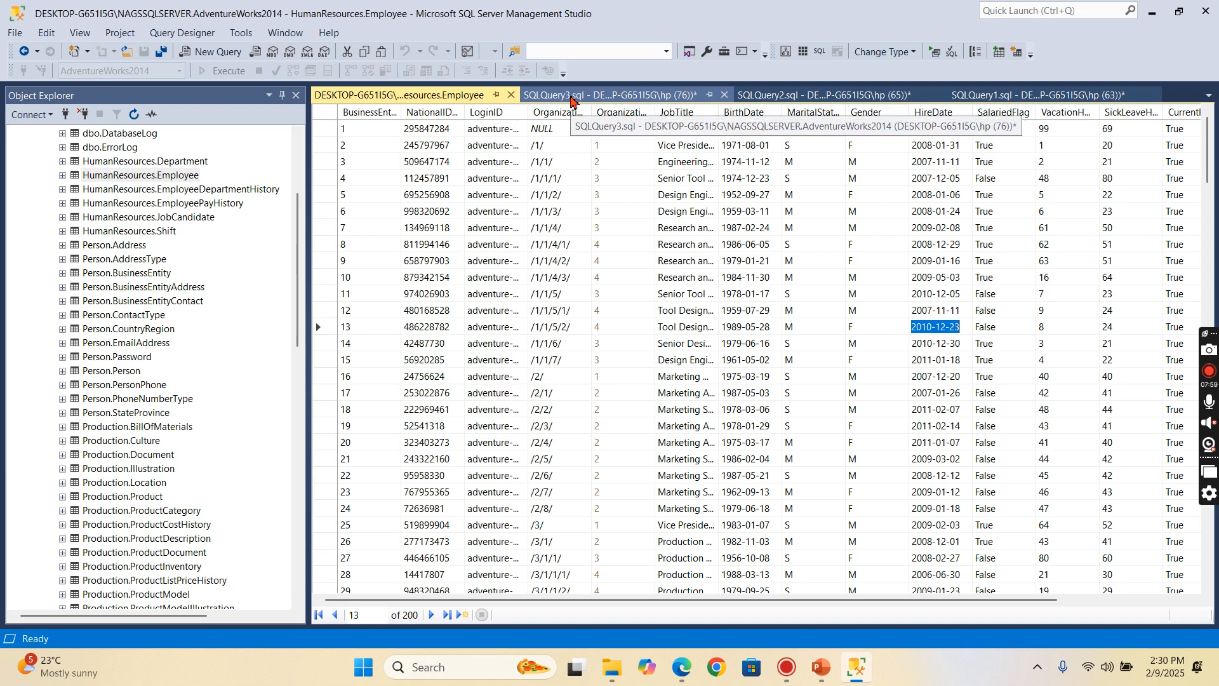
{"action": "left_click", "coordinate": [591, 94]}
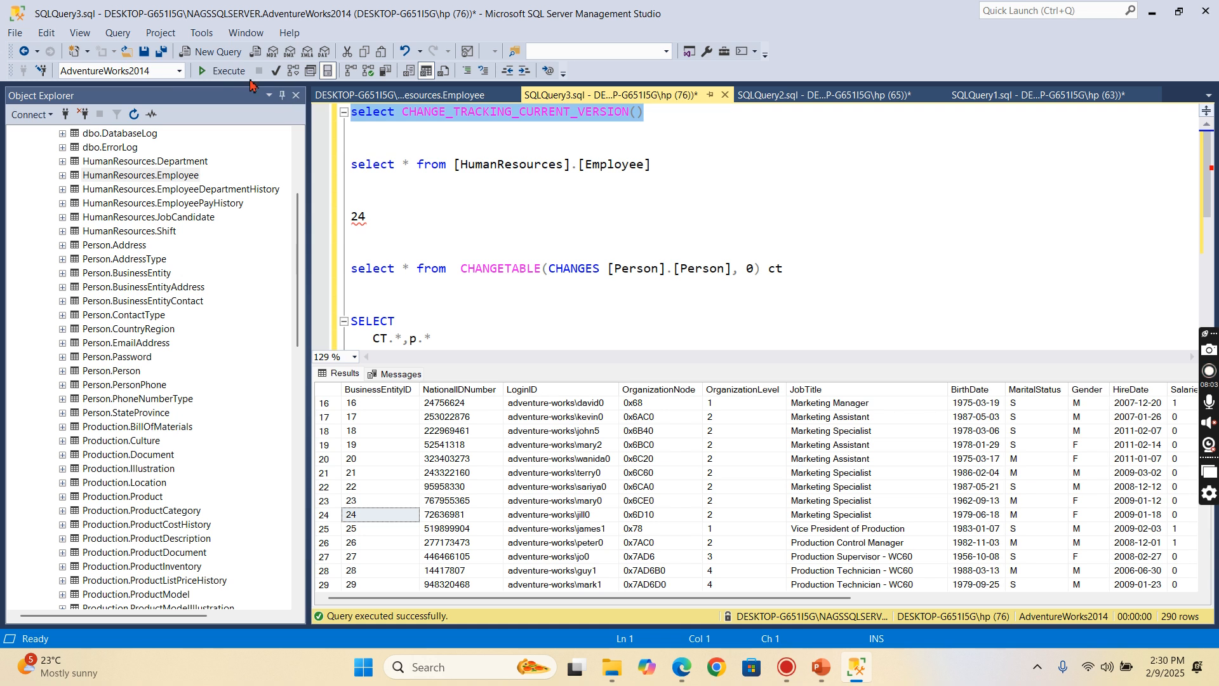
Check the version, then commit employee 29's SalariedFlag as True in the edit grid.
{"action": "left_click", "coordinate": [226, 71]}
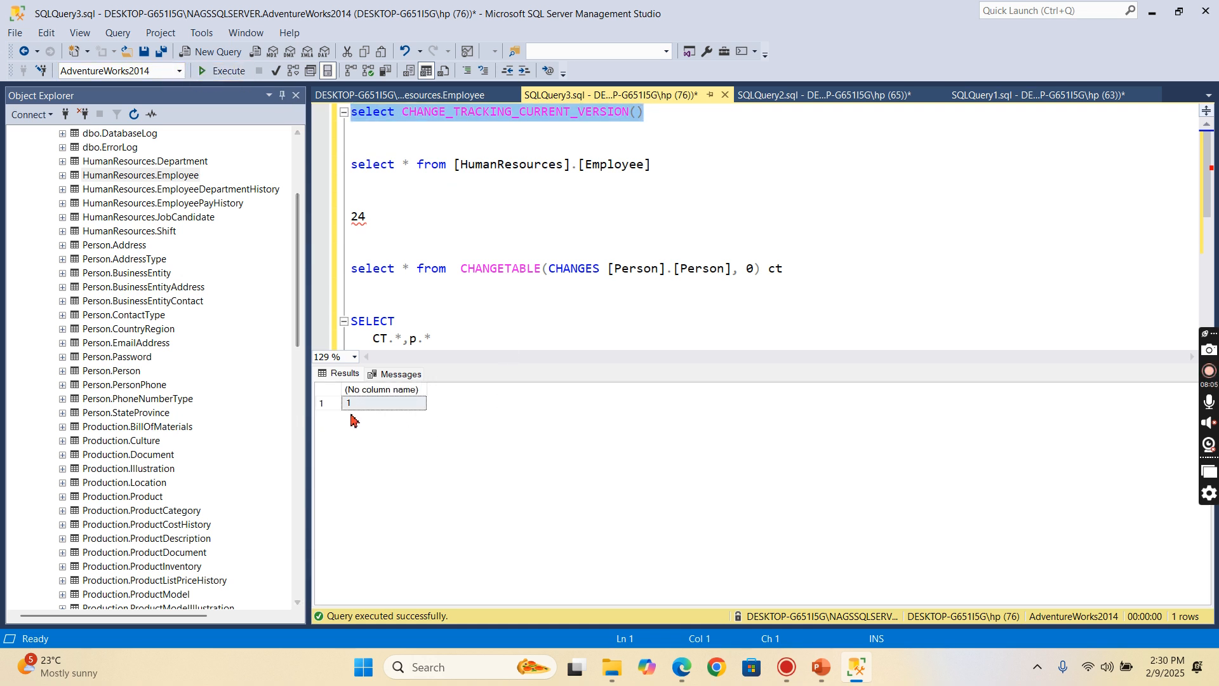
{"action": "left_click", "coordinate": [401, 94]}
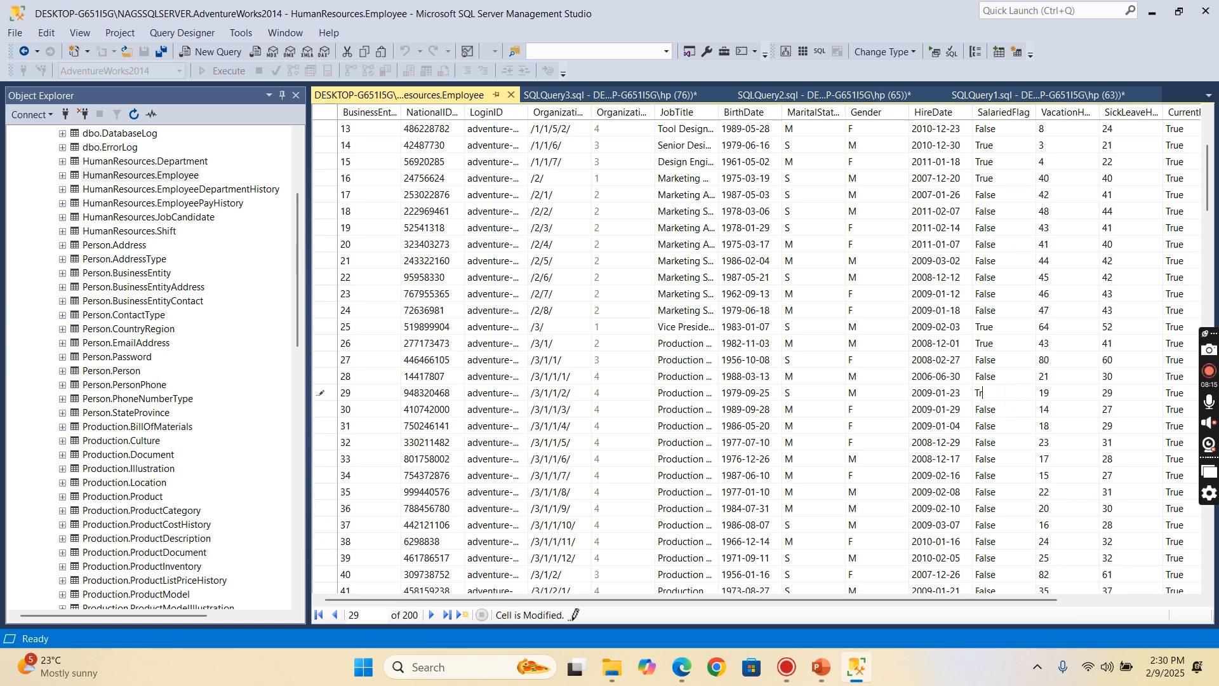
{"action": "left_click", "coordinate": [1003, 409]}
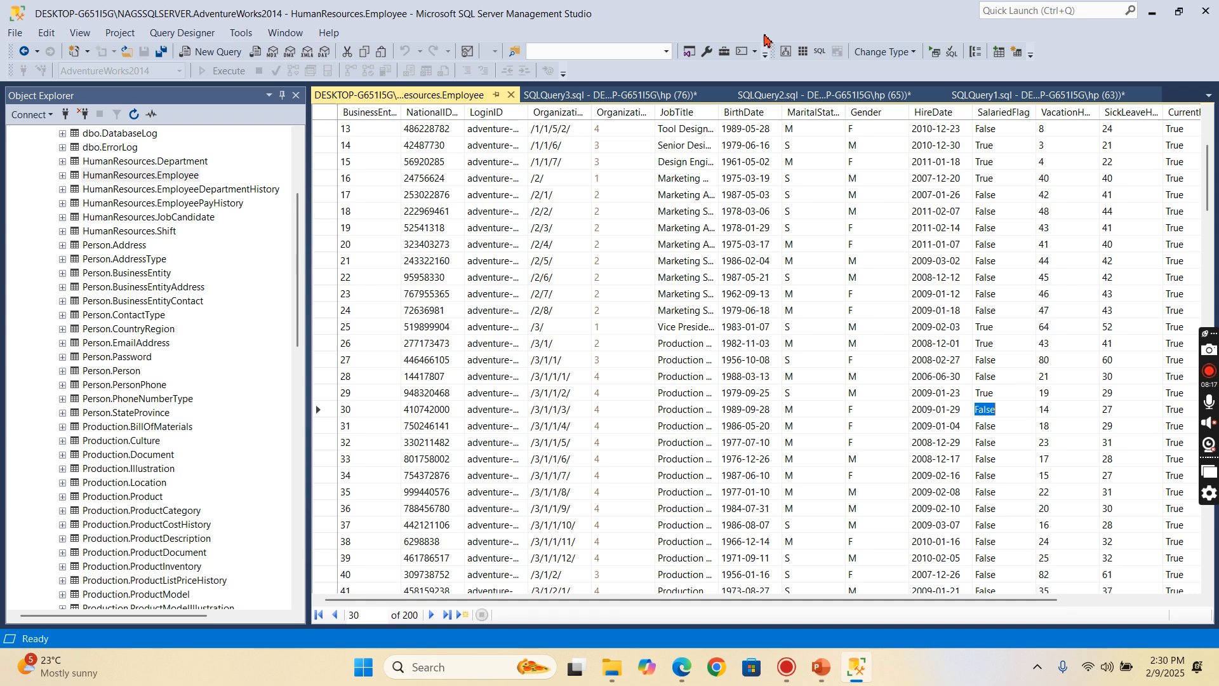
{"action": "left_click", "coordinate": [609, 94]}
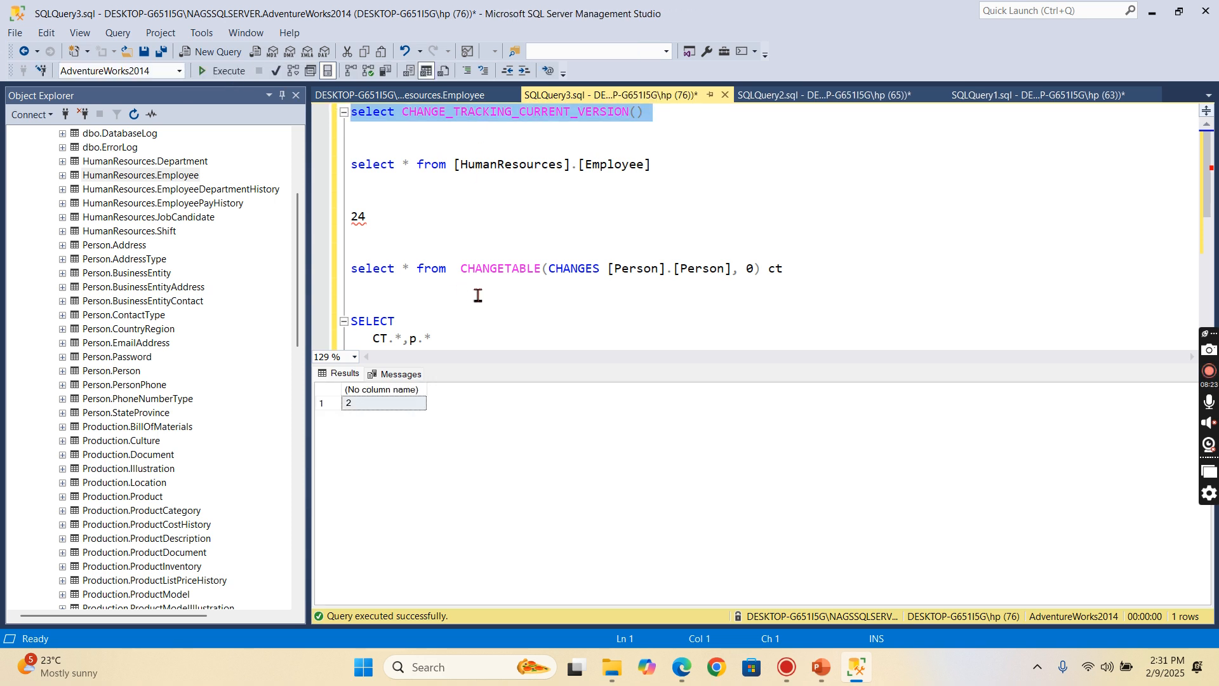
{"action": "mouse_move", "coordinate": [452, 135]}
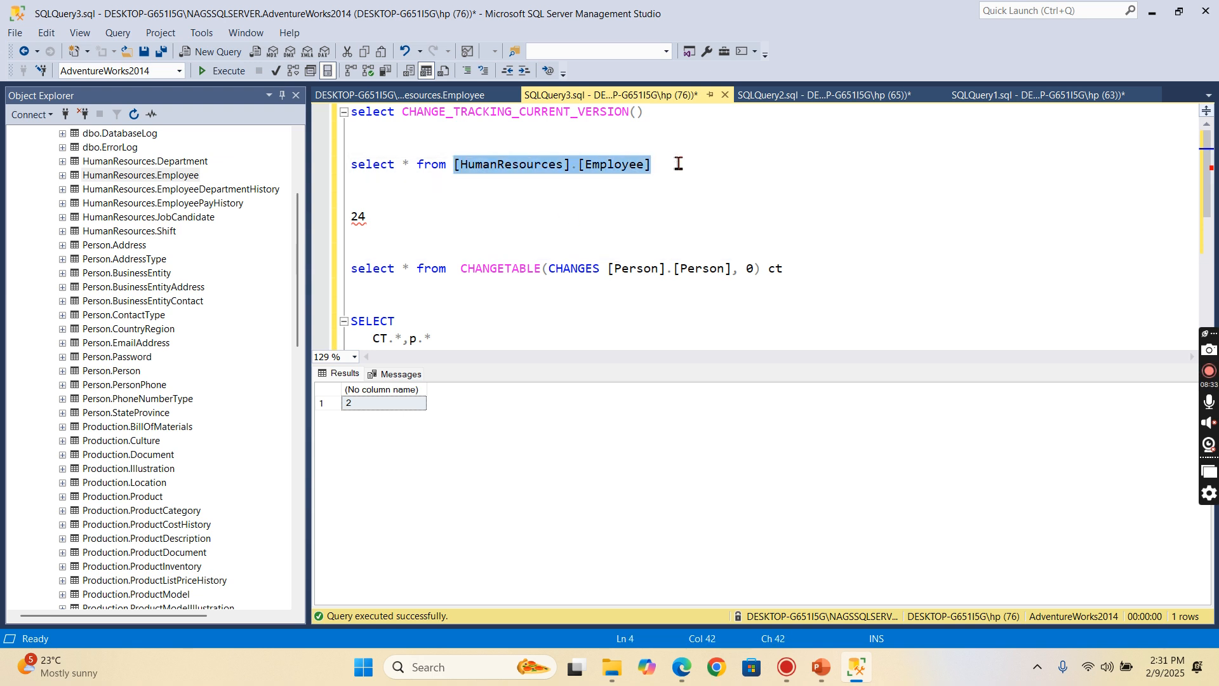
{"action": "mouse_move", "coordinate": [610, 268]}
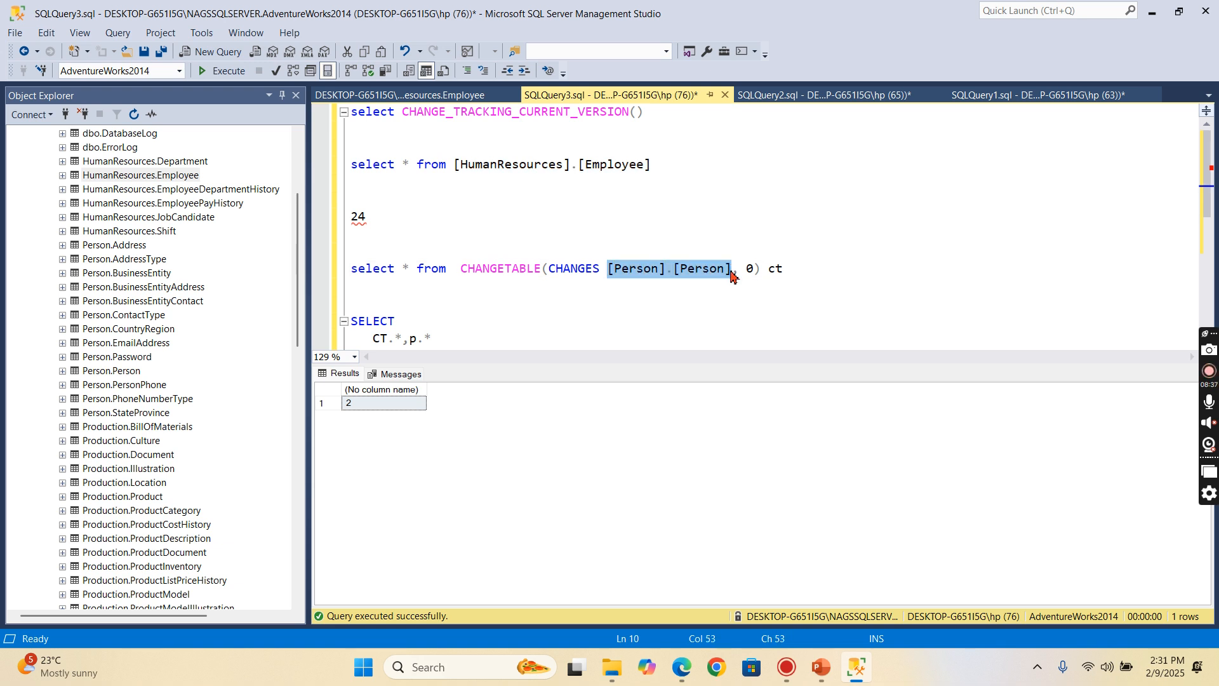
Point the CHANGETABLE query at HumanResources.Employee and run count(1) on Employee, returning 290.
{"action": "type", "text": "[HumanResources].[Employee]"}
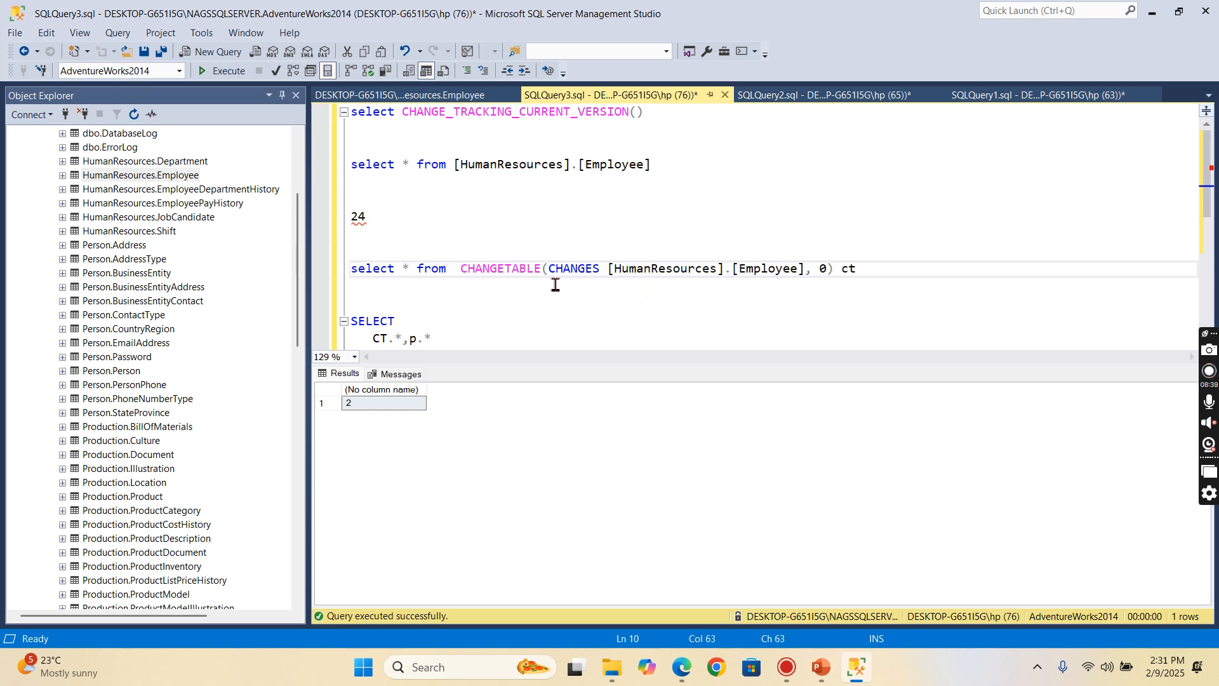
{"action": "double_click", "coordinate": [500, 268]}
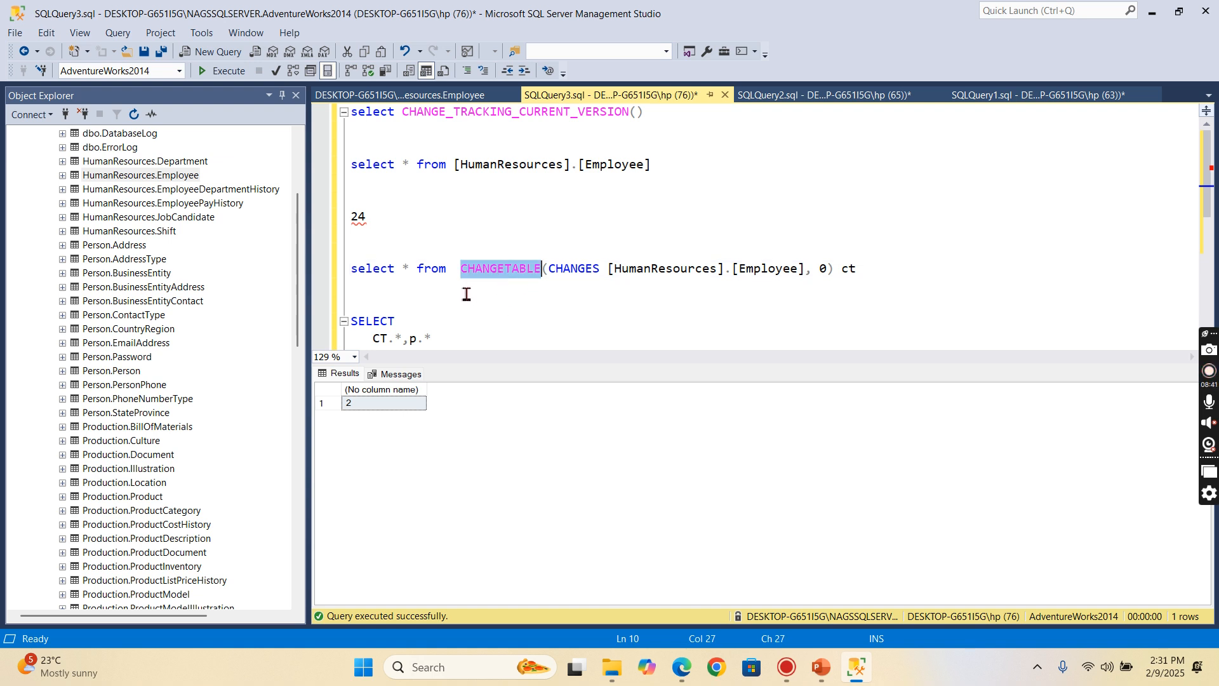
{"action": "mouse_move", "coordinate": [585, 270]}
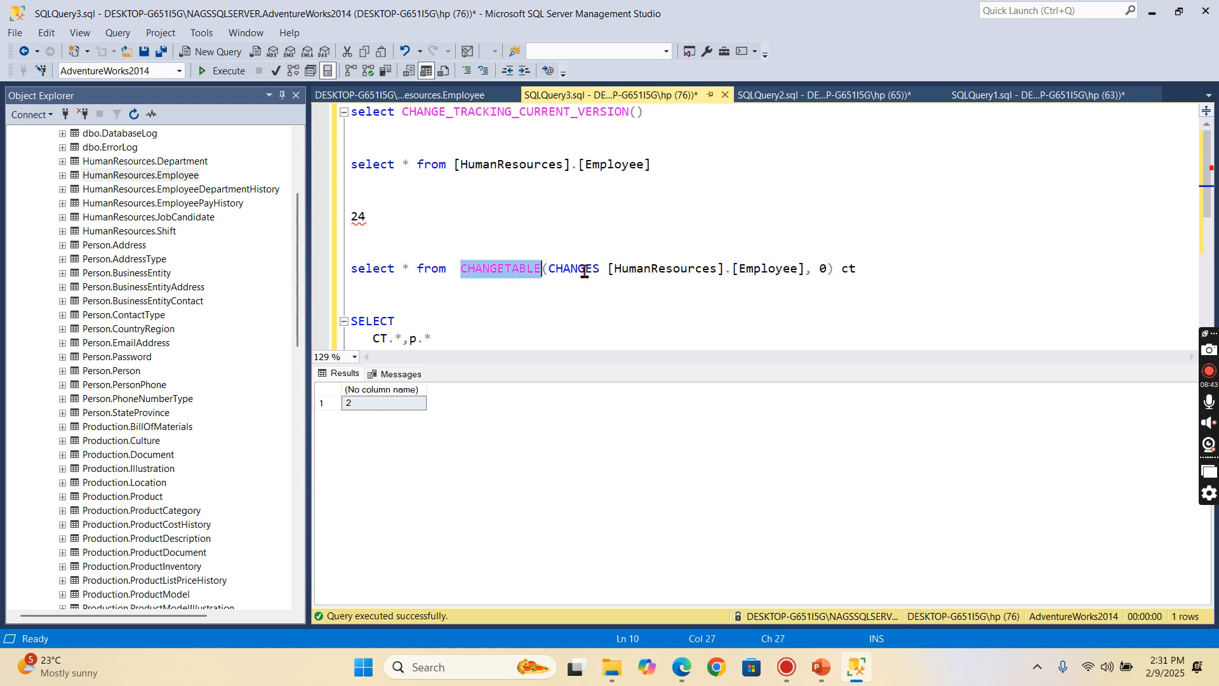
{"action": "mouse_move", "coordinate": [628, 243]}
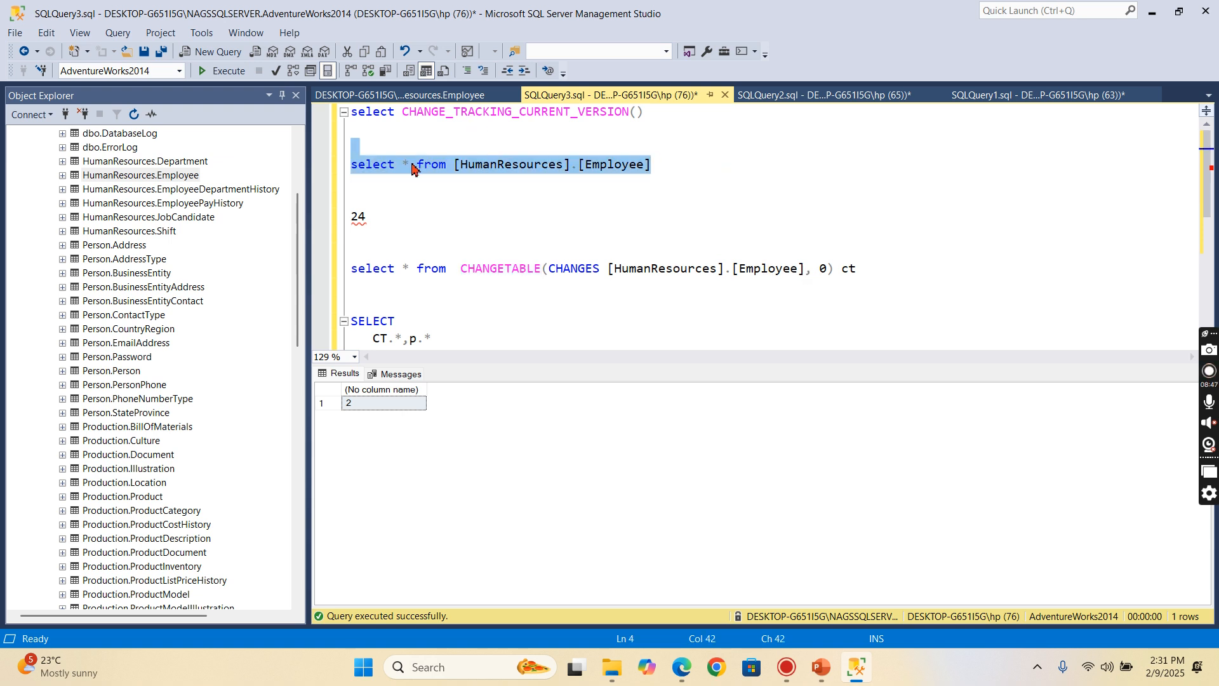
{"action": "type", "text": "count(1"}
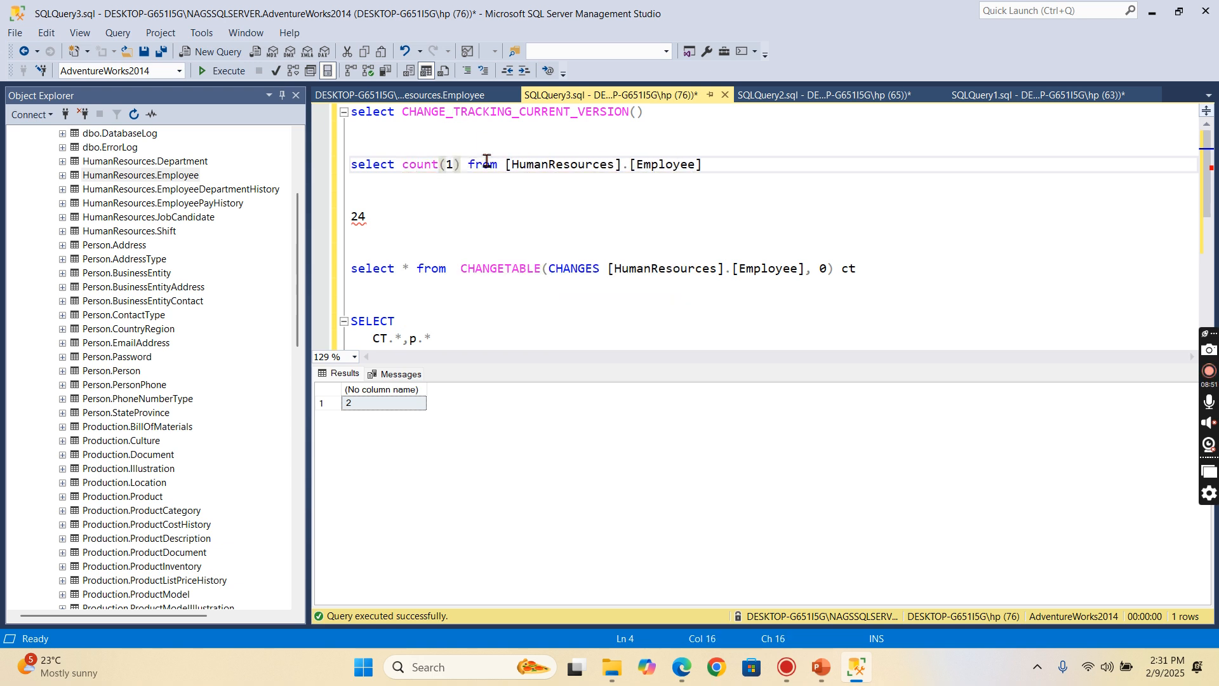
{"action": "left_click", "coordinate": [228, 70]}
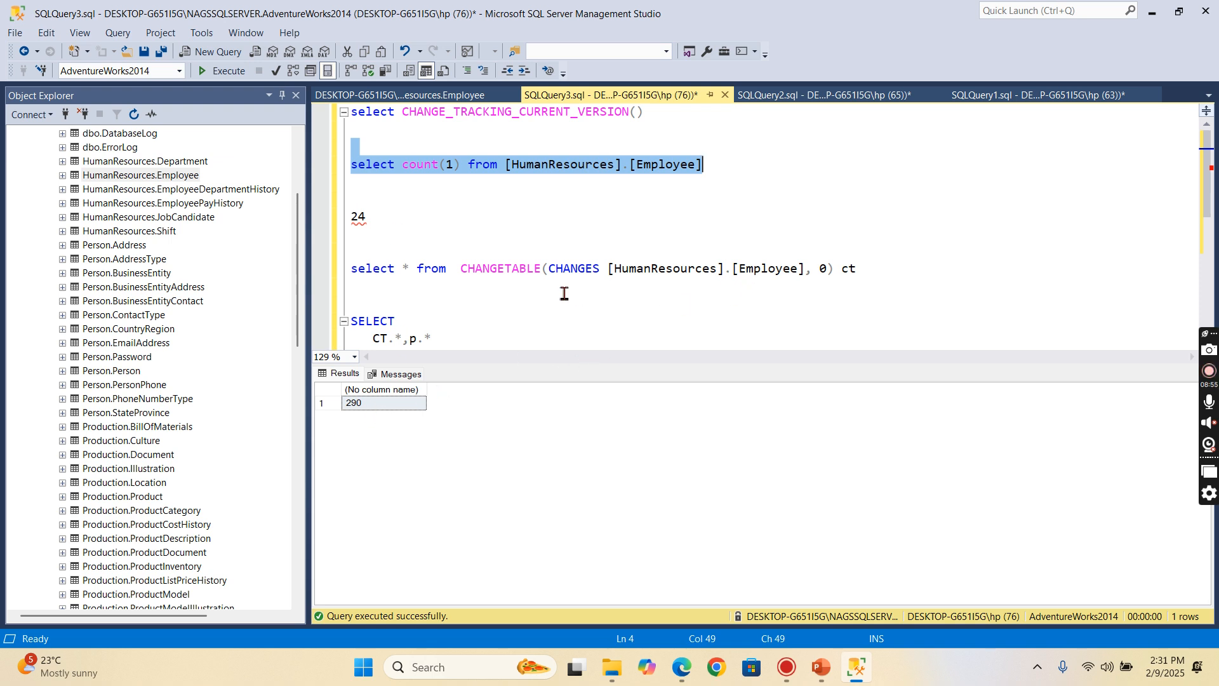
{"action": "mouse_move", "coordinate": [528, 257]}
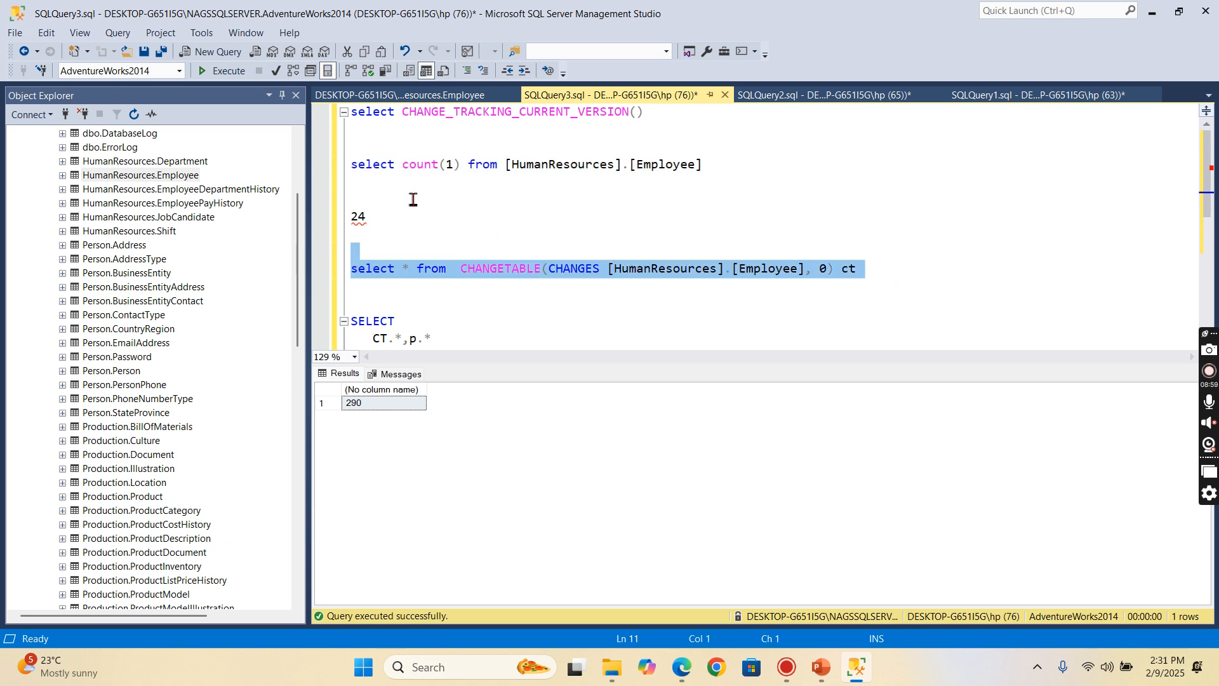
Run the CHANGETABLE changes query and compare its two updates, BusinessEntityID 12 and 29, with the Employee rows.
{"action": "left_click", "coordinate": [226, 70]}
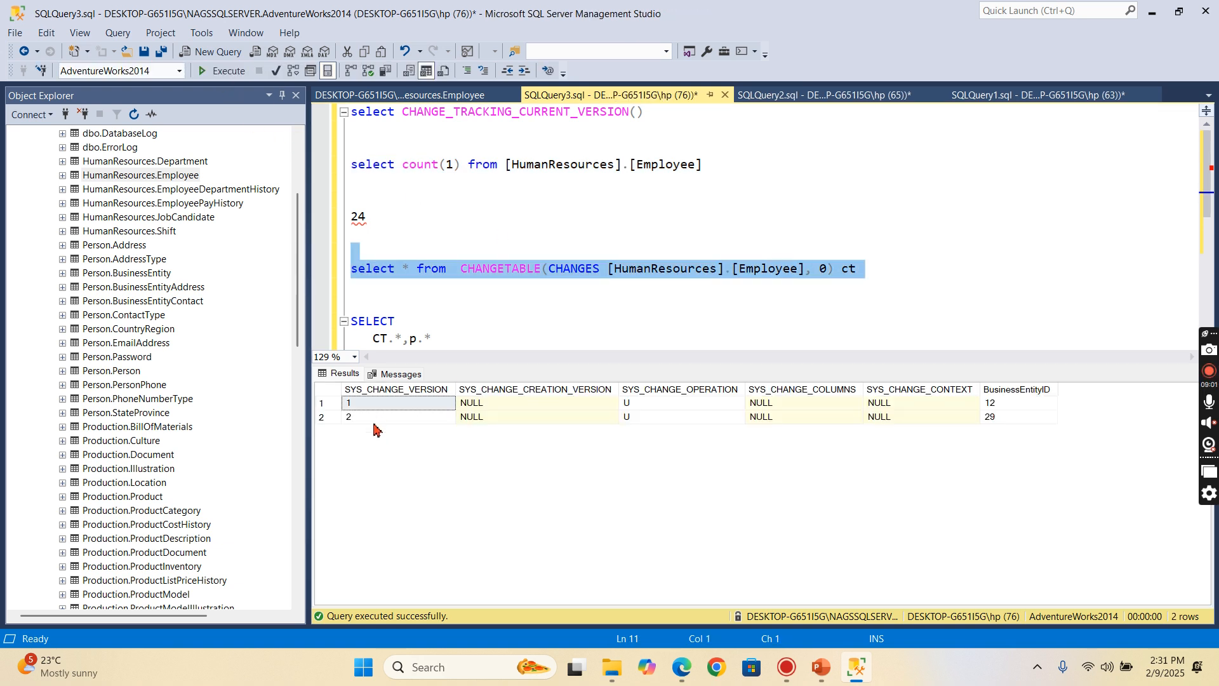
{"action": "mouse_move", "coordinate": [941, 530]}
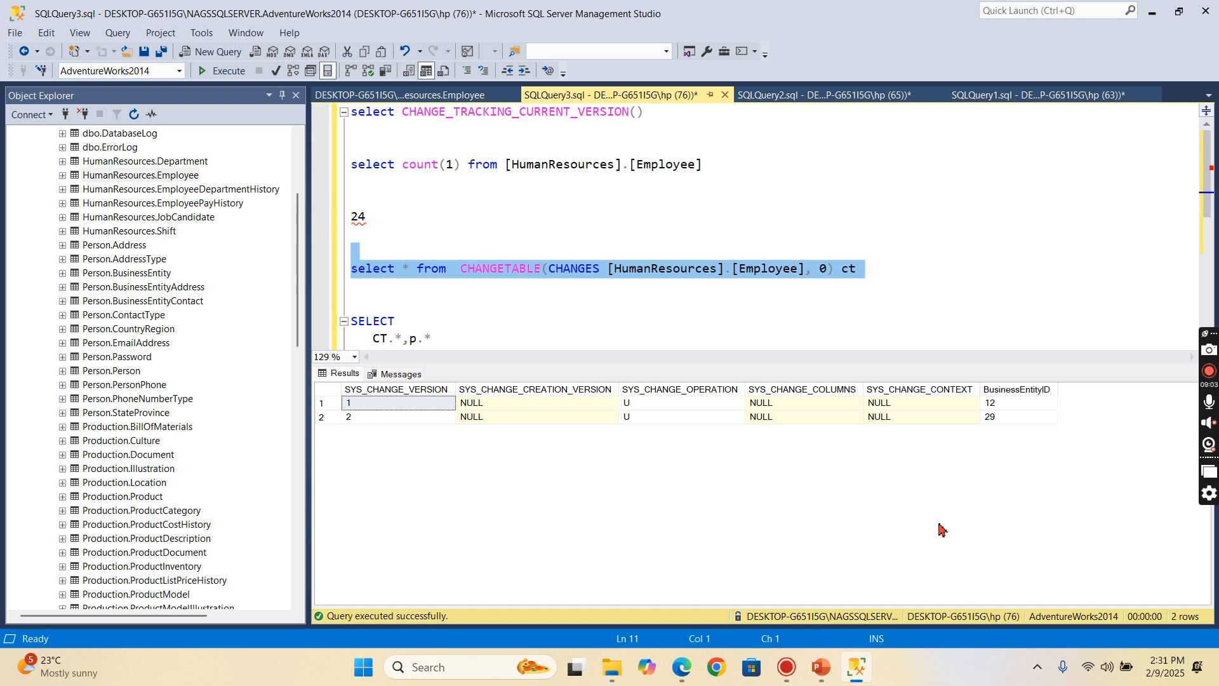
{"action": "mouse_move", "coordinate": [1003, 425]}
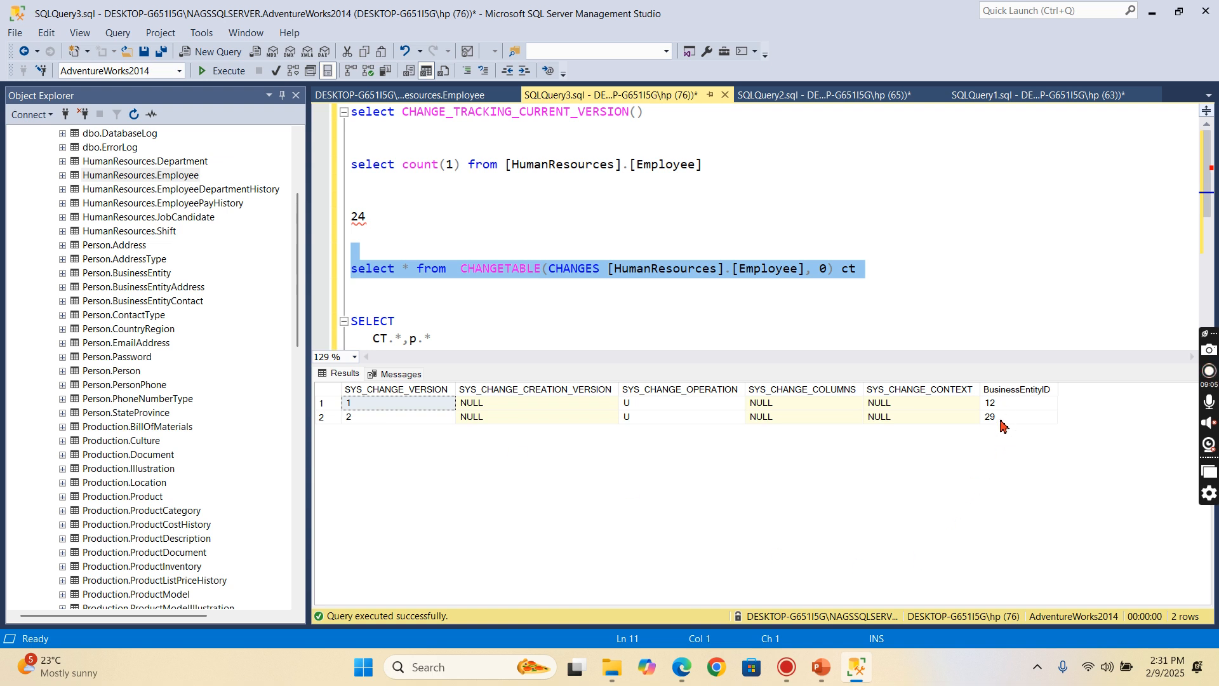
{"action": "left_click", "coordinate": [1015, 408]}
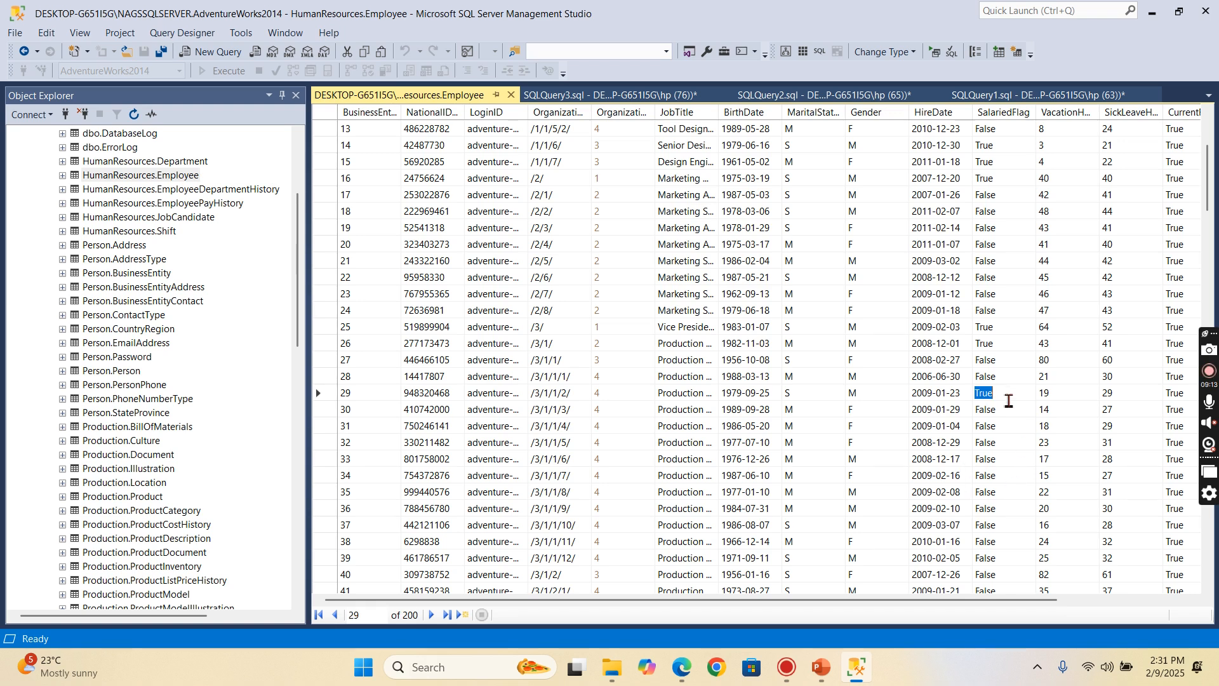
{"action": "left_click", "coordinate": [984, 409]}
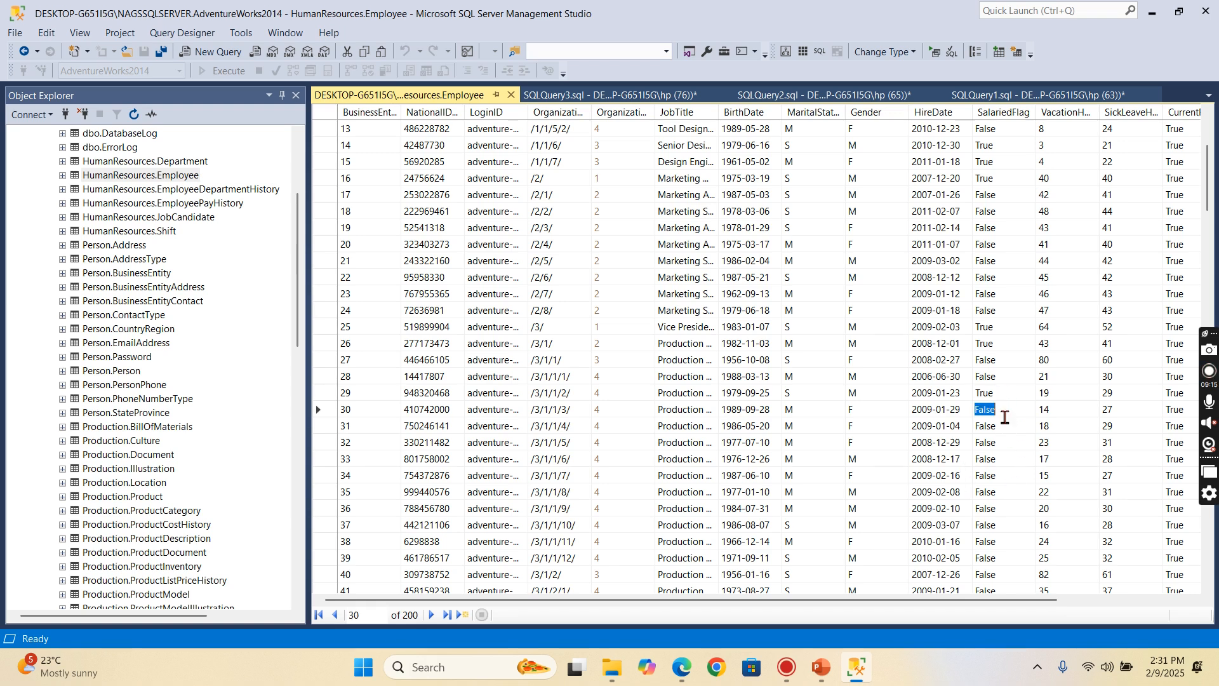
{"action": "left_click", "coordinate": [599, 95]}
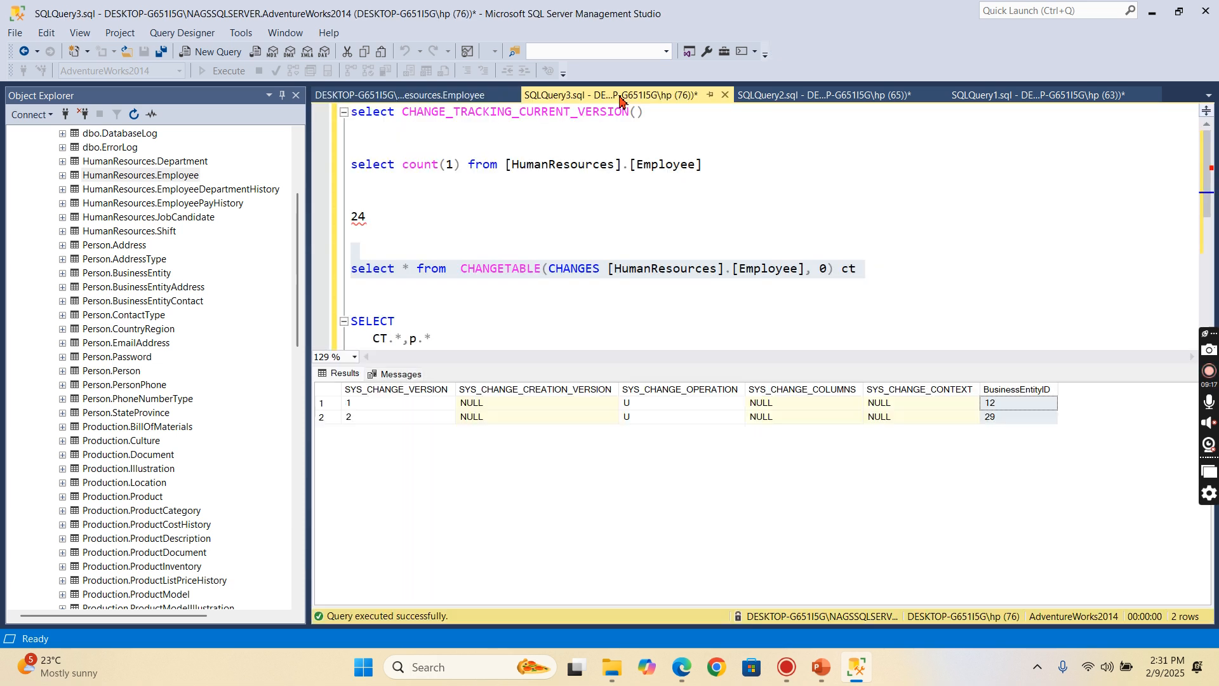
{"action": "left_click", "coordinate": [1016, 388]}
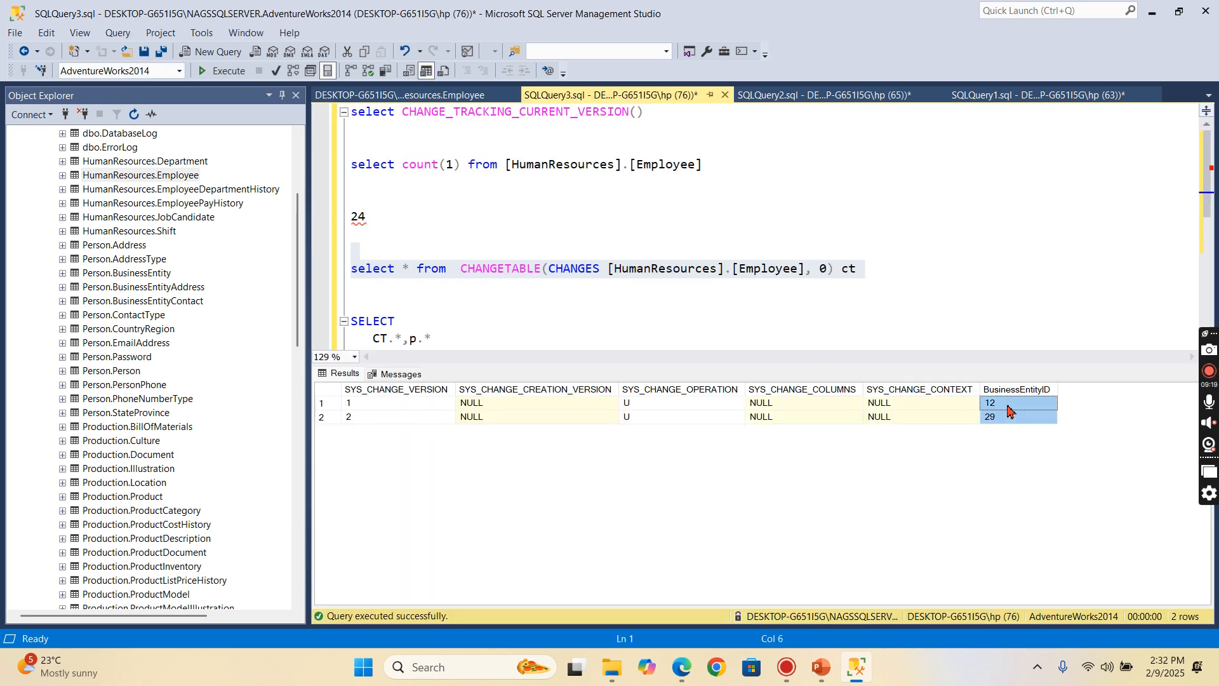
{"action": "left_click", "coordinate": [990, 402]}
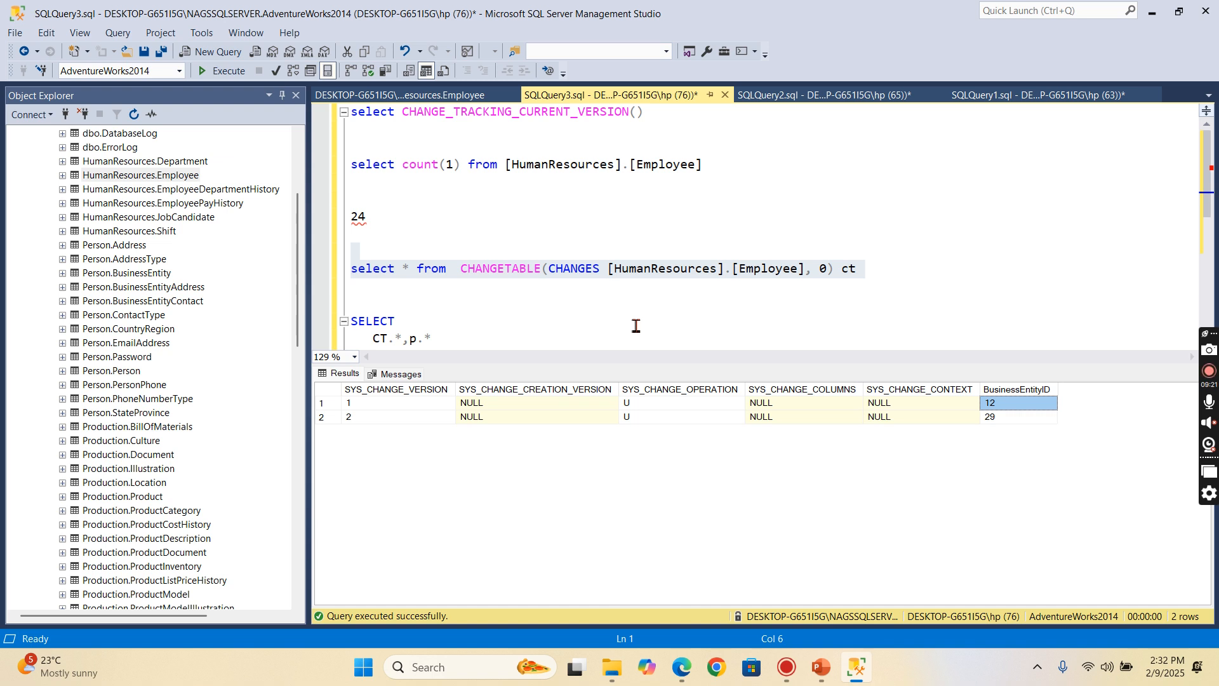
{"action": "mouse_move", "coordinate": [1003, 408]}
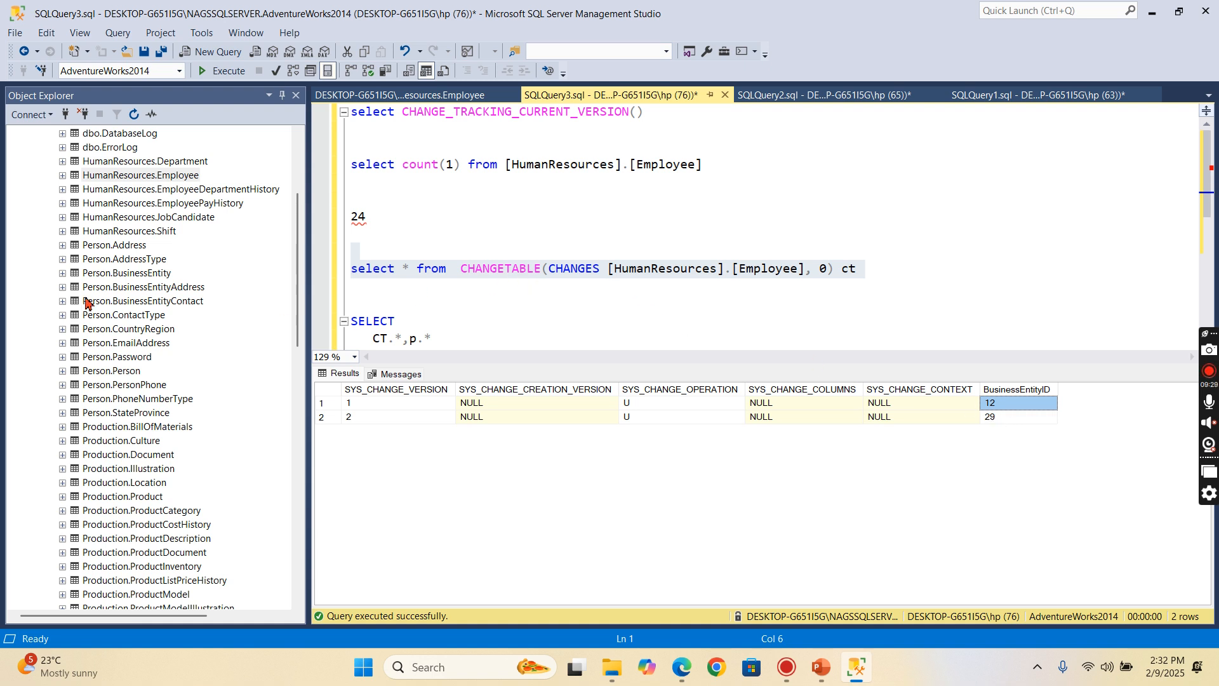
{"action": "left_click", "coordinate": [161, 204]}
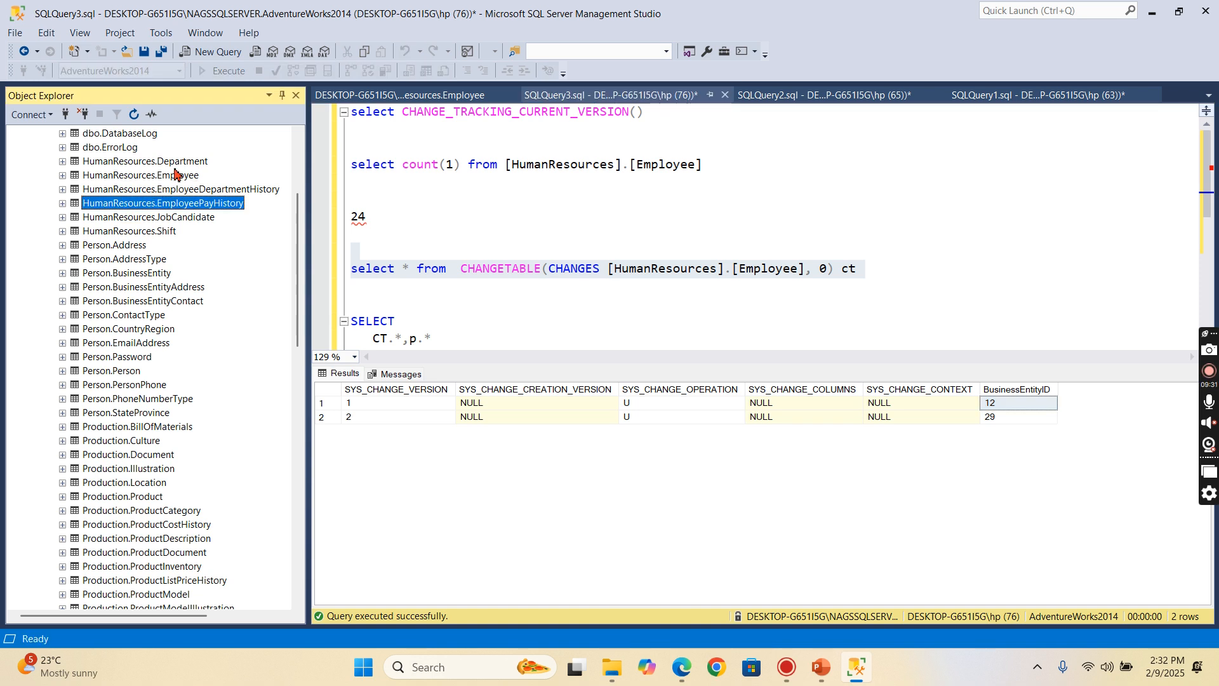
{"action": "mouse_move", "coordinate": [1069, 381]}
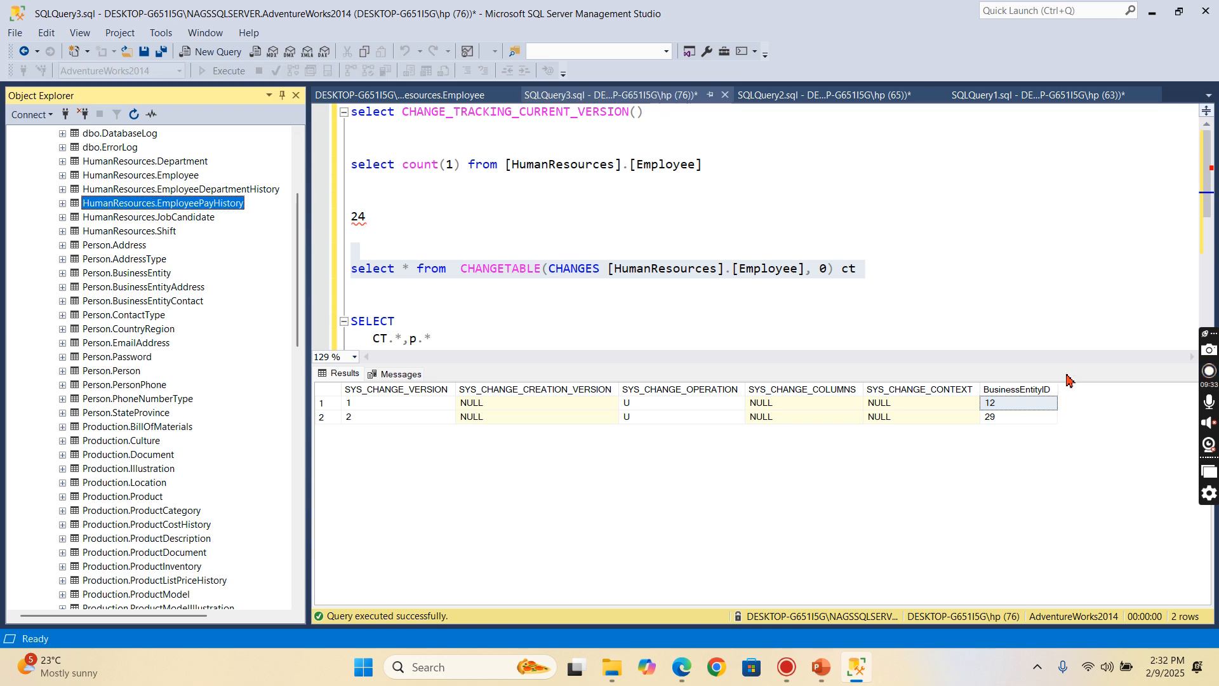
{"action": "mouse_move", "coordinate": [876, 381]}
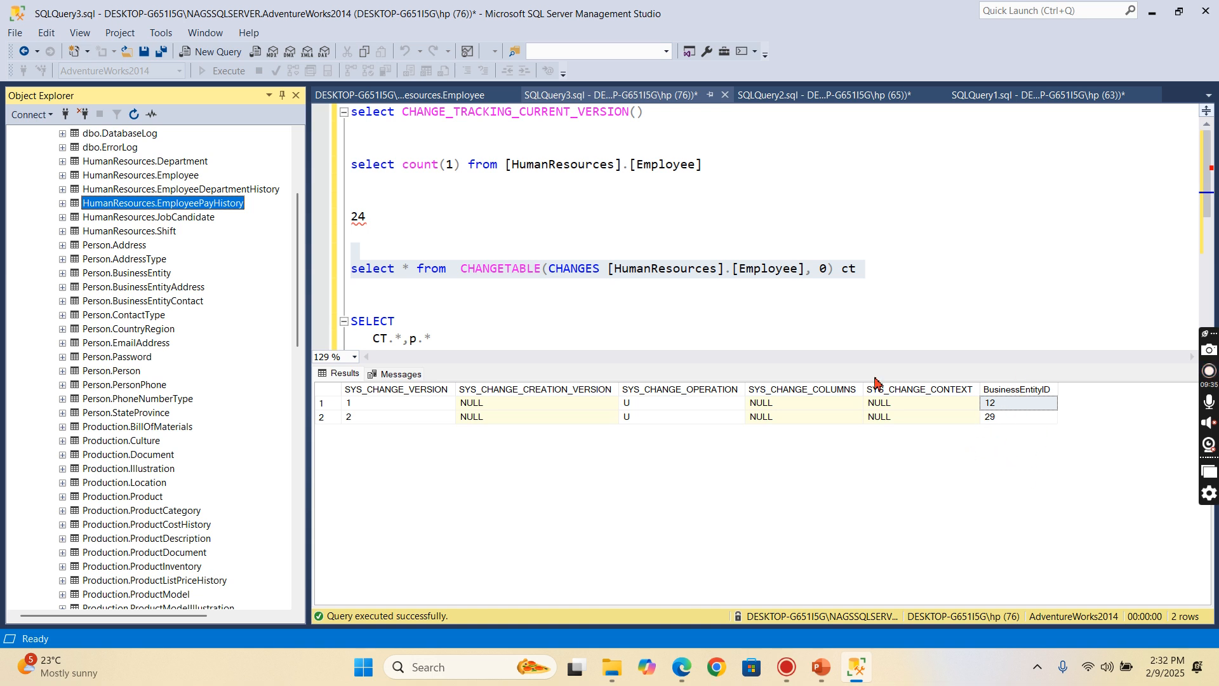
{"action": "mouse_move", "coordinate": [1085, 370]}
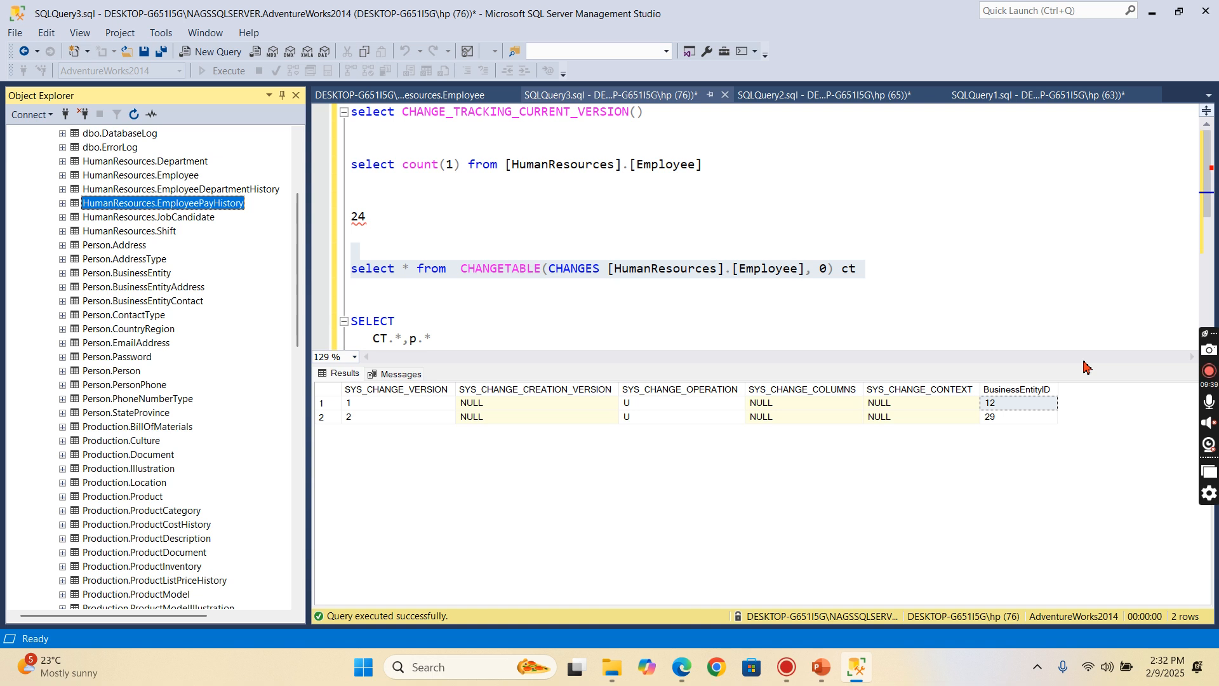
{"action": "mouse_move", "coordinate": [697, 281]}
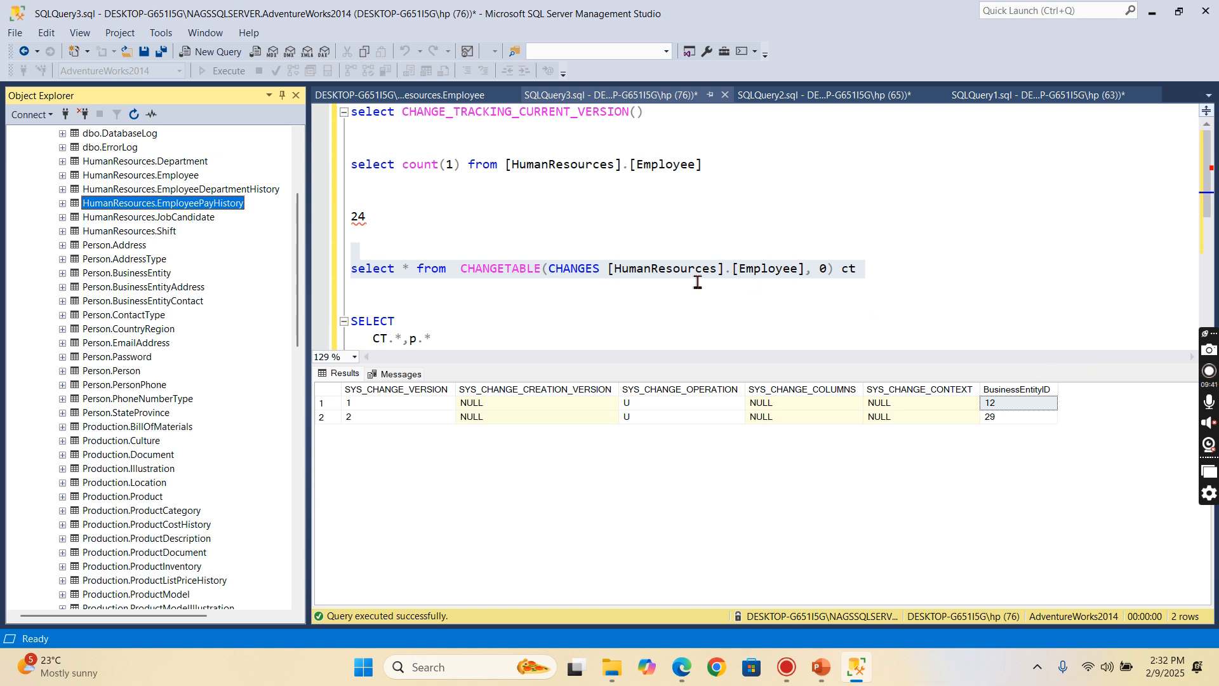
{"action": "mouse_move", "coordinate": [553, 332]}
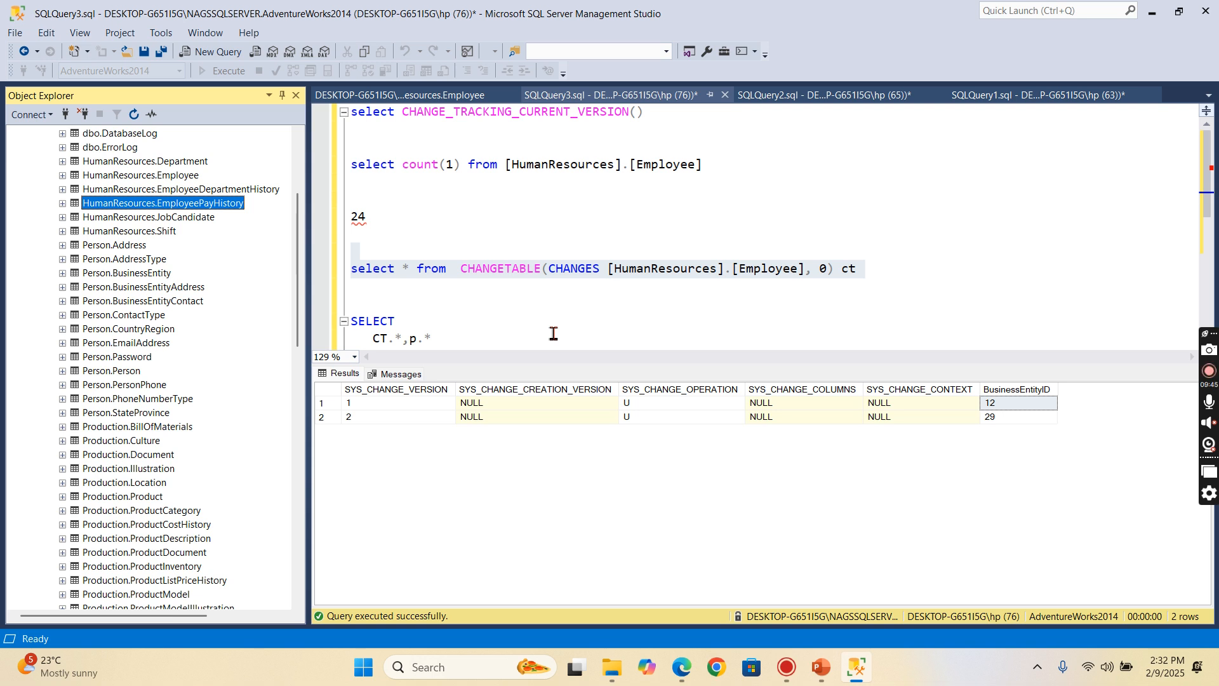
{"action": "scroll", "scroll_direction": "down", "scroll_amount": 3}
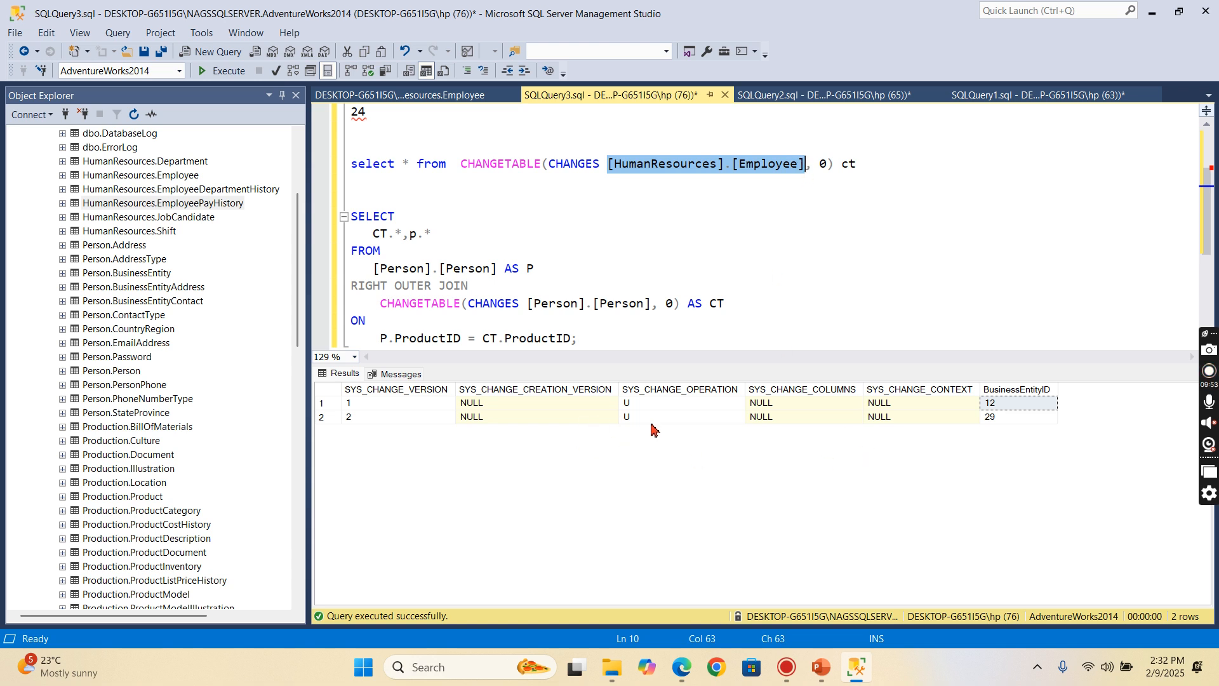
{"action": "mouse_move", "coordinate": [671, 433]}
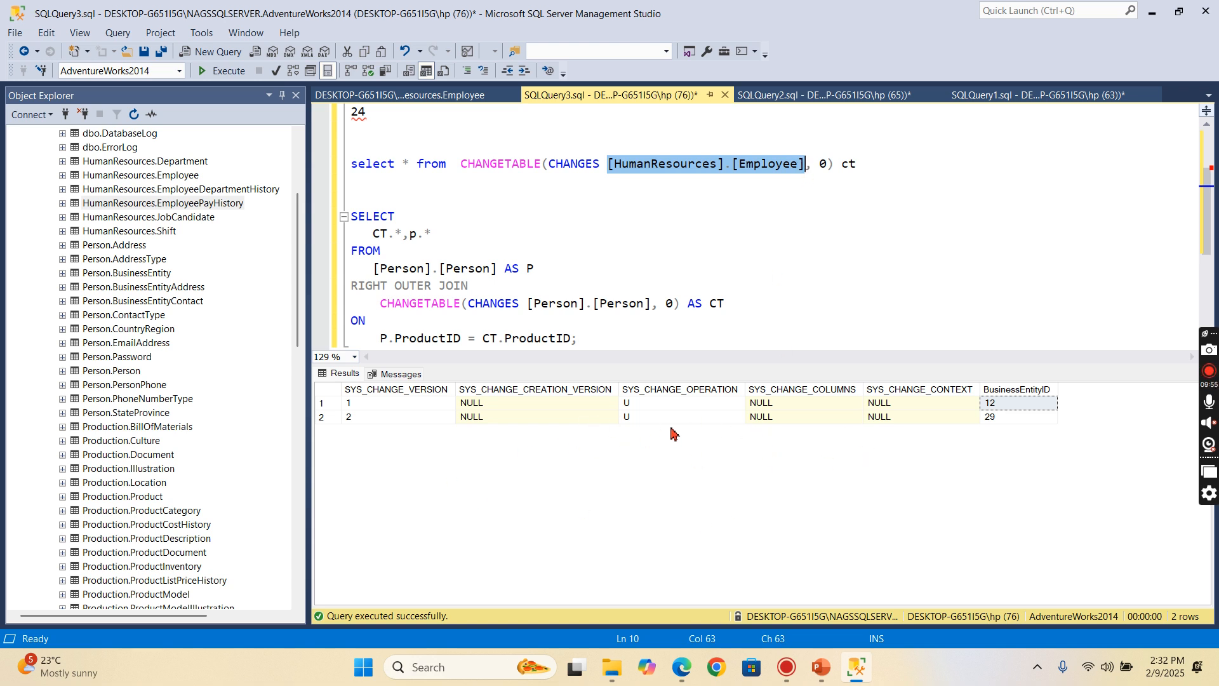
{"action": "mouse_move", "coordinate": [1035, 452]}
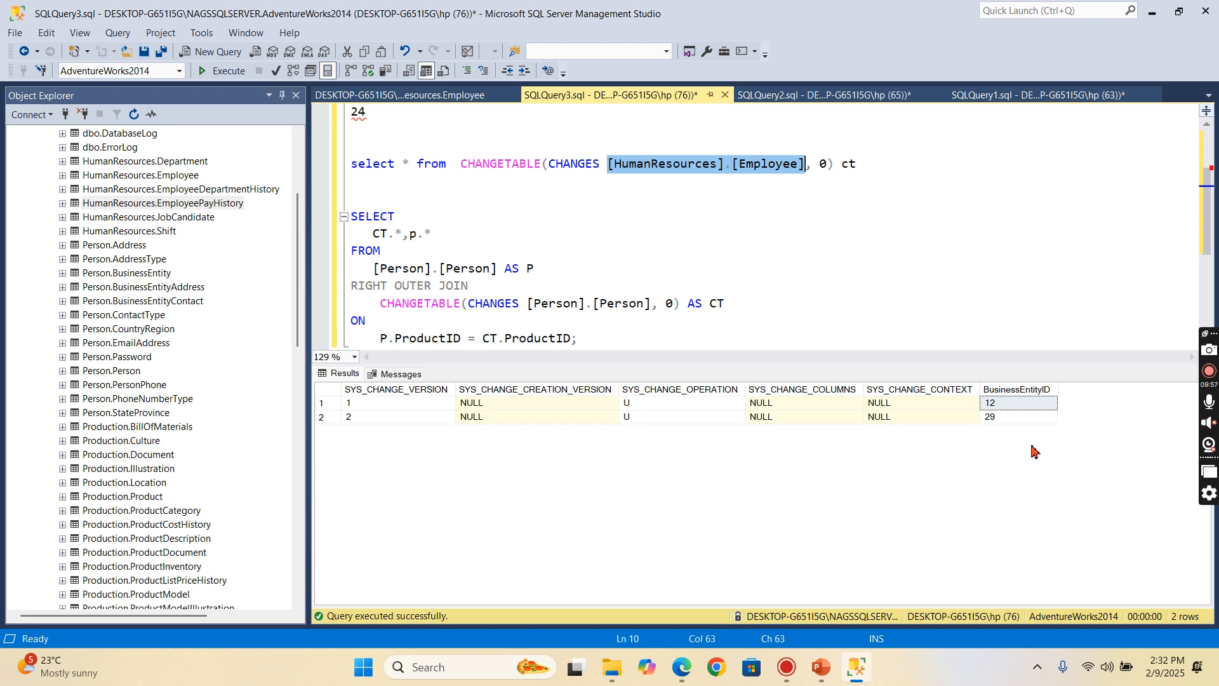
{"action": "mouse_move", "coordinate": [998, 429]}
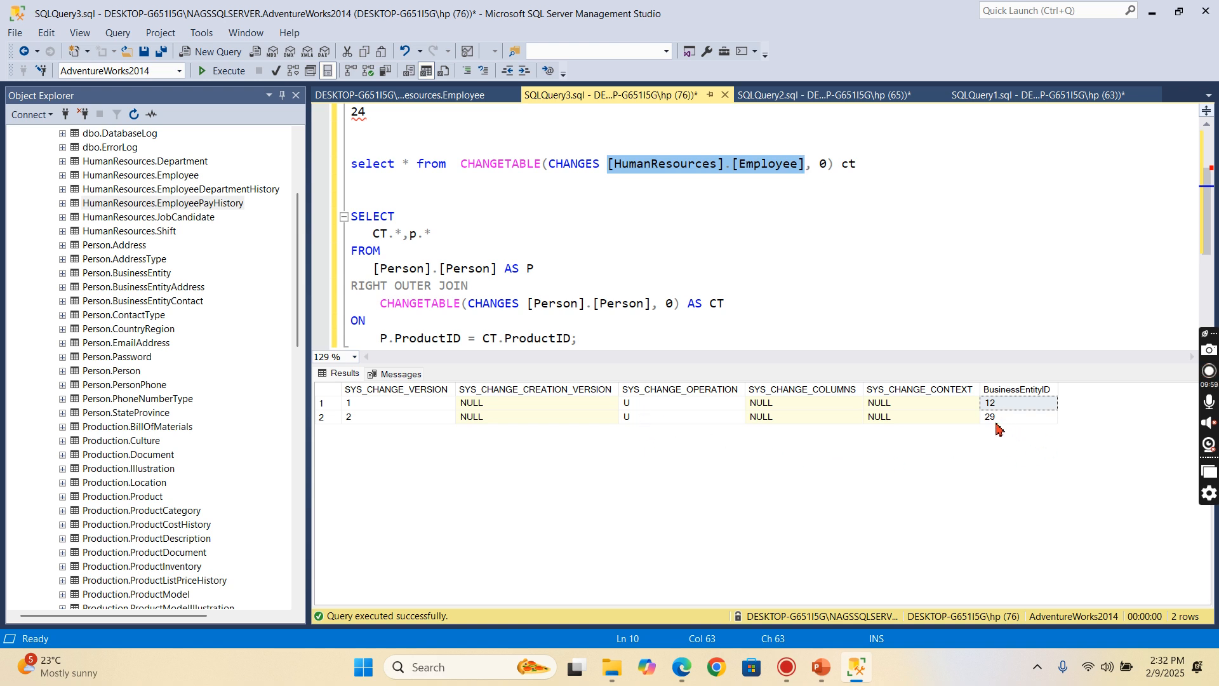
{"action": "mouse_move", "coordinate": [509, 273]}
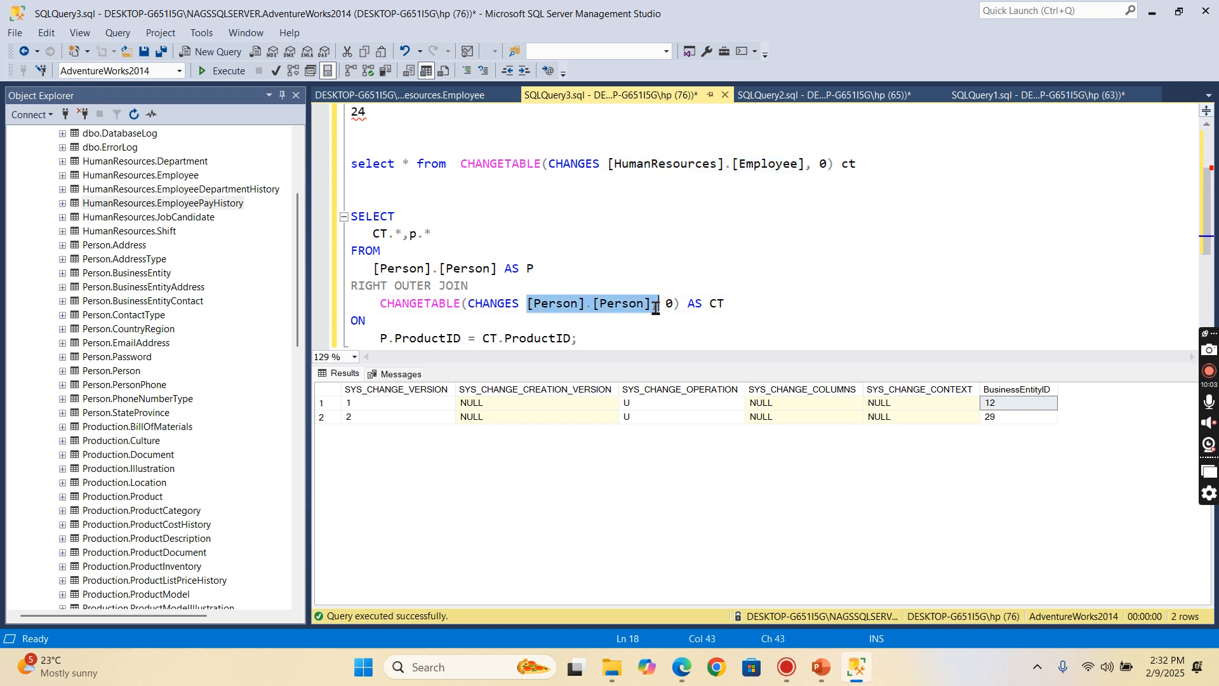
Replace [Person].[Person] with [HumanResources].[Employee] in the join query.
{"action": "type", "text": "[HumanResources].[Employee]"}
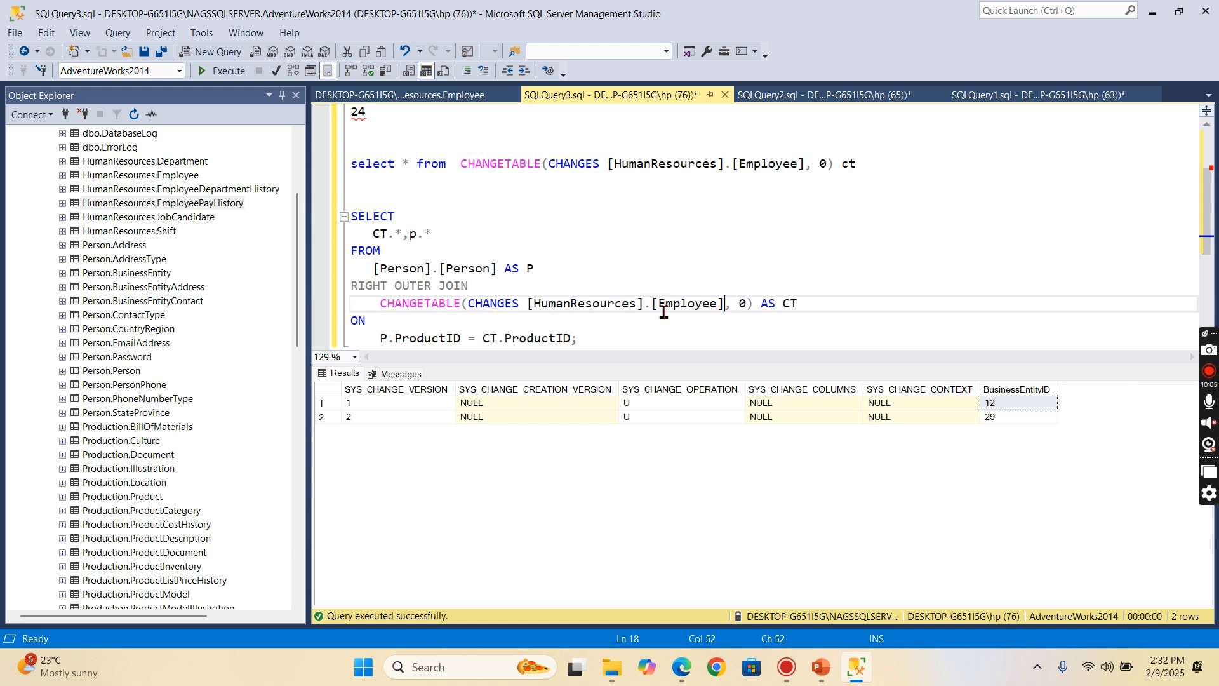
{"action": "mouse_move", "coordinate": [735, 339]}
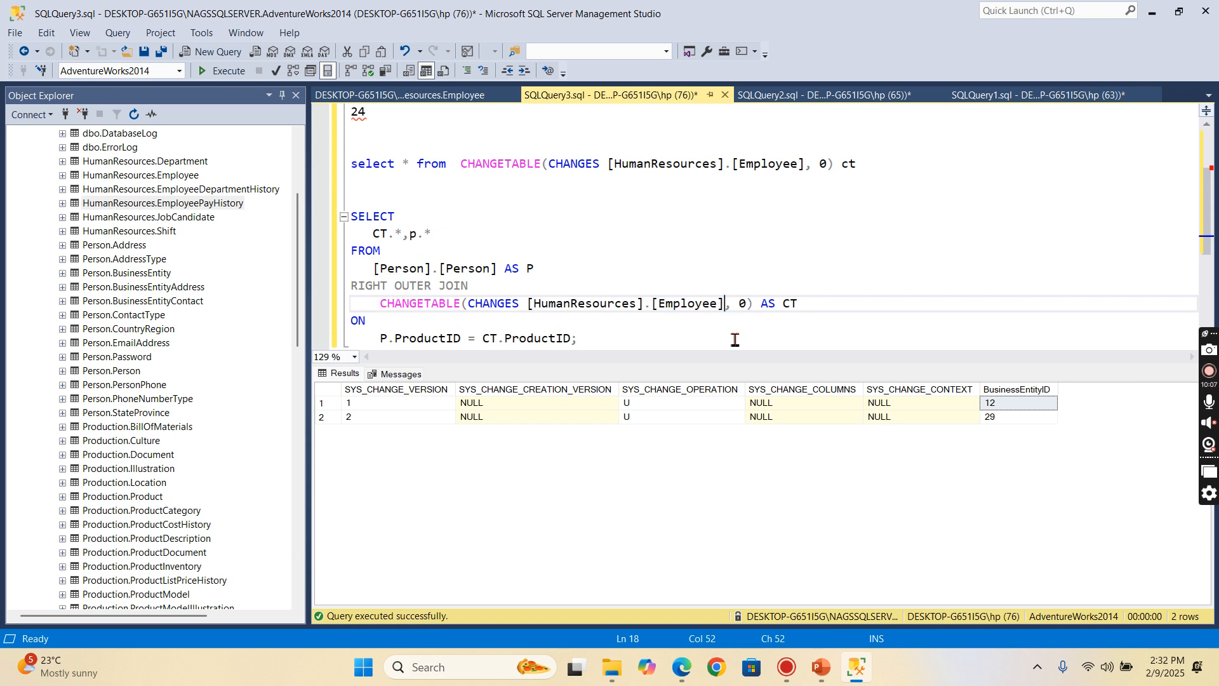
{"action": "mouse_move", "coordinate": [533, 298]}
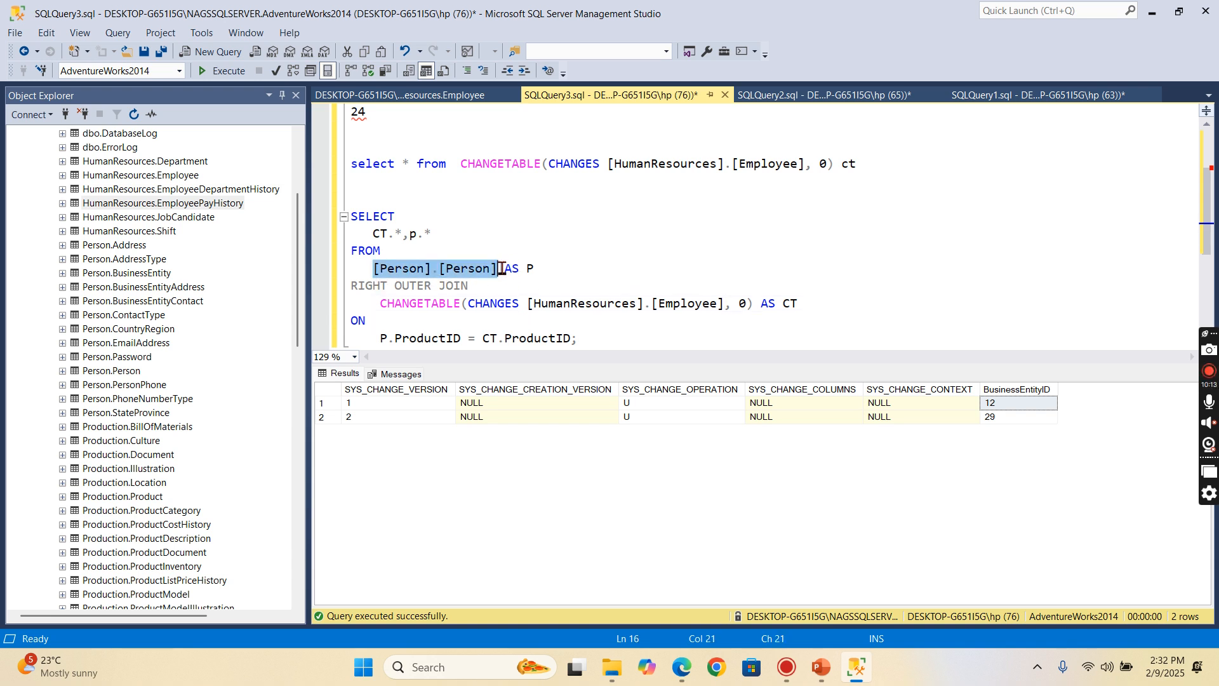
{"action": "type", "text": "[HumanResources].[Employee]"}
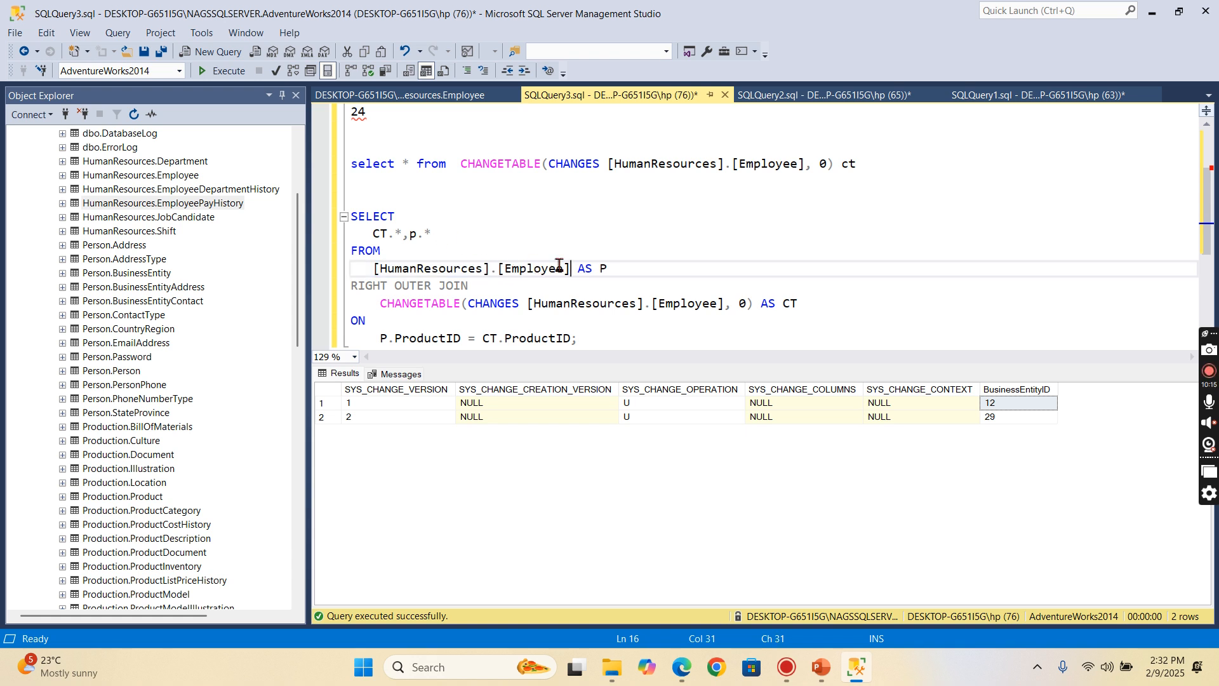
{"action": "scroll", "scroll_direction": "up", "scroll_amount": 3}
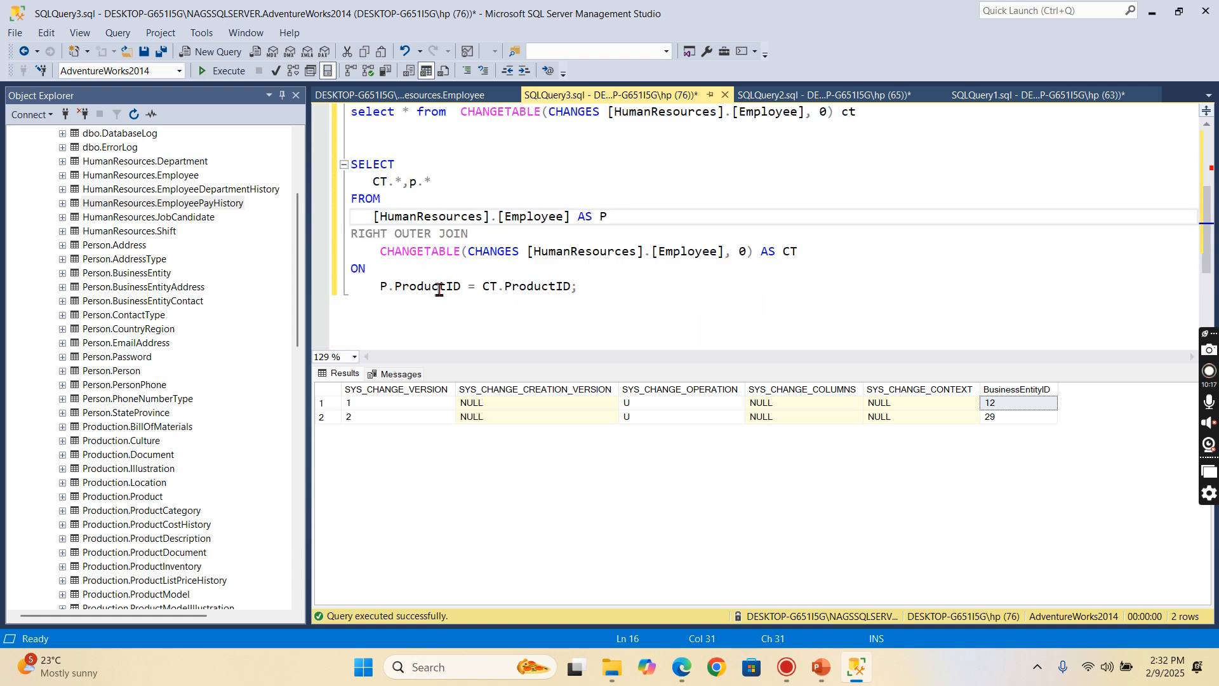
{"action": "right_click", "coordinate": [989, 402]}
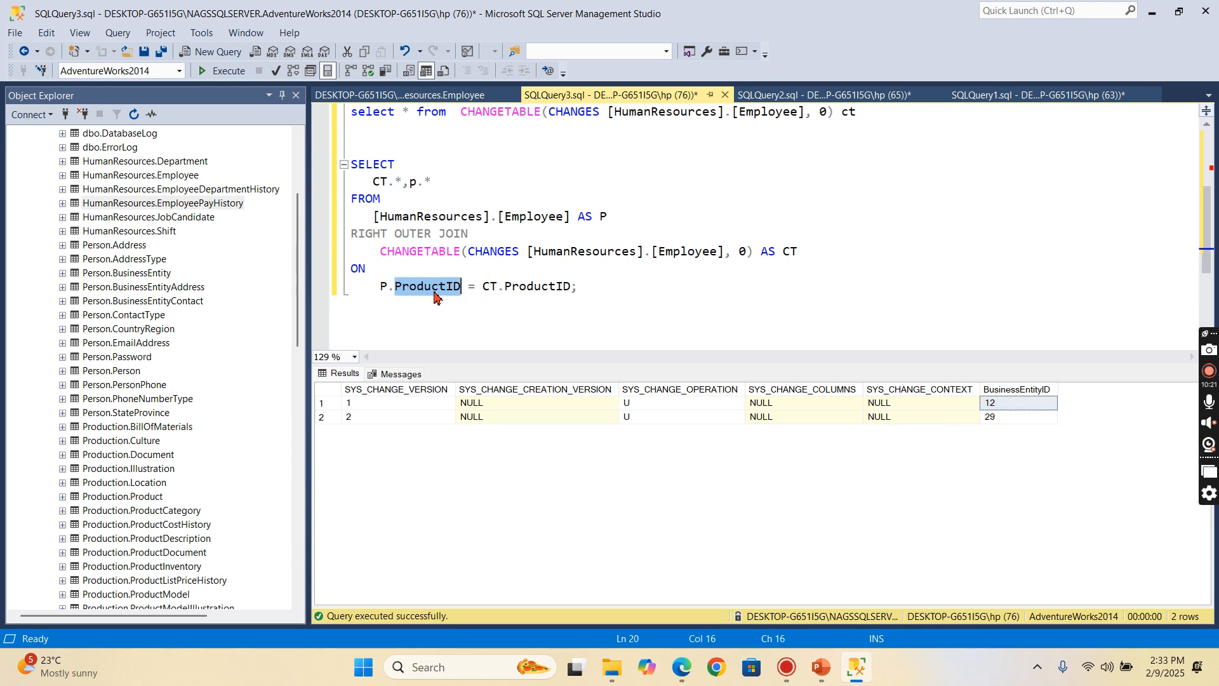
Change both ProductID references in the ON clause to BusinessEntityID.
{"action": "type", "text": "BusinessEntityID"}
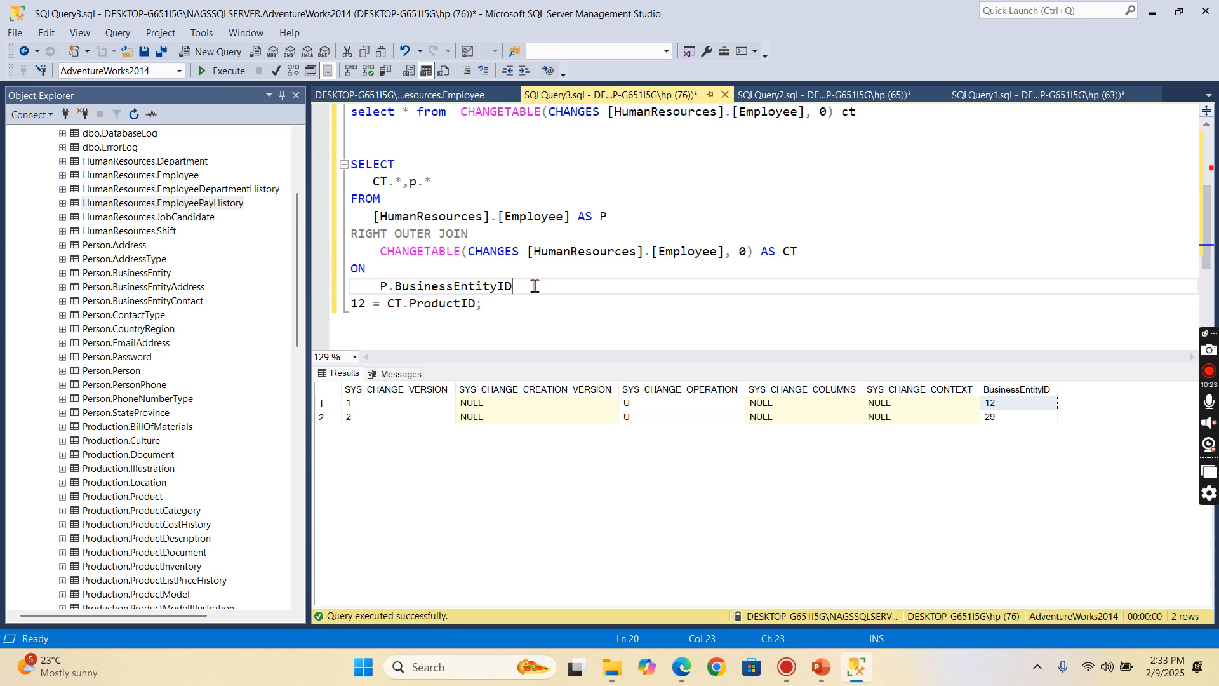
{"action": "key", "text": "Delete"}
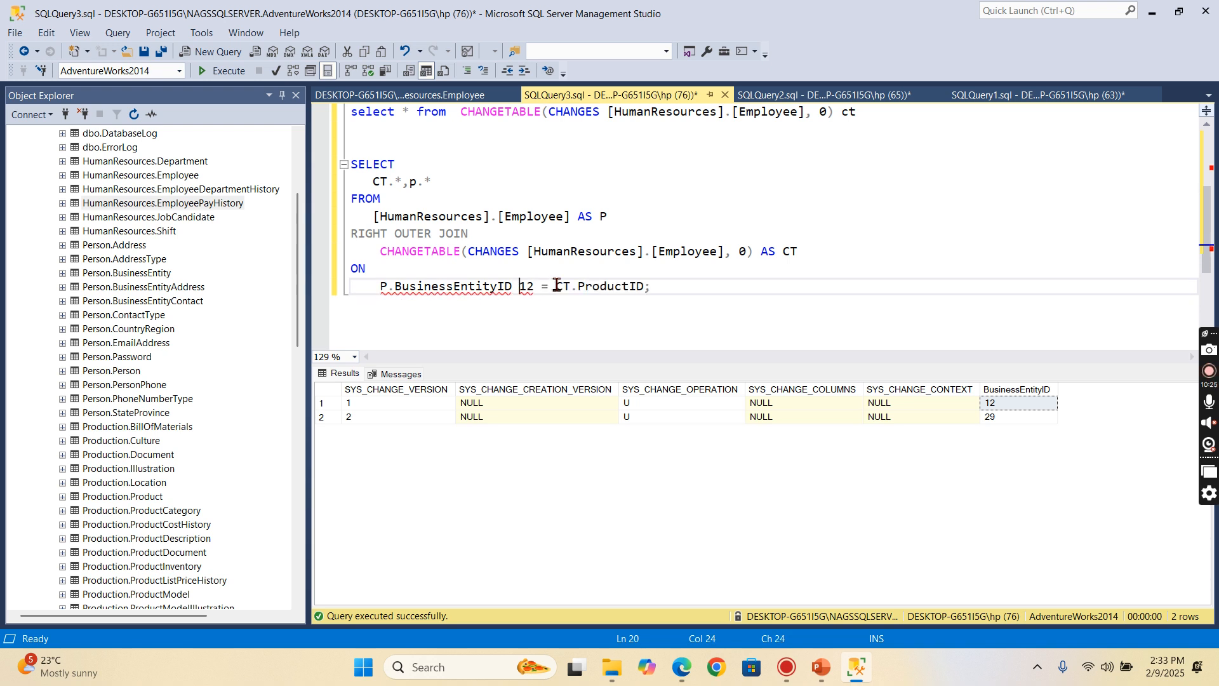
{"action": "key", "text": "Backspace"}
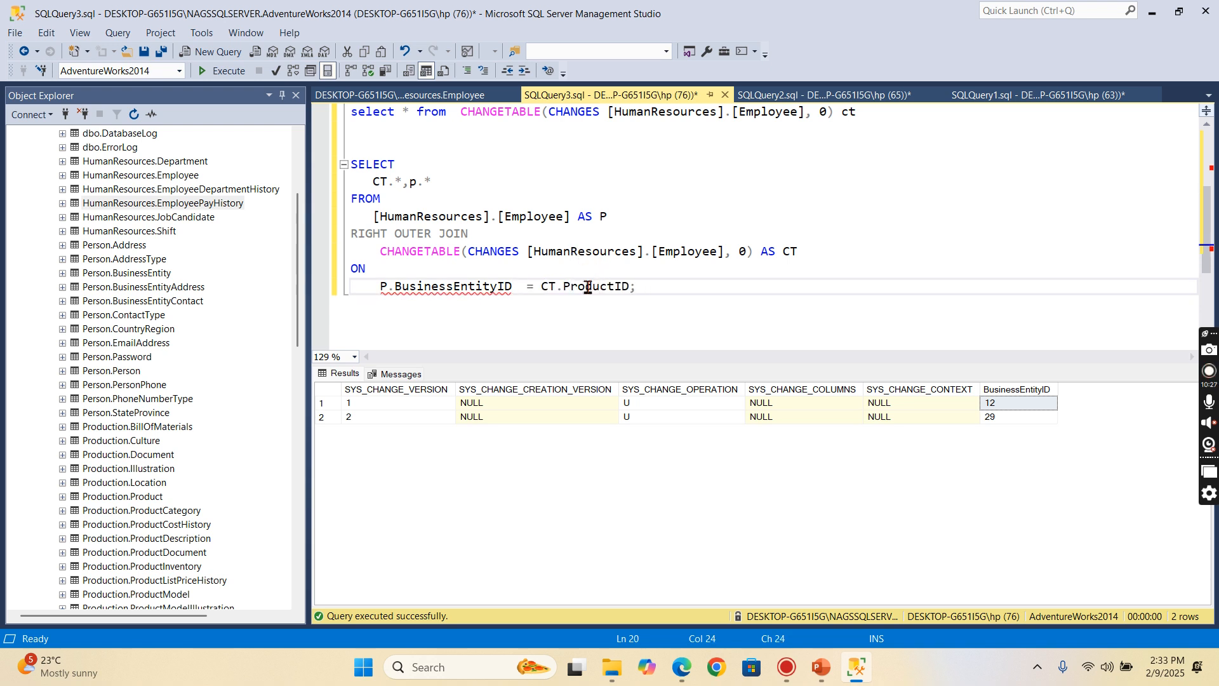
{"action": "double_click", "coordinate": [595, 286]}
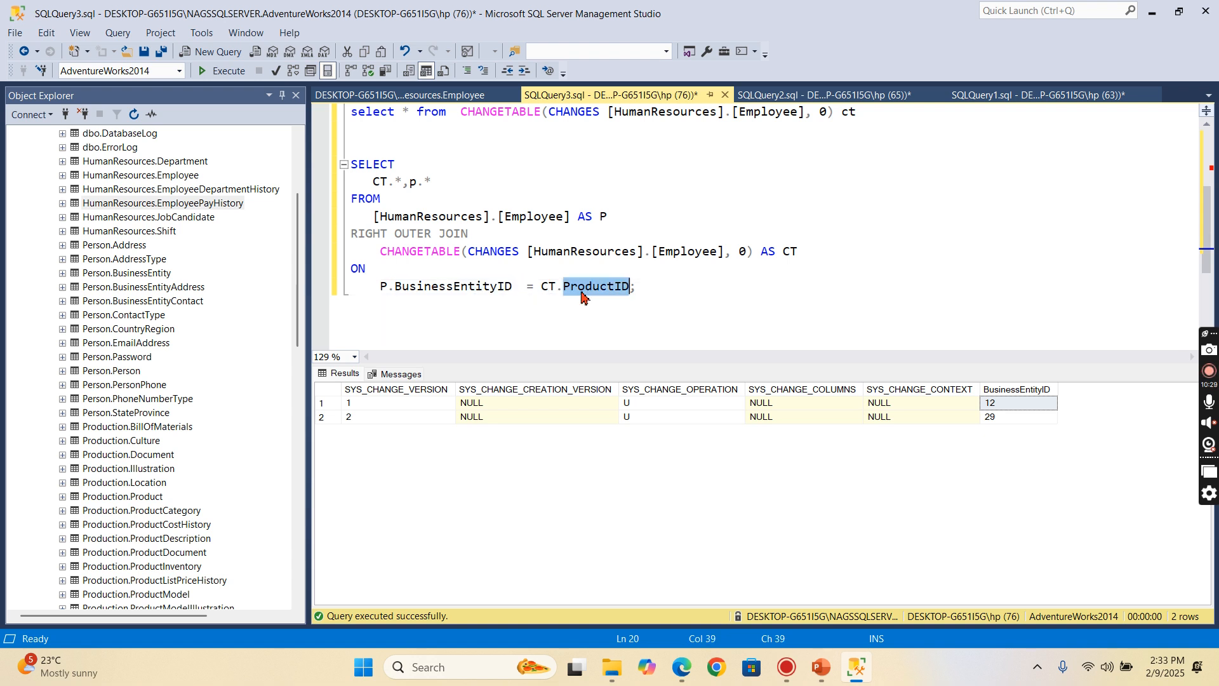
{"action": "type", "text": "BusinessEntityID"}
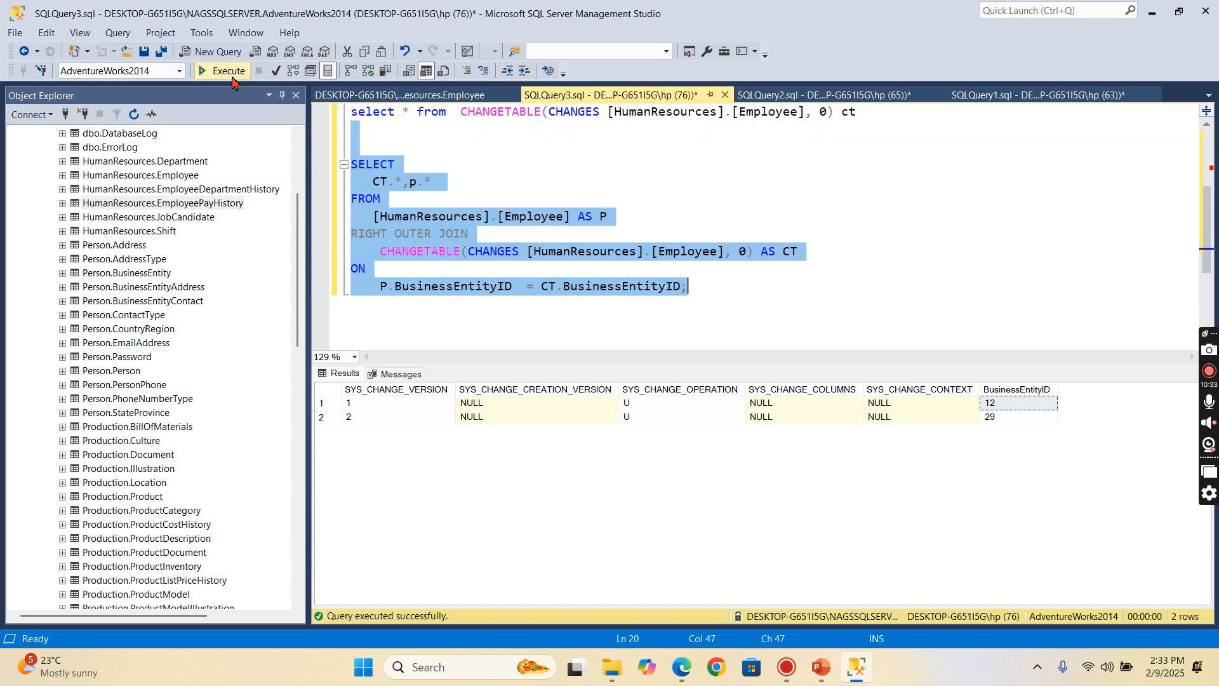
Scroll the join results grid across employees 12 and 29's full Employee columns.
{"action": "scroll", "scroll_direction": "right", "scroll_amount": 3}
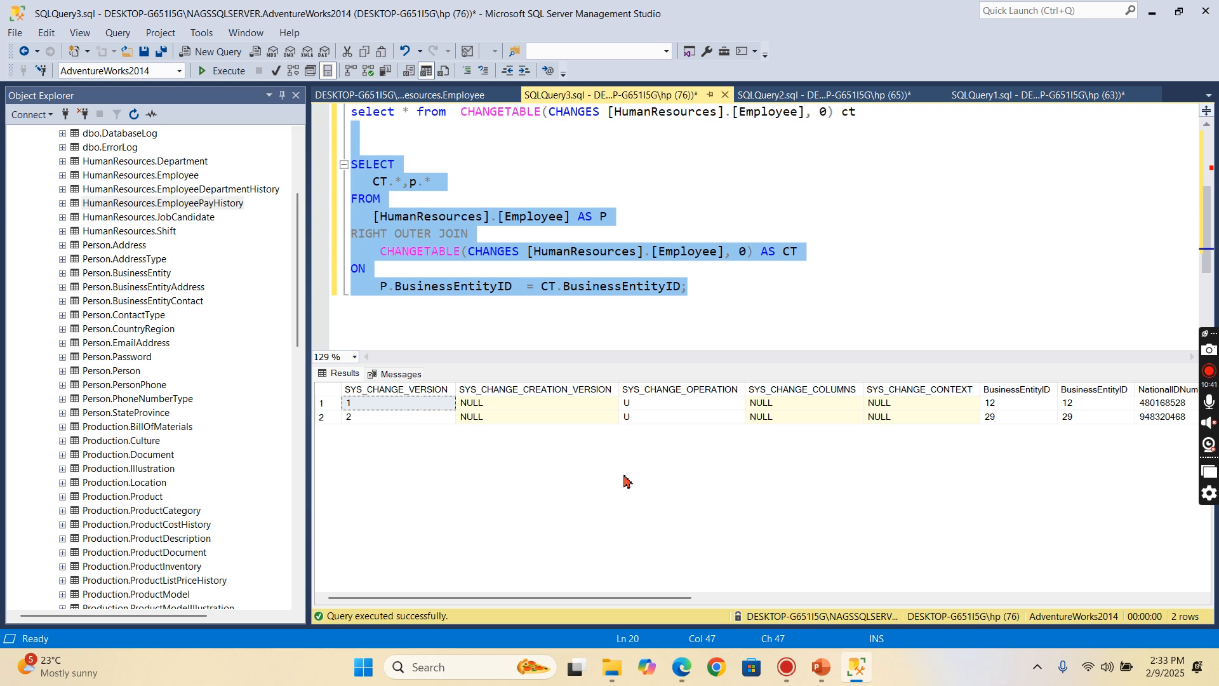
{"action": "mouse_move", "coordinate": [433, 273]}
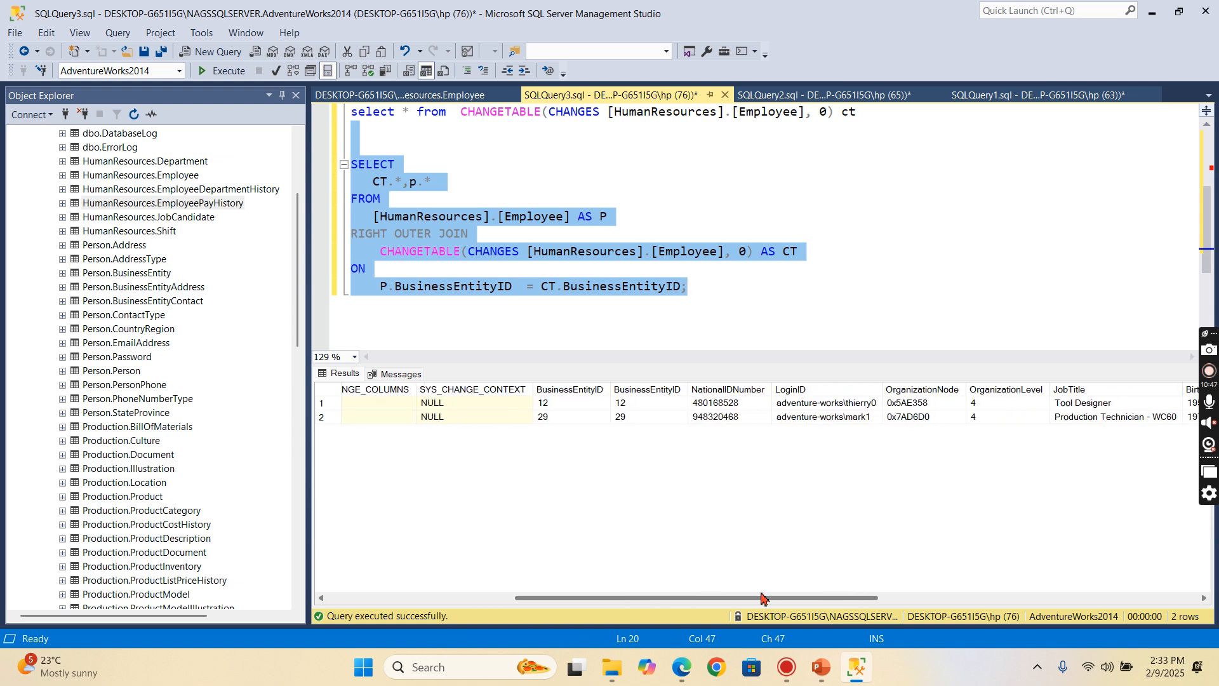
{"action": "scroll", "scroll_direction": "left", "scroll_amount": 3}
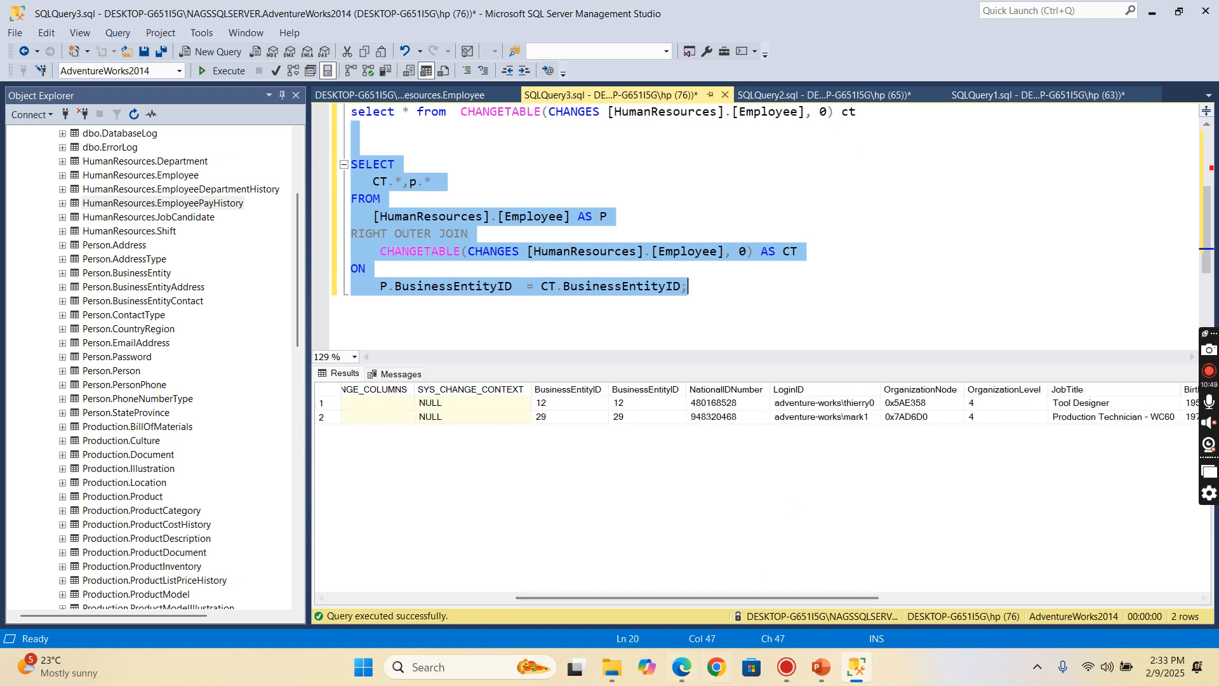
Switch to PowerPoint and show slide 3, Purpose, on lightweight change tracking.
{"action": "left_click", "coordinate": [818, 672]}
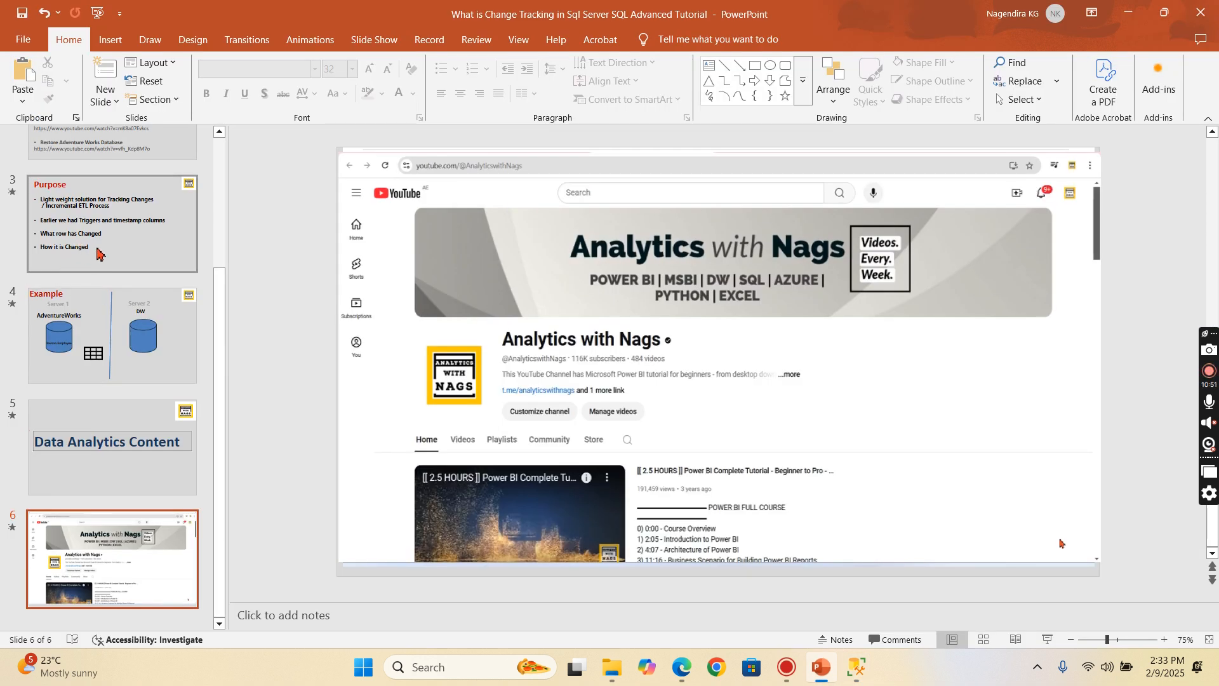
{"action": "left_click", "coordinate": [112, 226]}
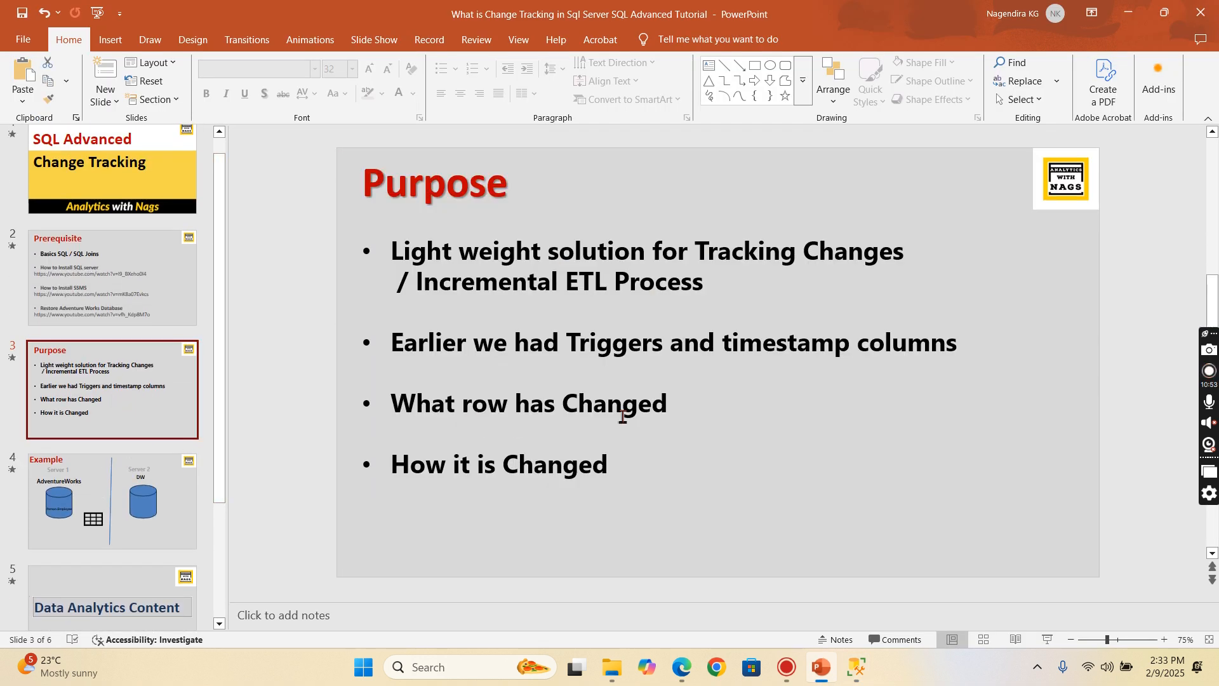
{"action": "mouse_move", "coordinate": [602, 419]}
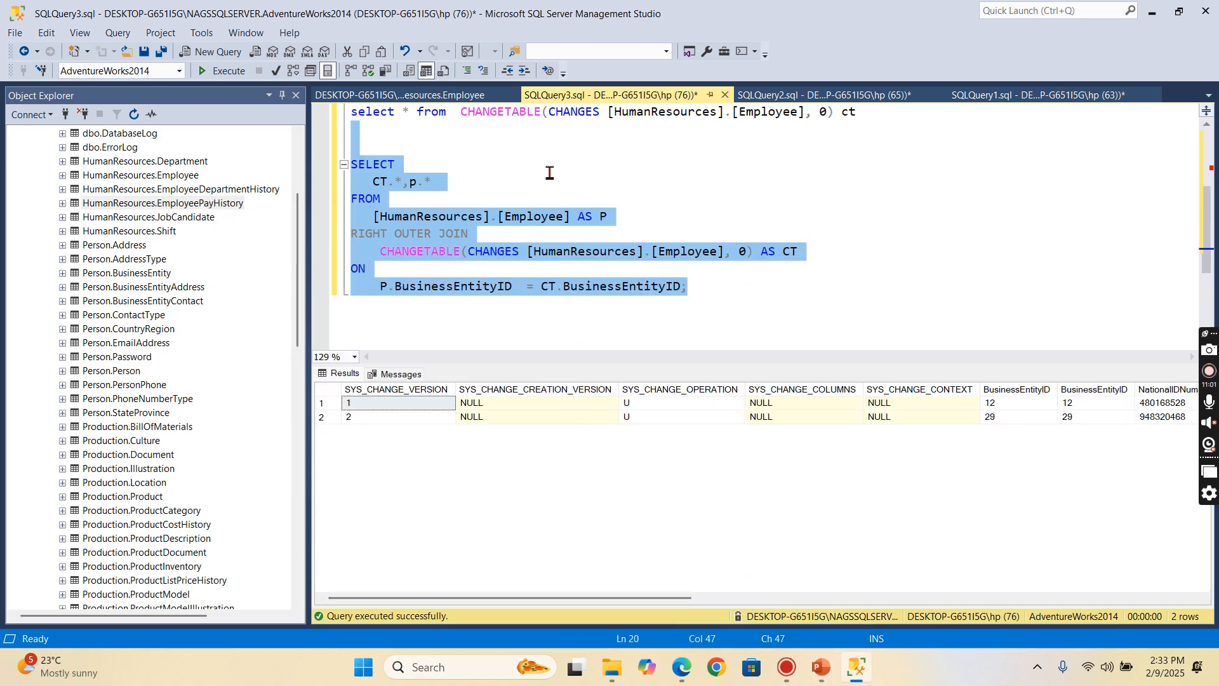
{"action": "mouse_move", "coordinate": [647, 427]}
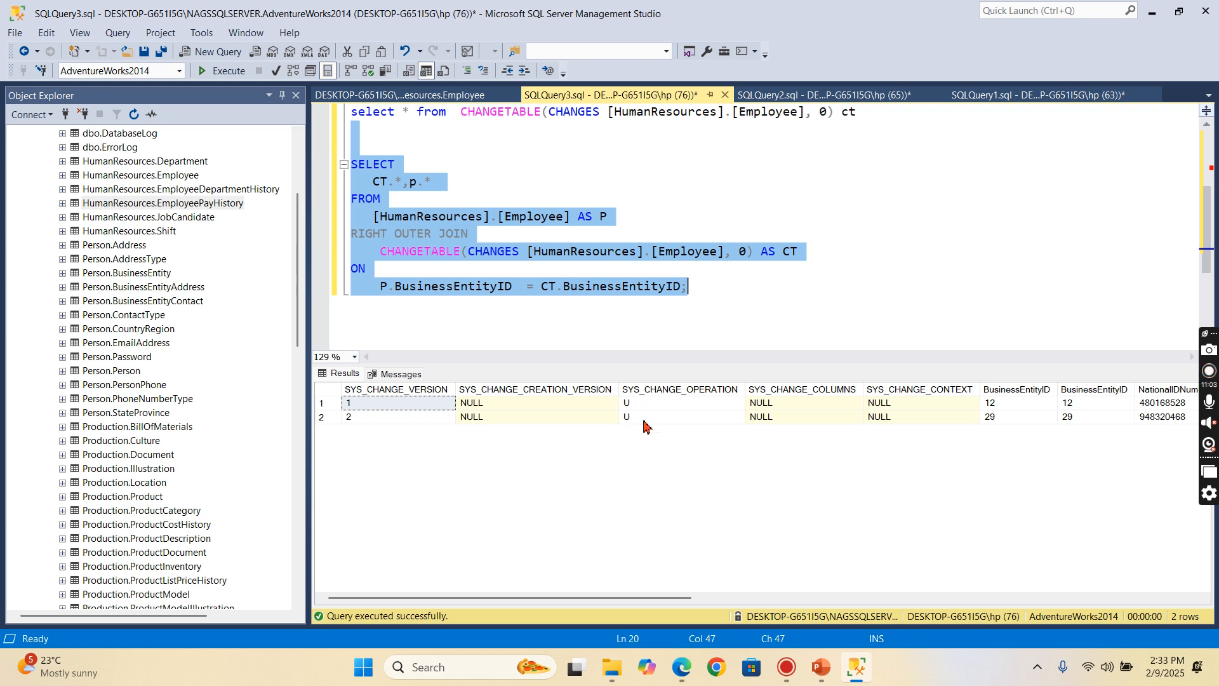
{"action": "mouse_move", "coordinate": [619, 443]}
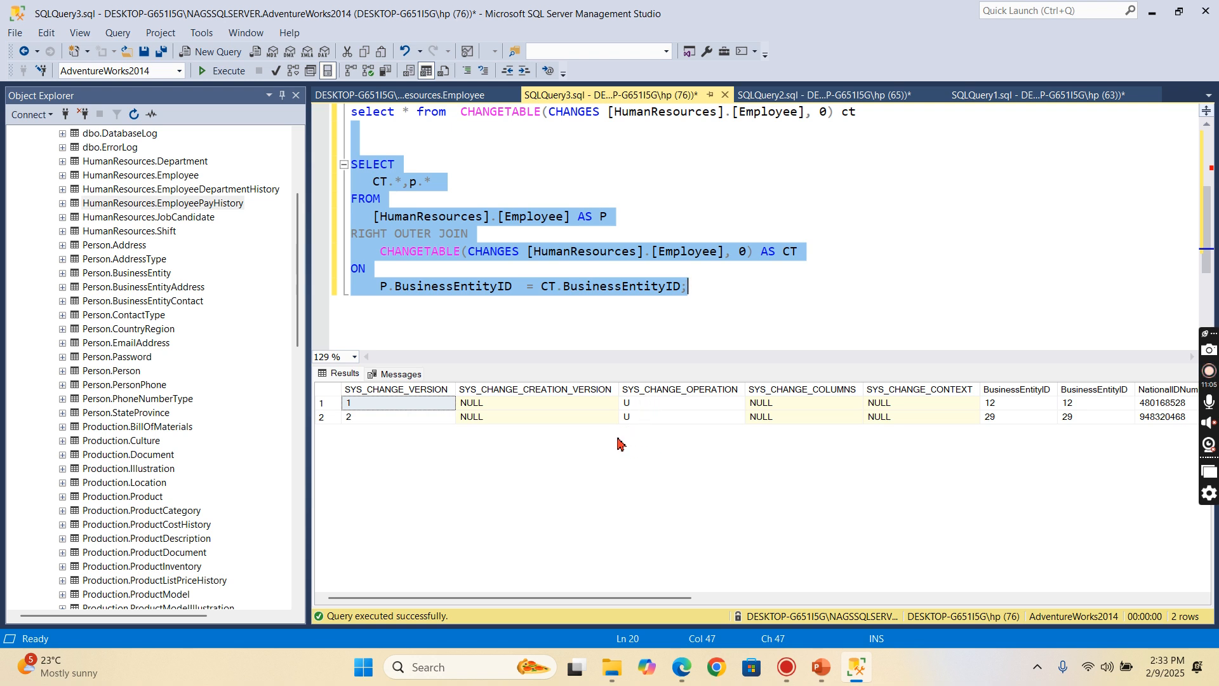
{"action": "mouse_move", "coordinate": [641, 457]}
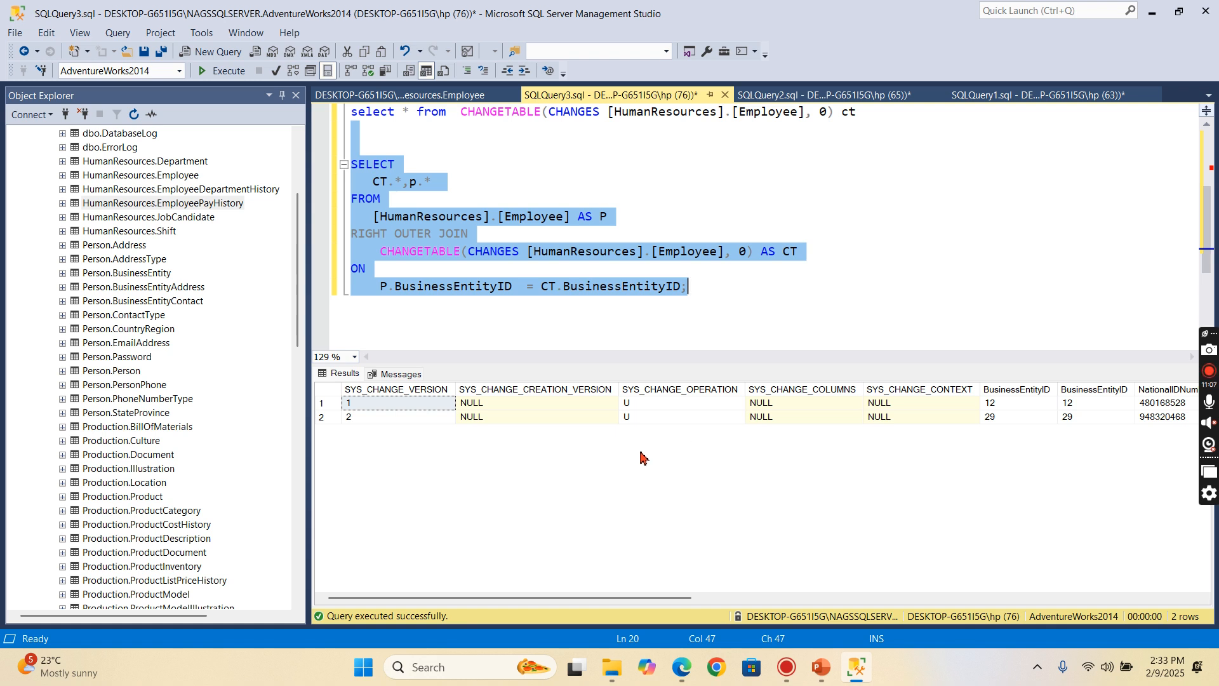
{"action": "mouse_move", "coordinate": [730, 492]}
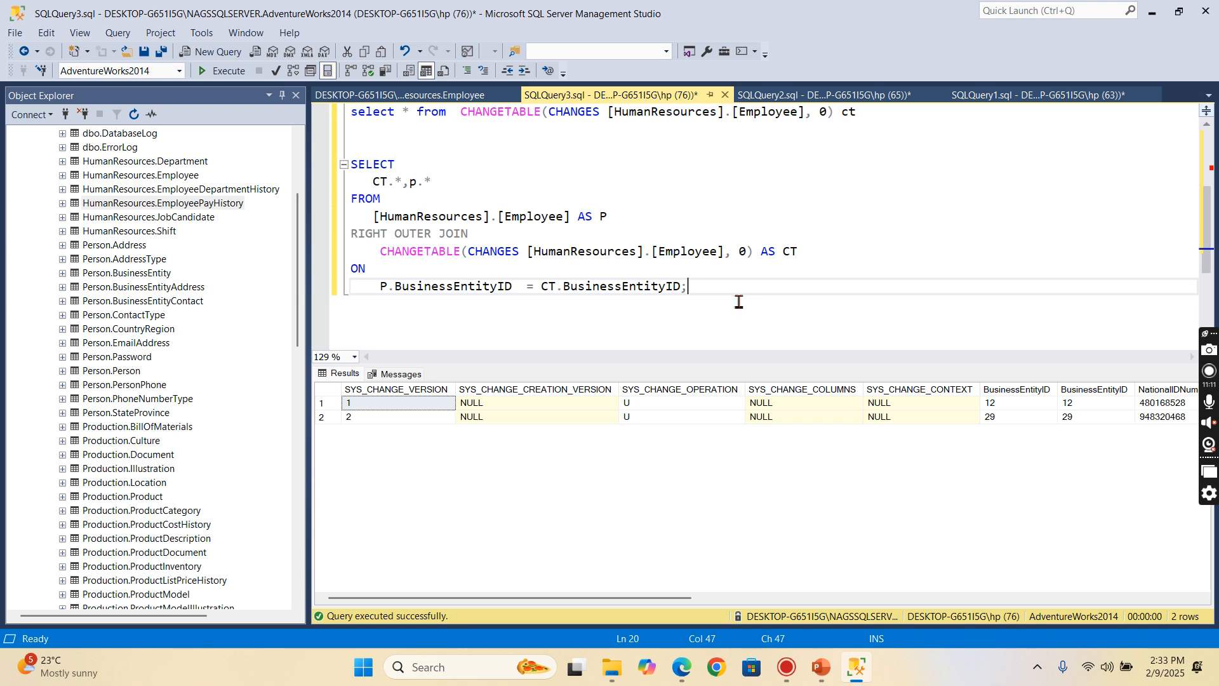
{"action": "mouse_move", "coordinate": [713, 164]}
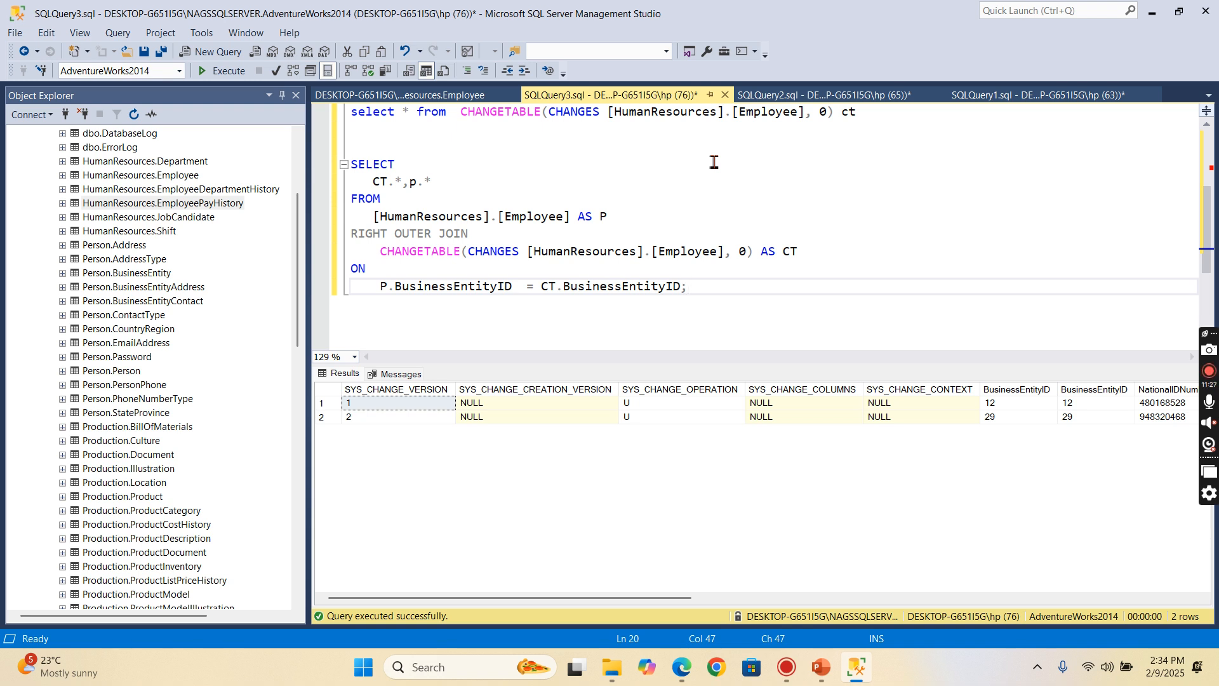
{"action": "left_click", "coordinate": [685, 286]}
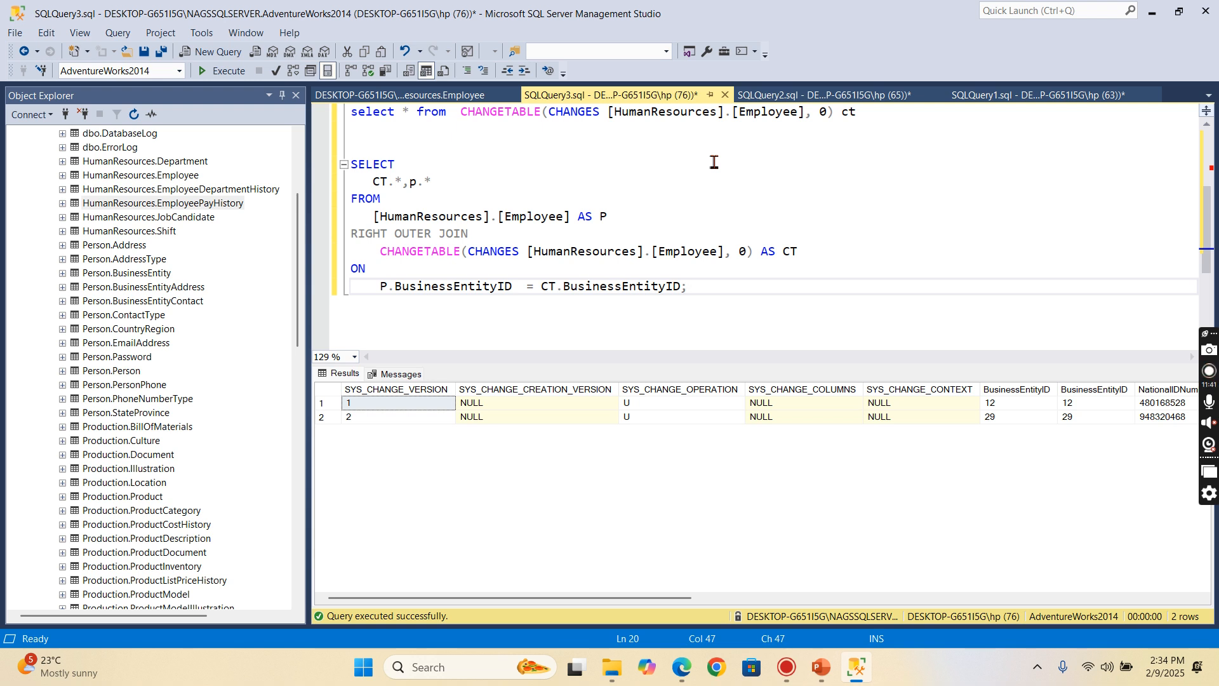
{"action": "mouse_move", "coordinate": [924, 282]}
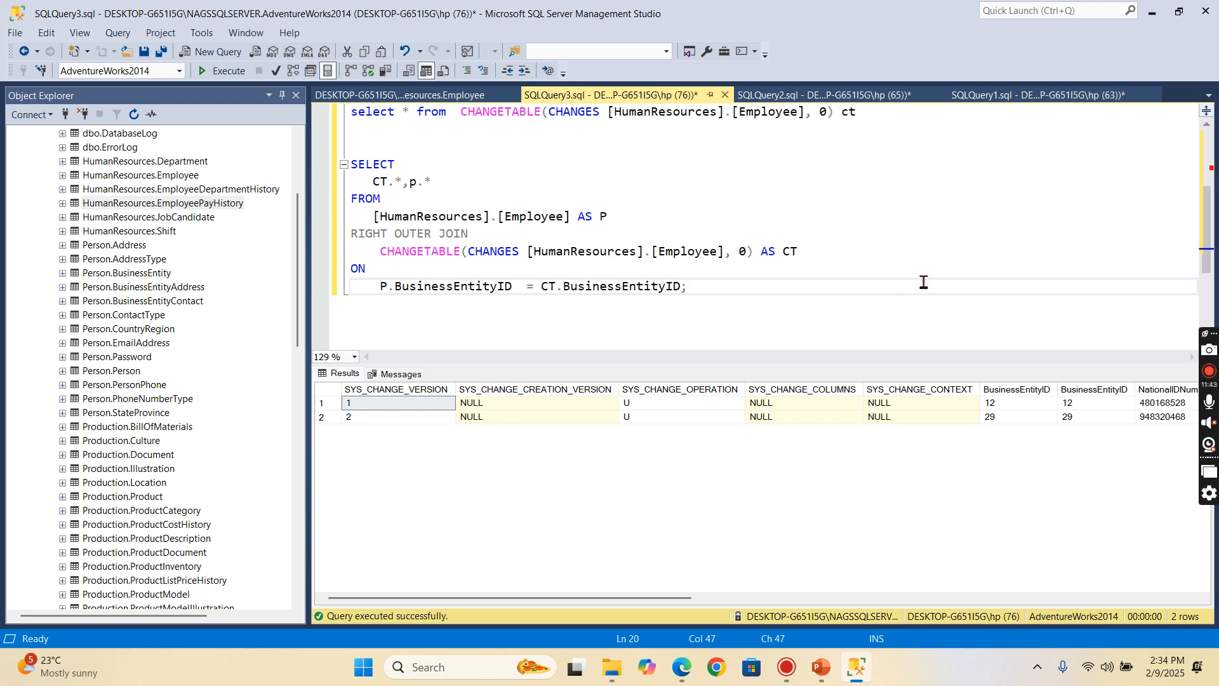